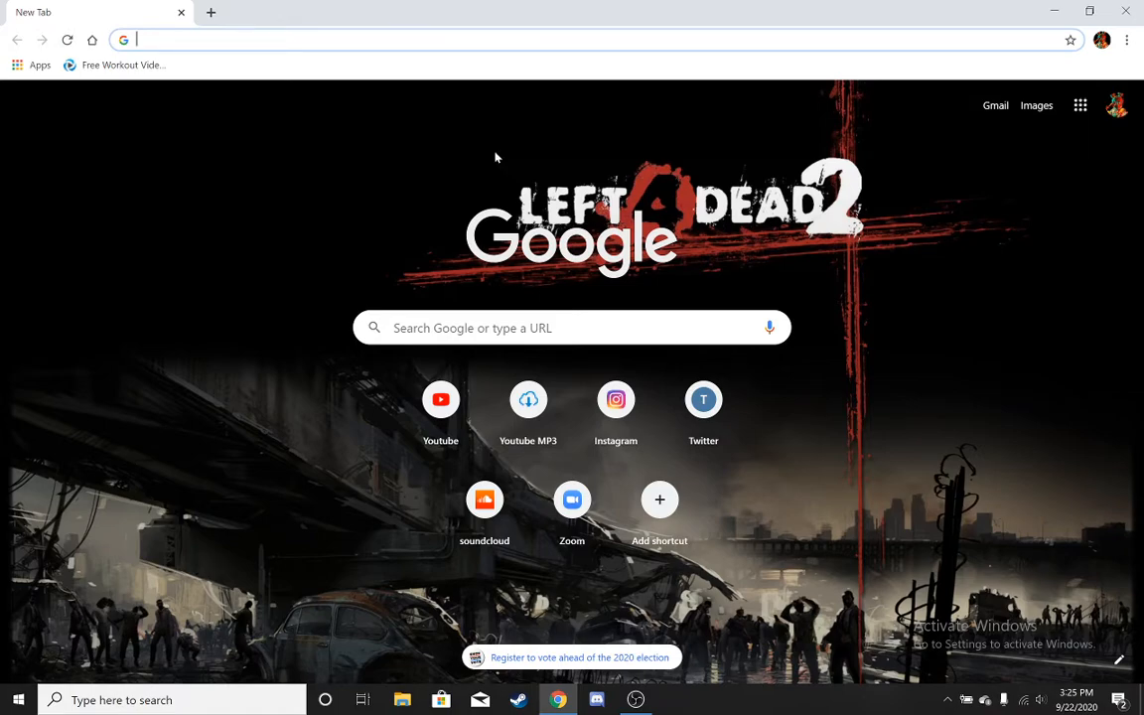
Search for sourcemod, reach sourcemod.net and its Stable Builds downloads page.
type("sourcemod")
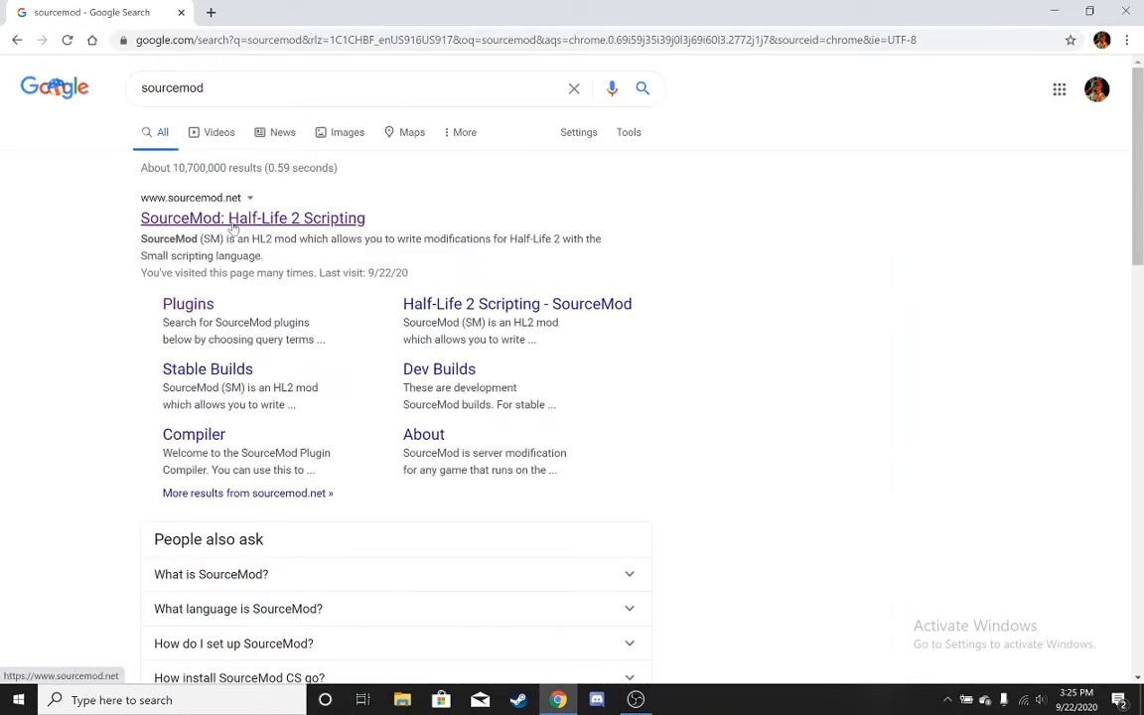
left_click(252, 216)
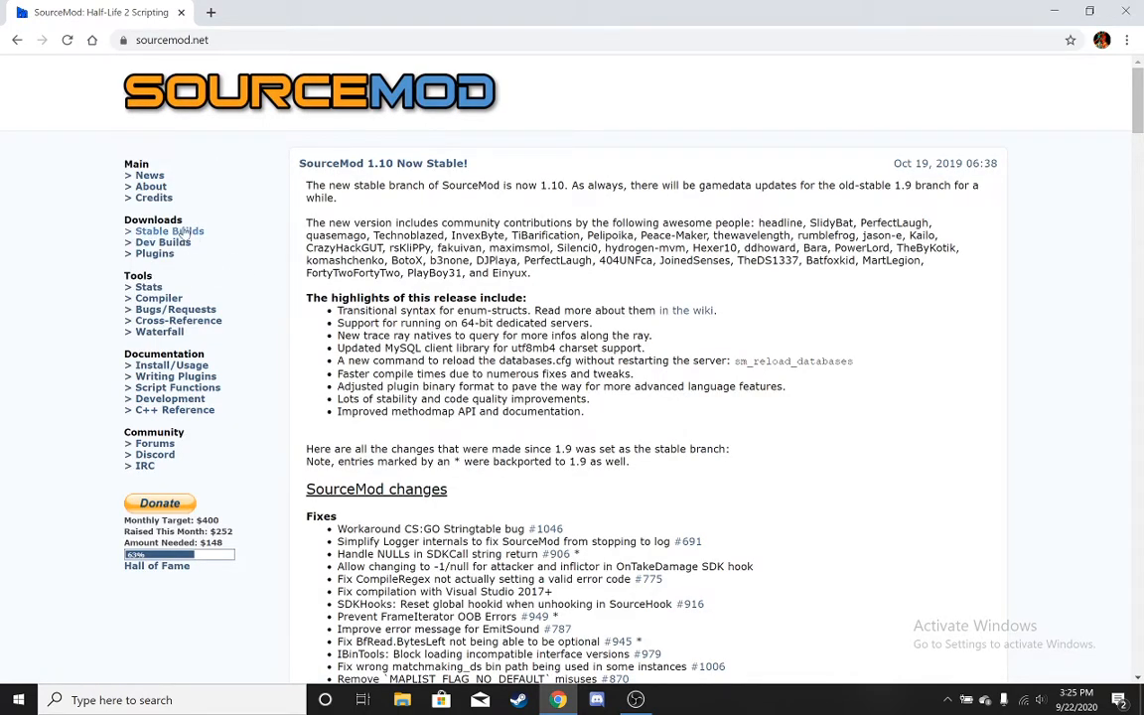
mouse_move(203, 238)
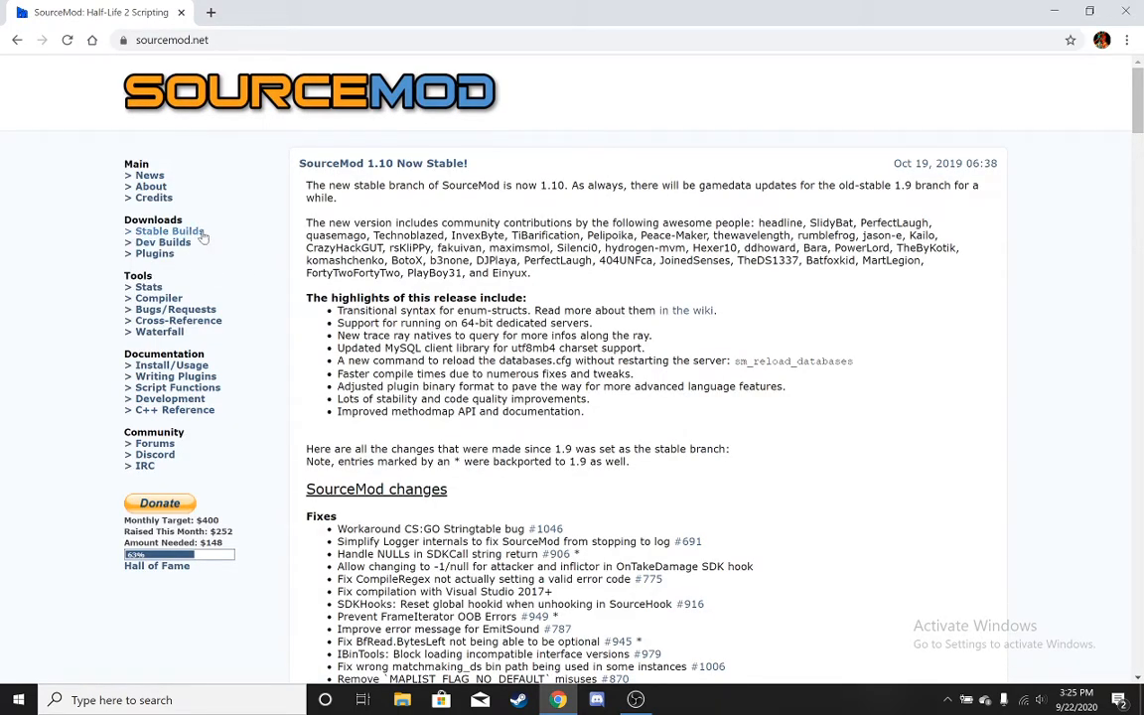
left_click(168, 230)
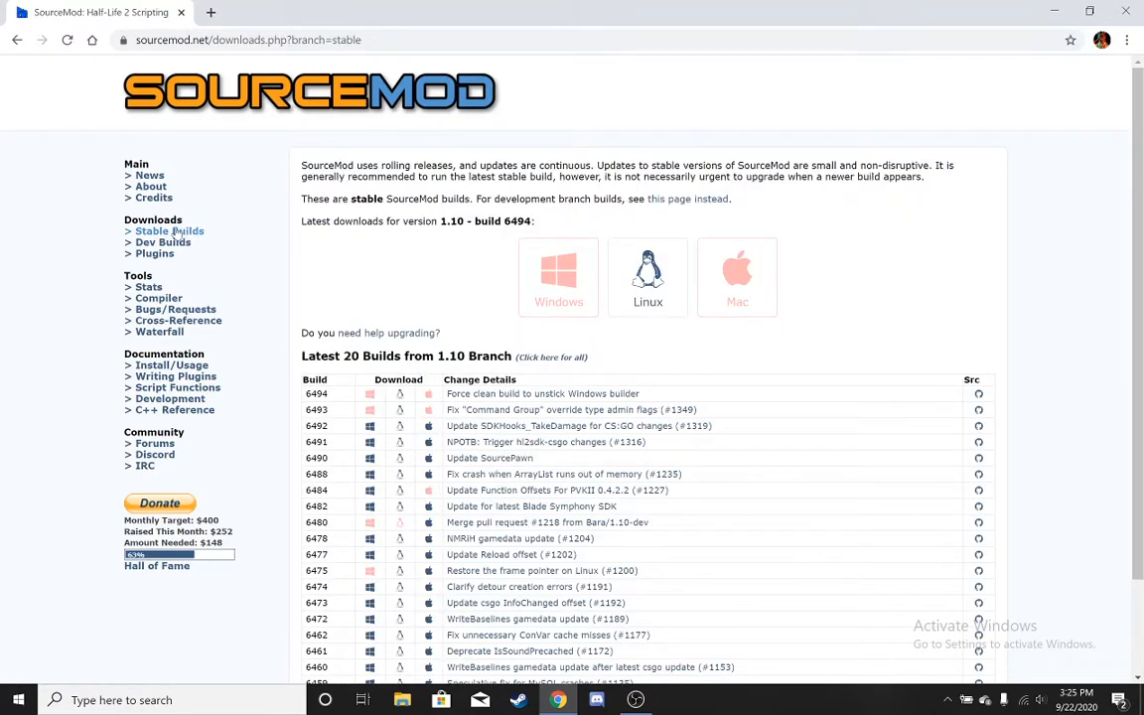
Download the Windows version of SourceMod build 6492 and show all browser downloads.
scroll("down", 3)
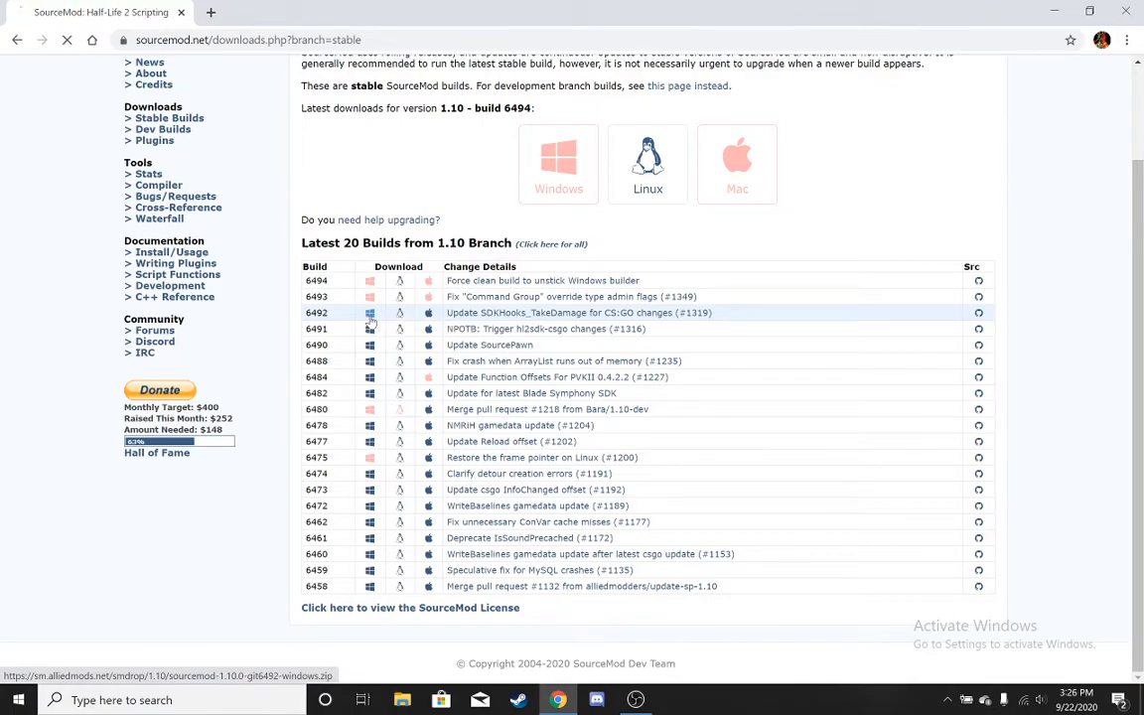
left_click(369, 313)
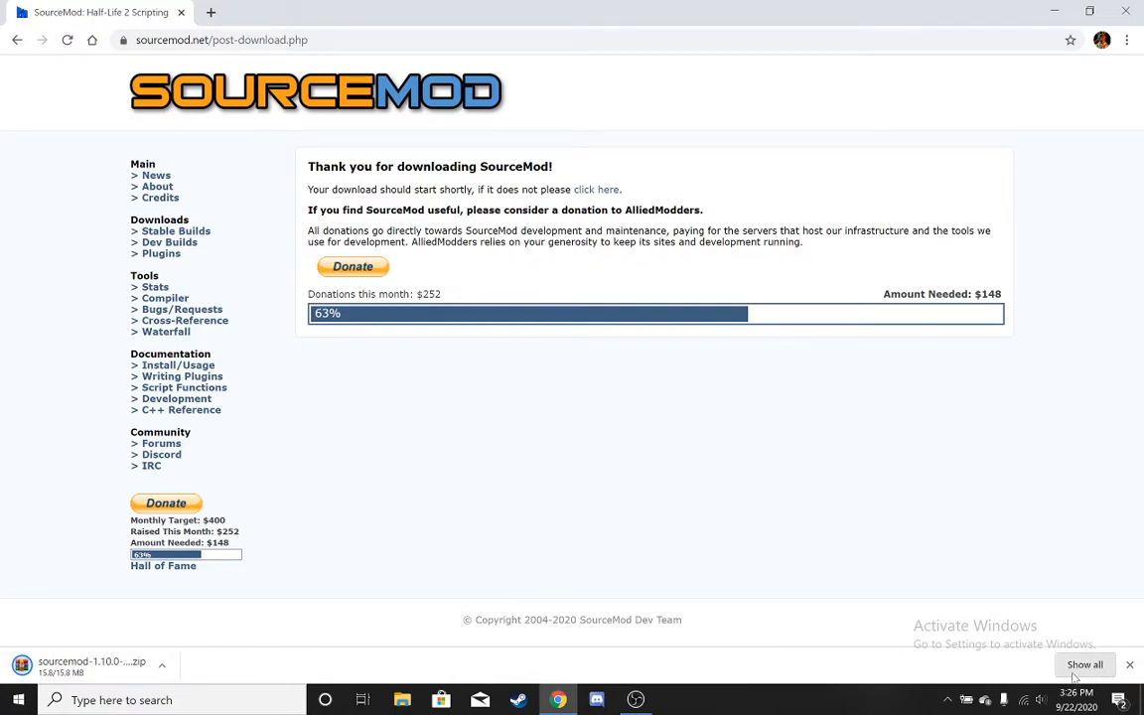
left_click(1085, 663)
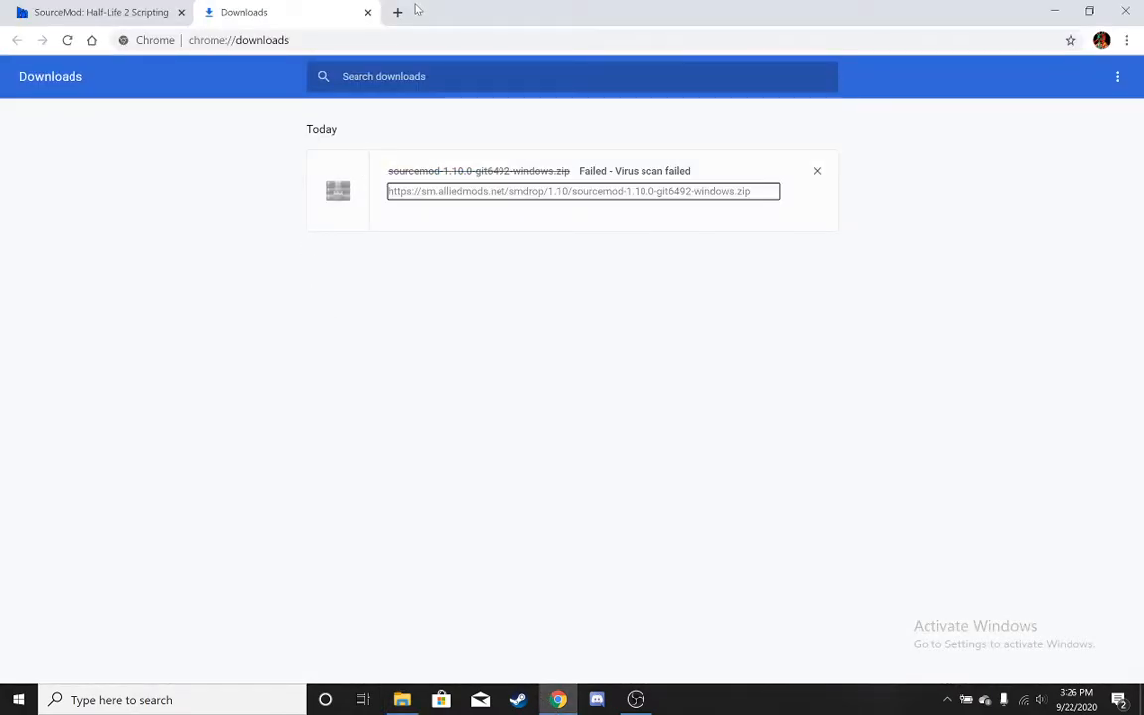
Remove the failed SourceMod download and start a metamod search in a new tab.
left_click(818, 171)
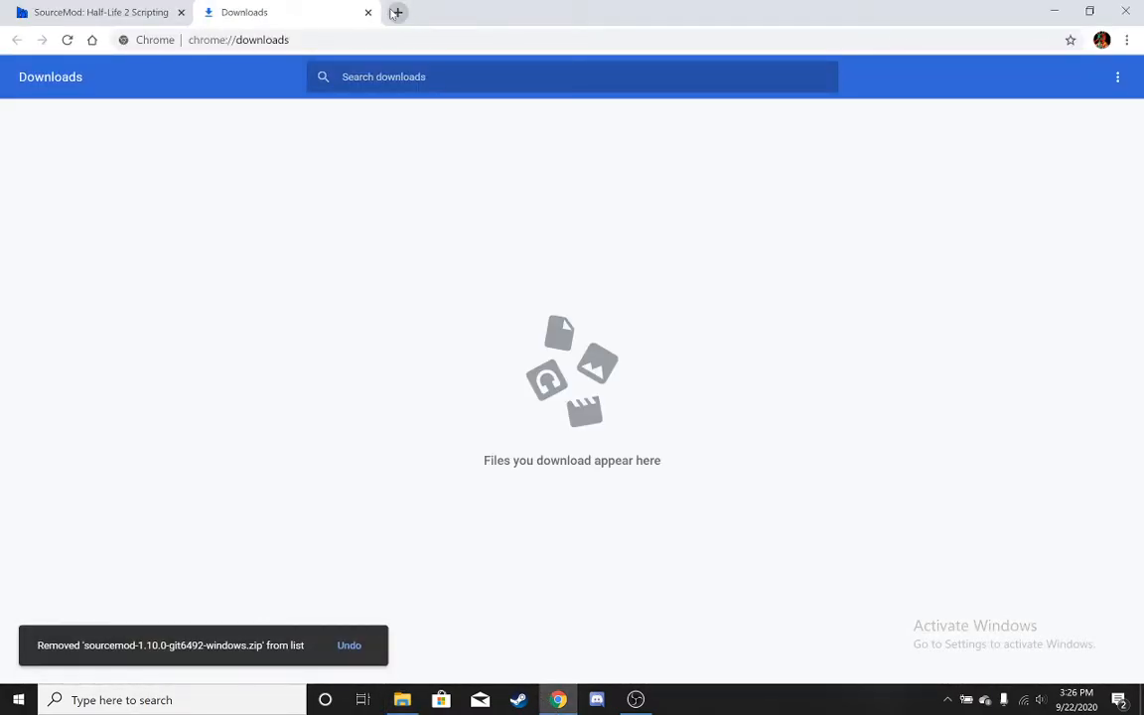
left_click(396, 12)
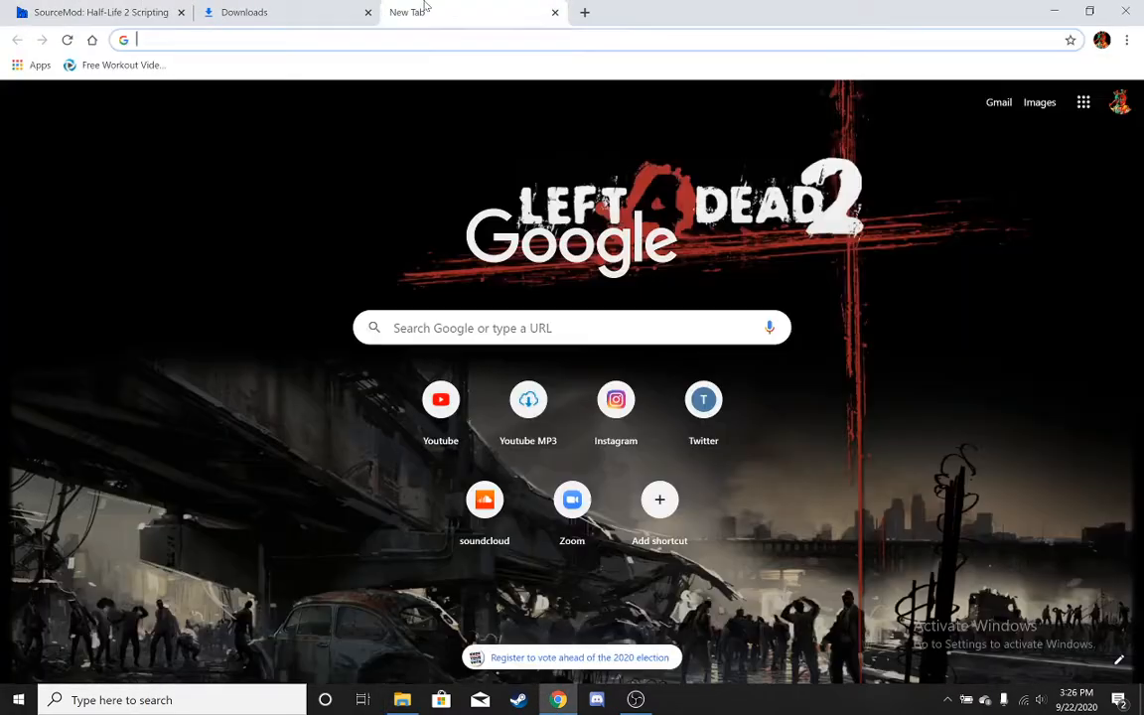
type("metamodsource.net")
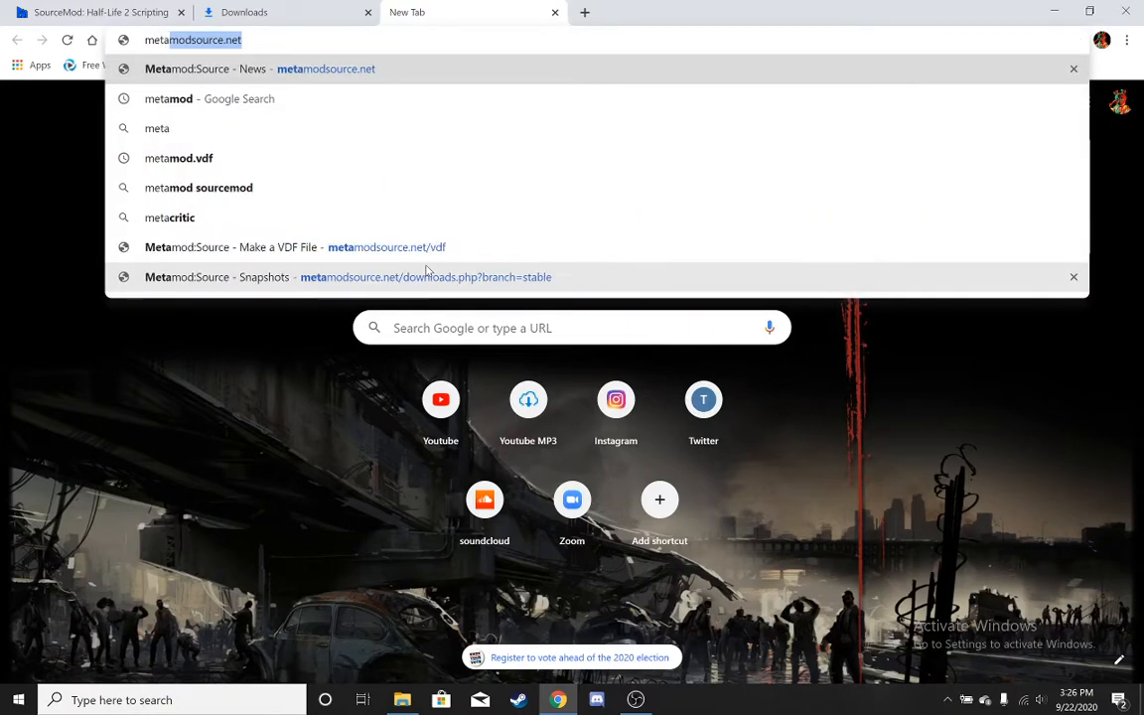
Run the metamod search and open the Snapshots - Metamod:Source stable builds page.
key("Backspace")
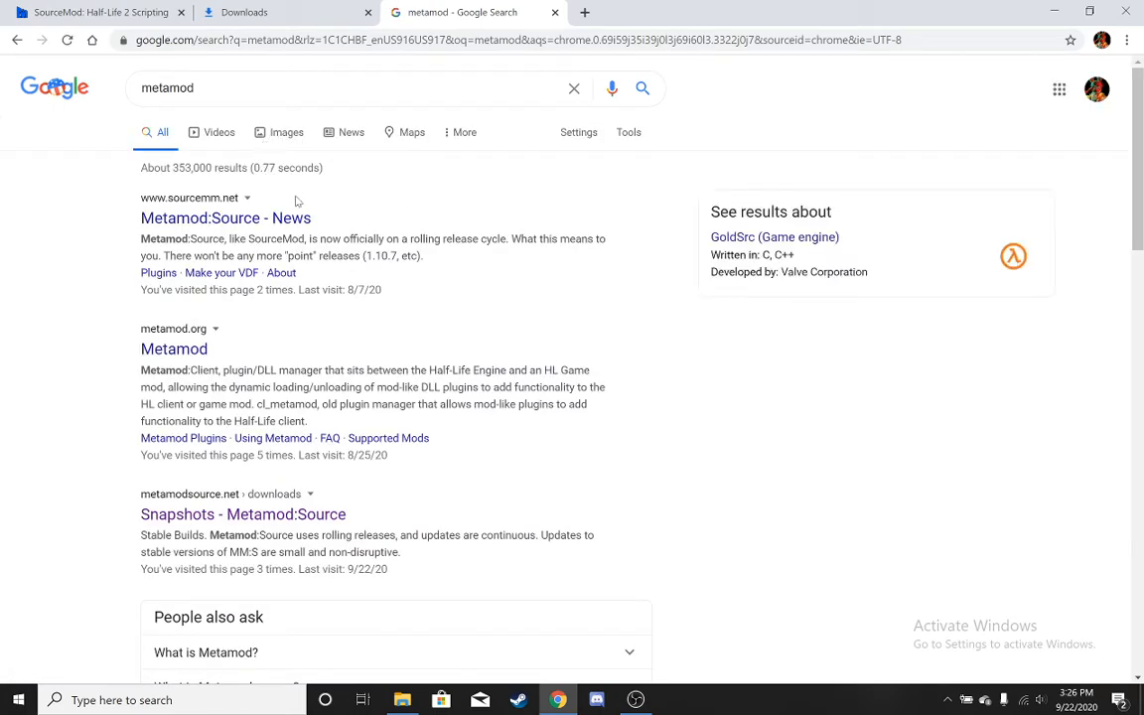
scroll("down", 3)
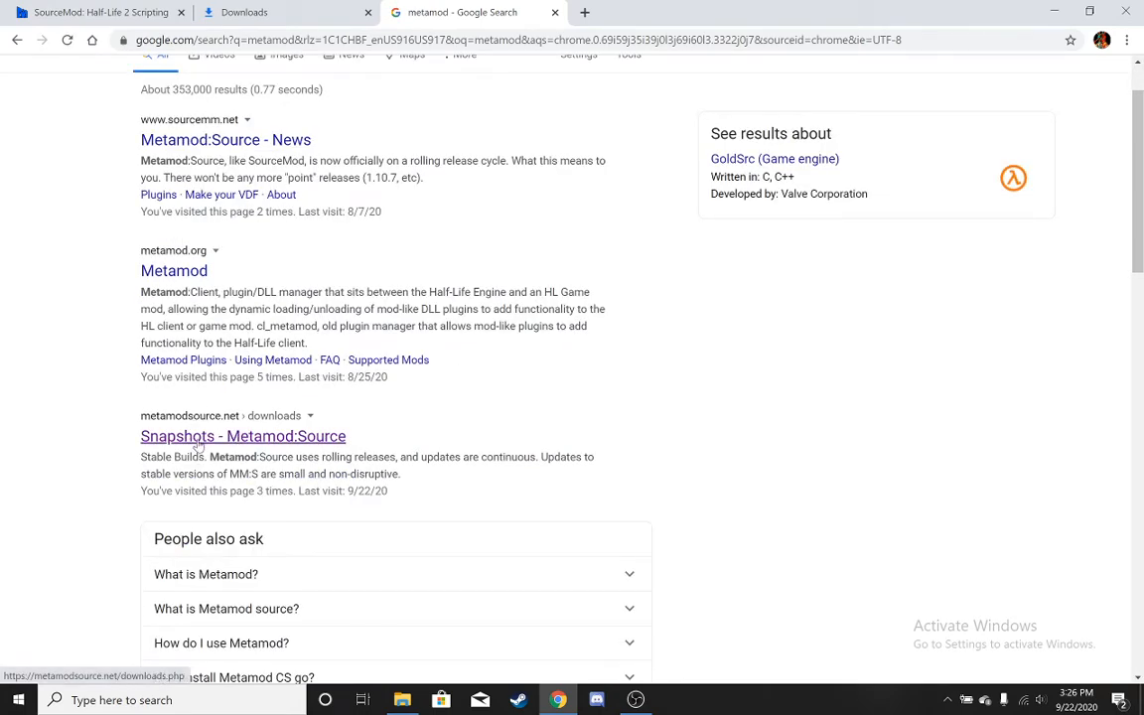
mouse_move(198, 444)
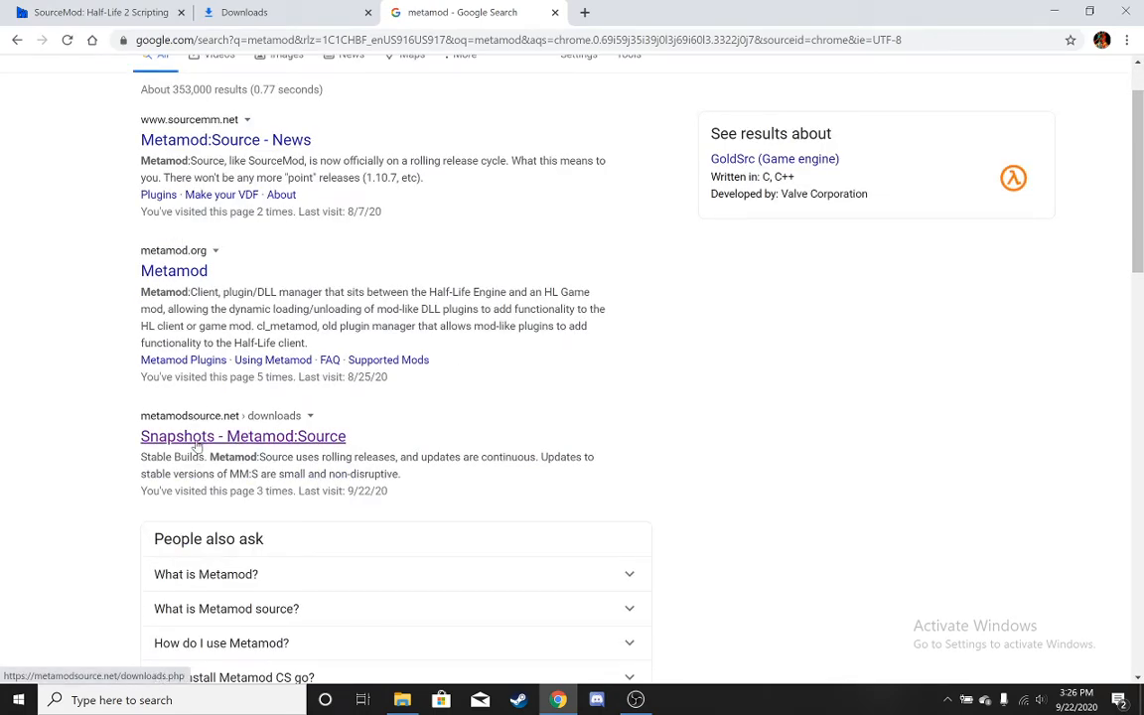
left_click(242, 437)
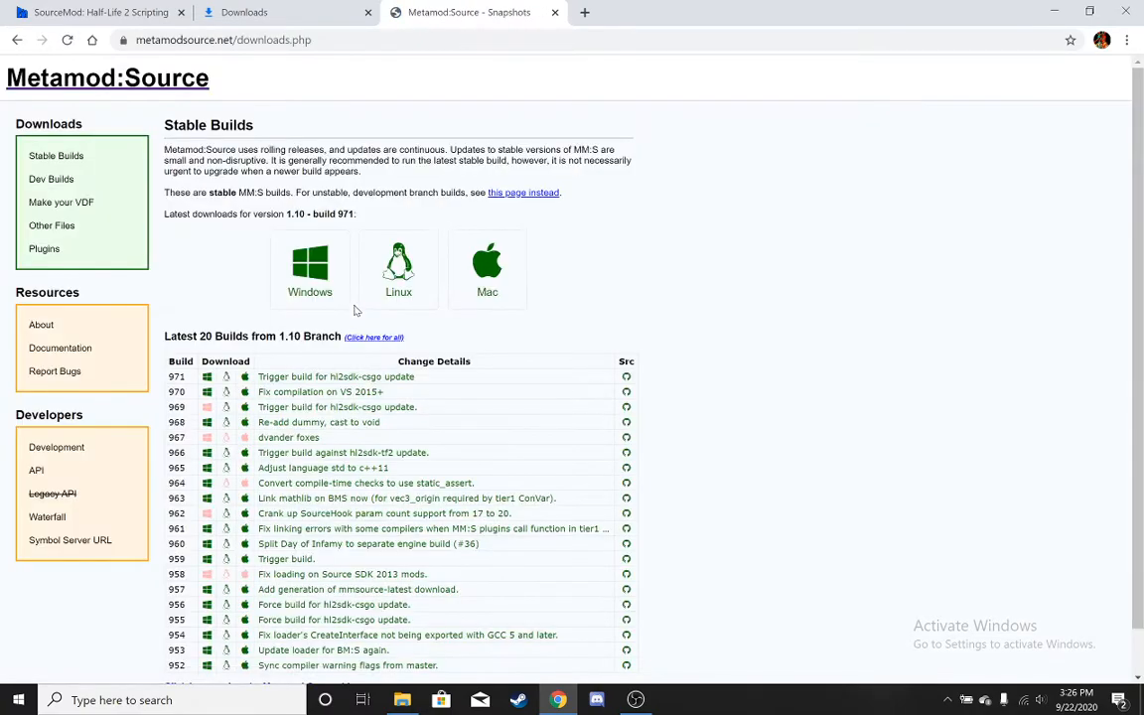
mouse_move(333, 268)
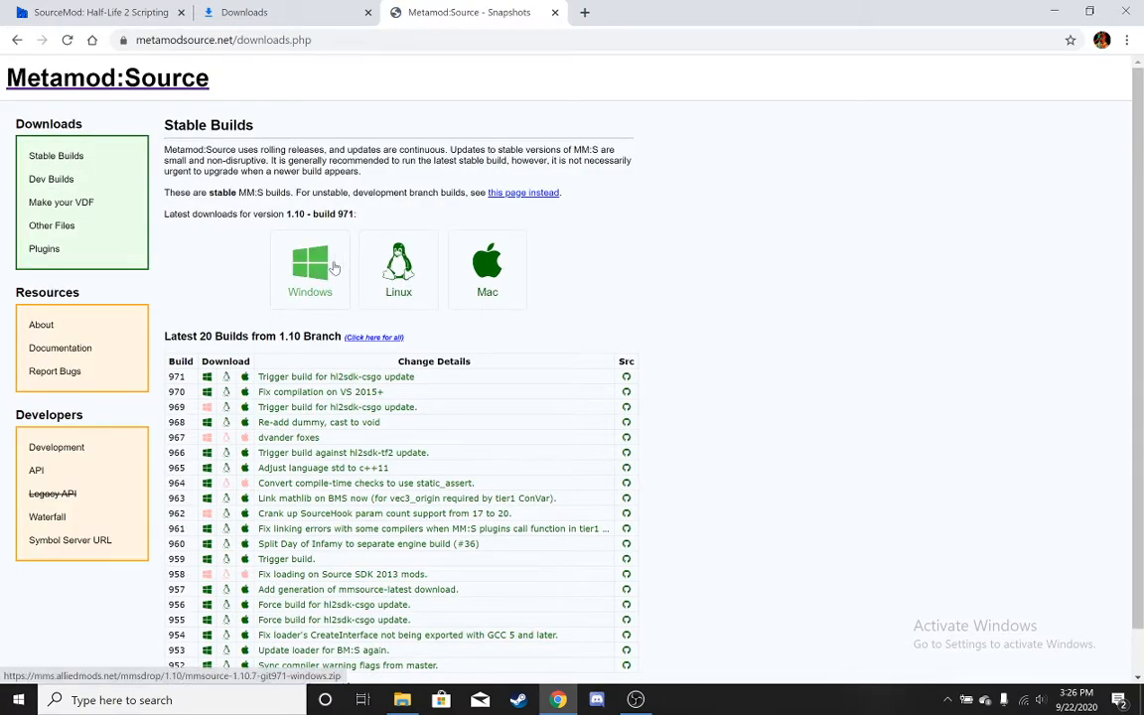
Download the Windows Metamod:Source build and generate metamod.vdf for Left 4 Dead 2.
left_click(310, 268)
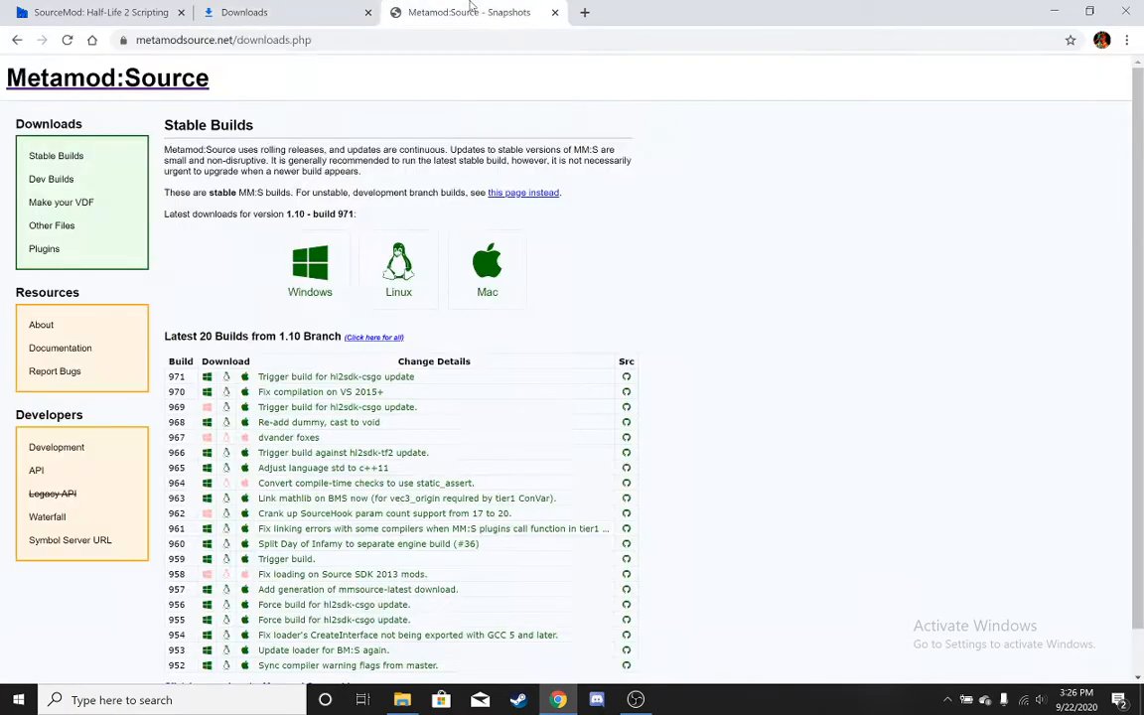
left_click(59, 203)
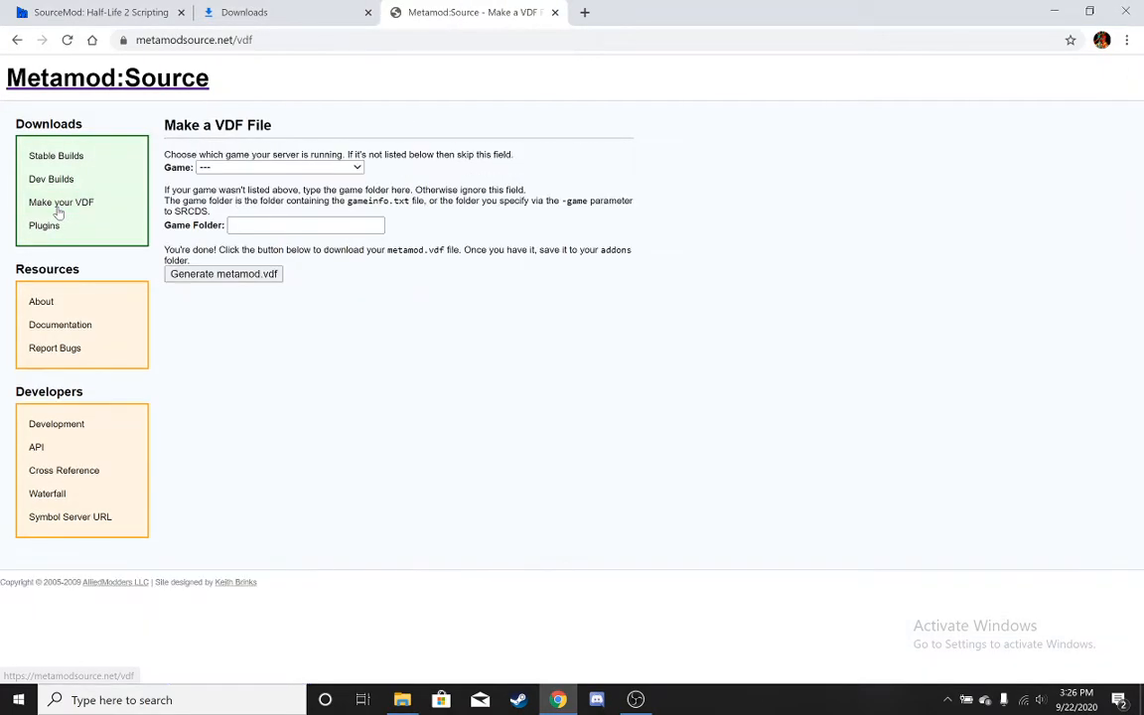
left_click(278, 167)
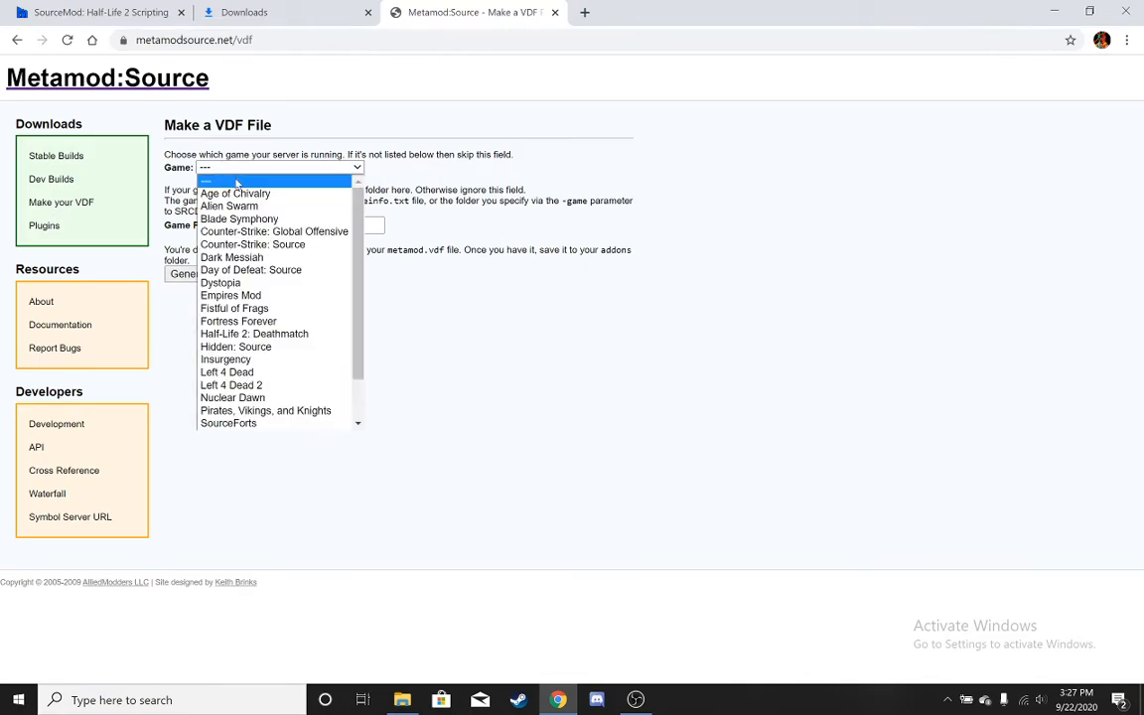
left_click(231, 385)
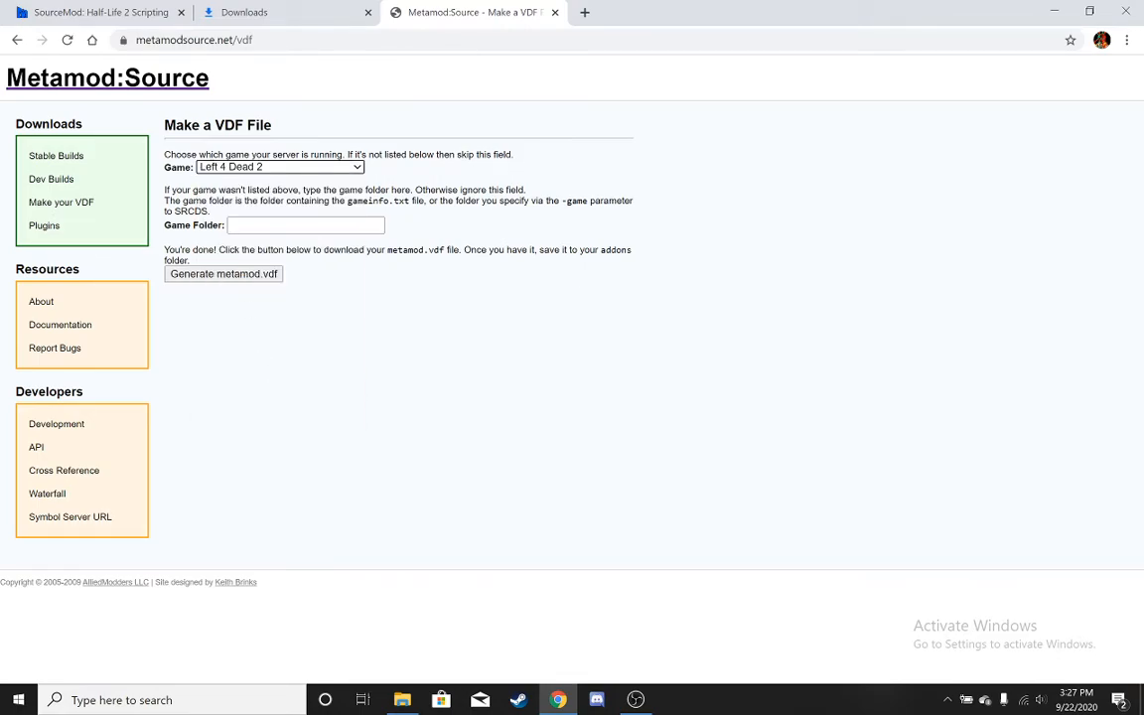
left_click(222, 274)
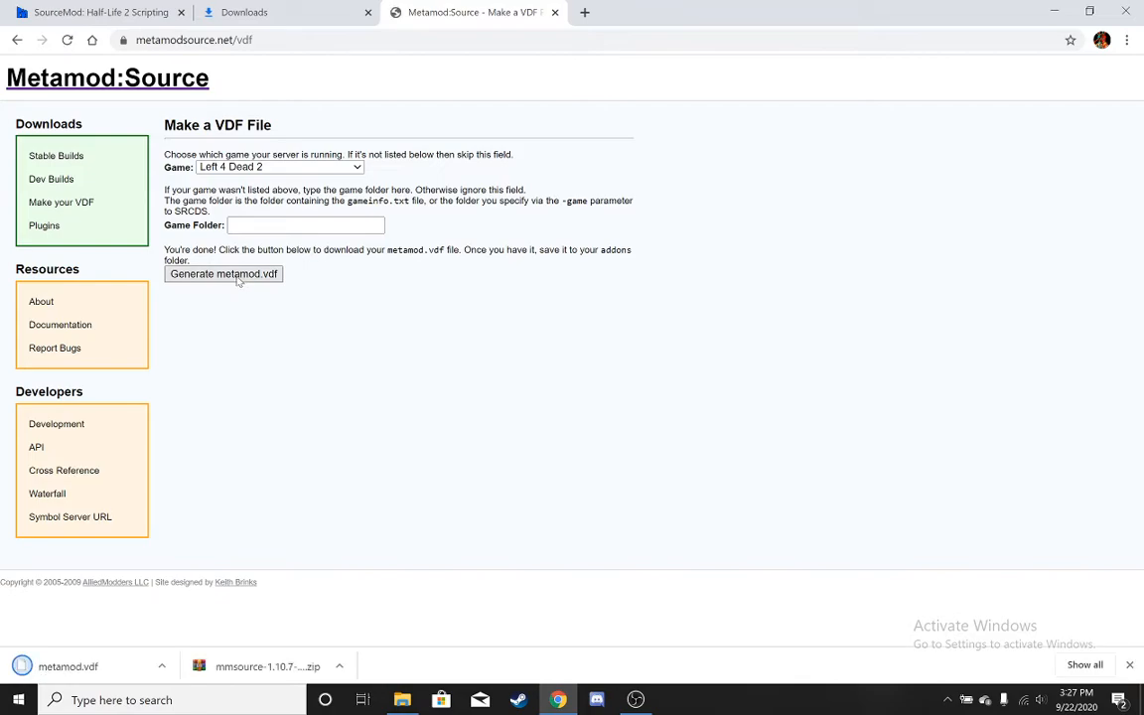
Close the Metamod:Source tab and show the downloaded metamod.vdf in its folder.
left_click(244, 12)
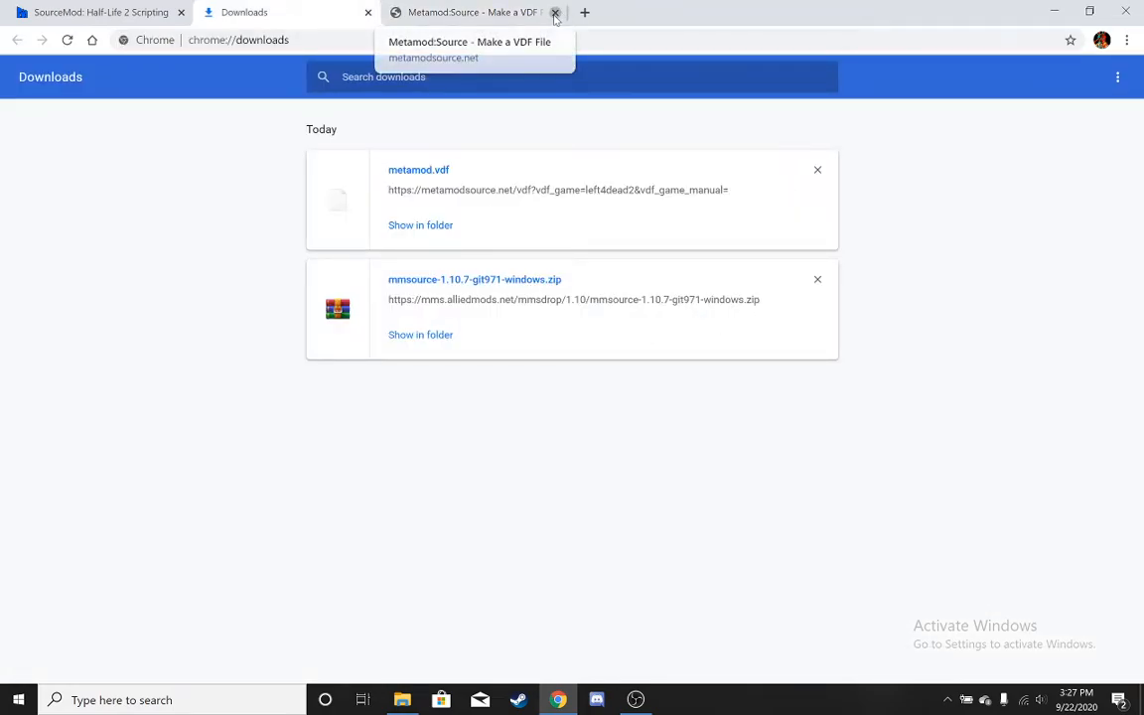
left_click(556, 12)
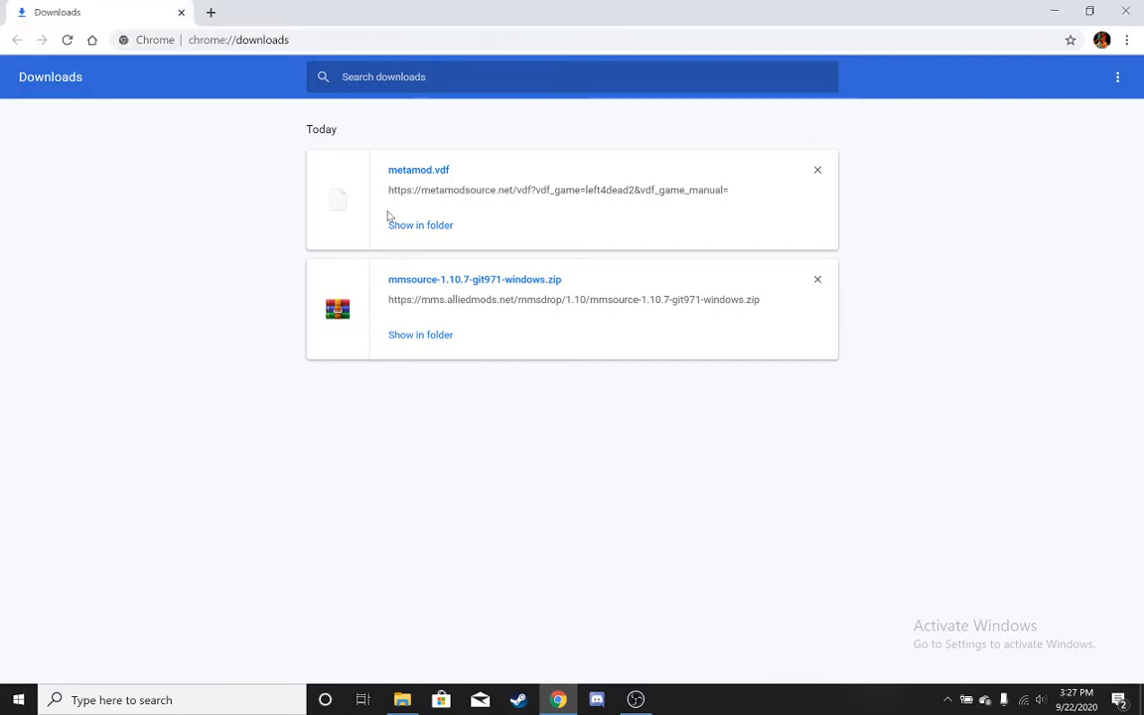
left_click(421, 224)
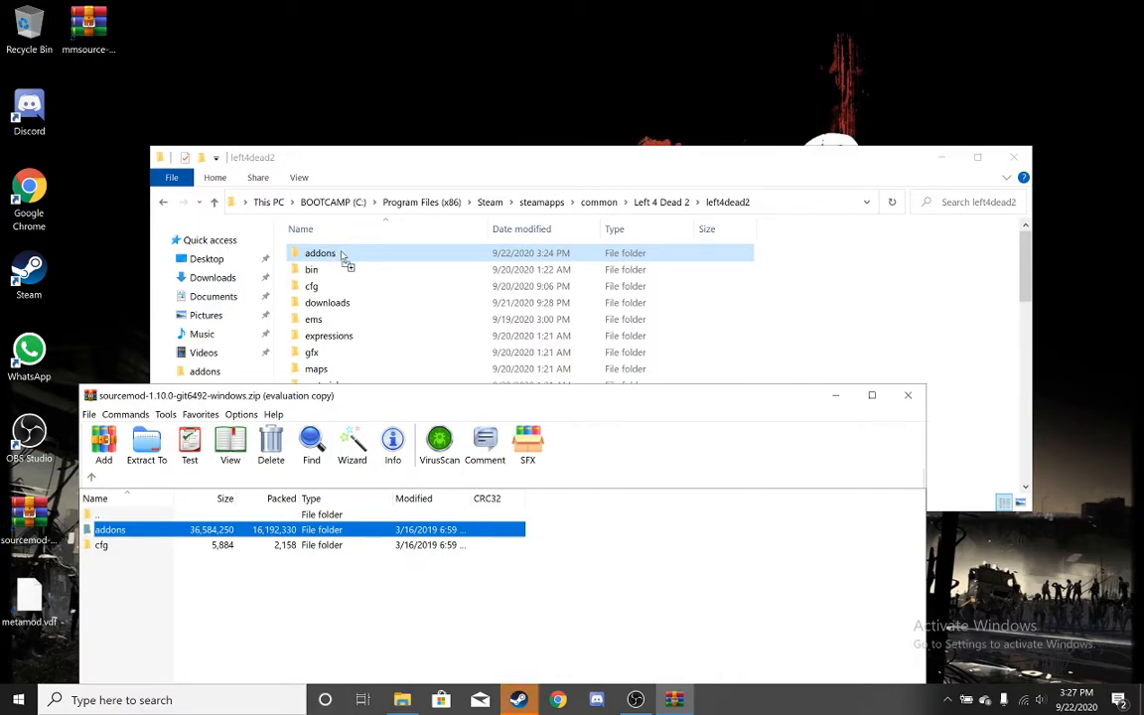
Drop SourceMod's addons and cfg into left4dead2 and check the cfg and addons folders.
left_click(147, 445)
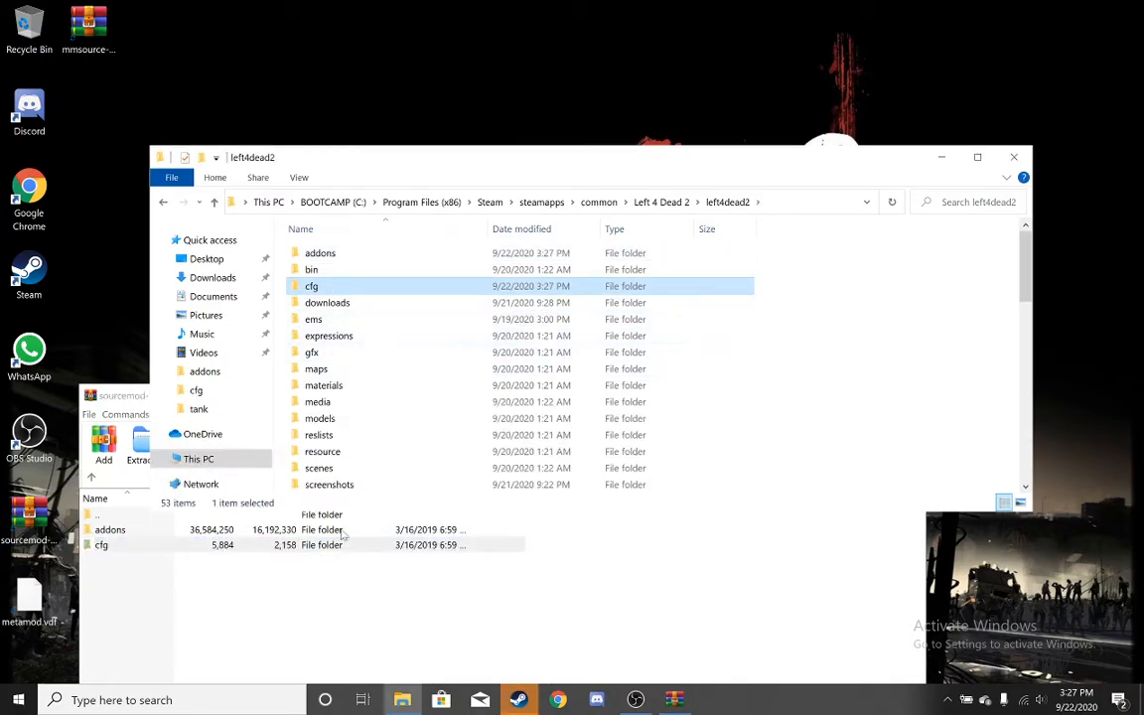
double_click(312, 286)
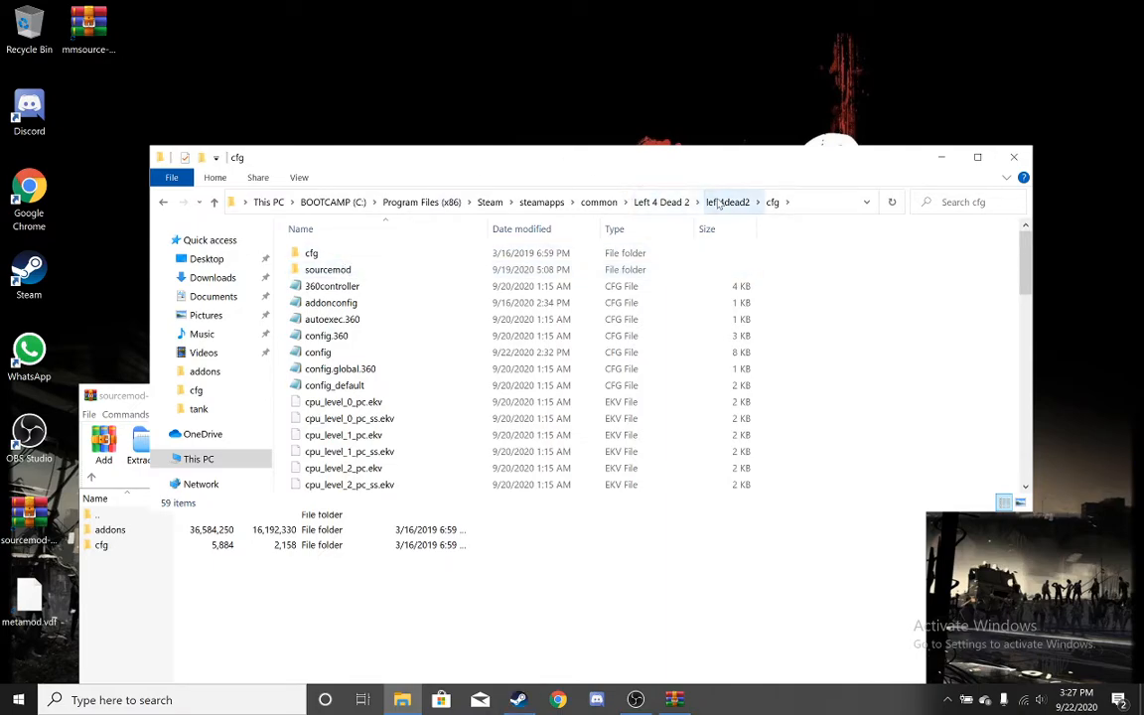
left_click(727, 202)
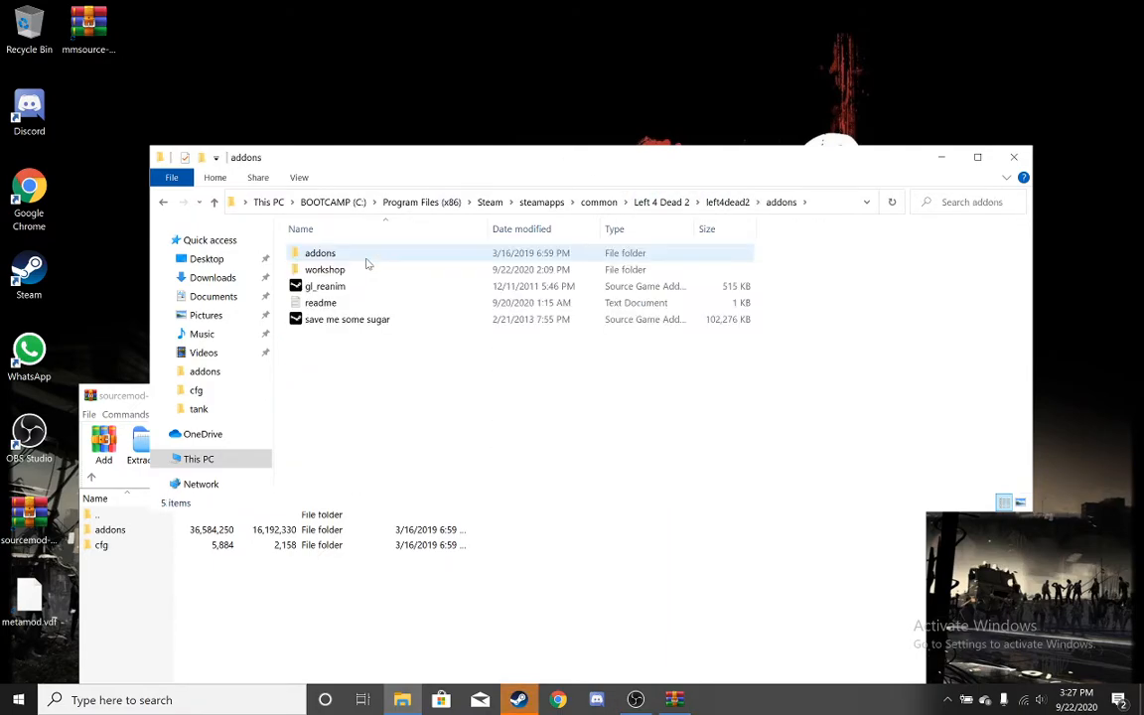
double_click(320, 252)
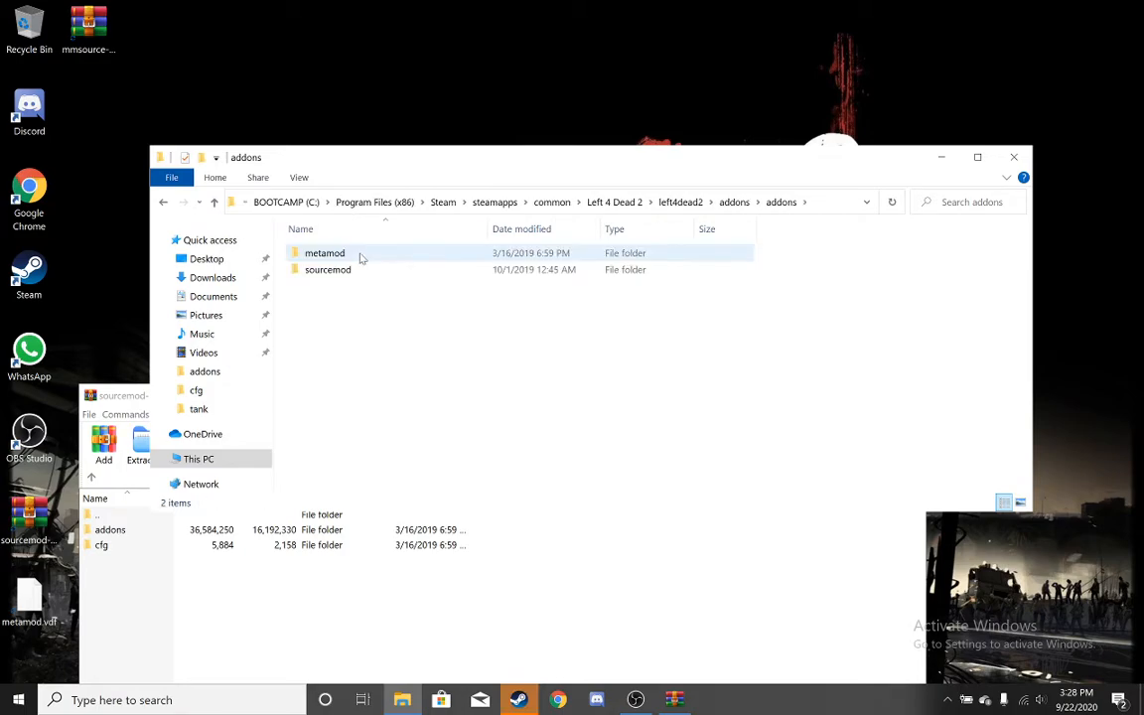
Move metamod and sourcemod from the nested addons folder up into the outer addons folder.
left_click(162, 203)
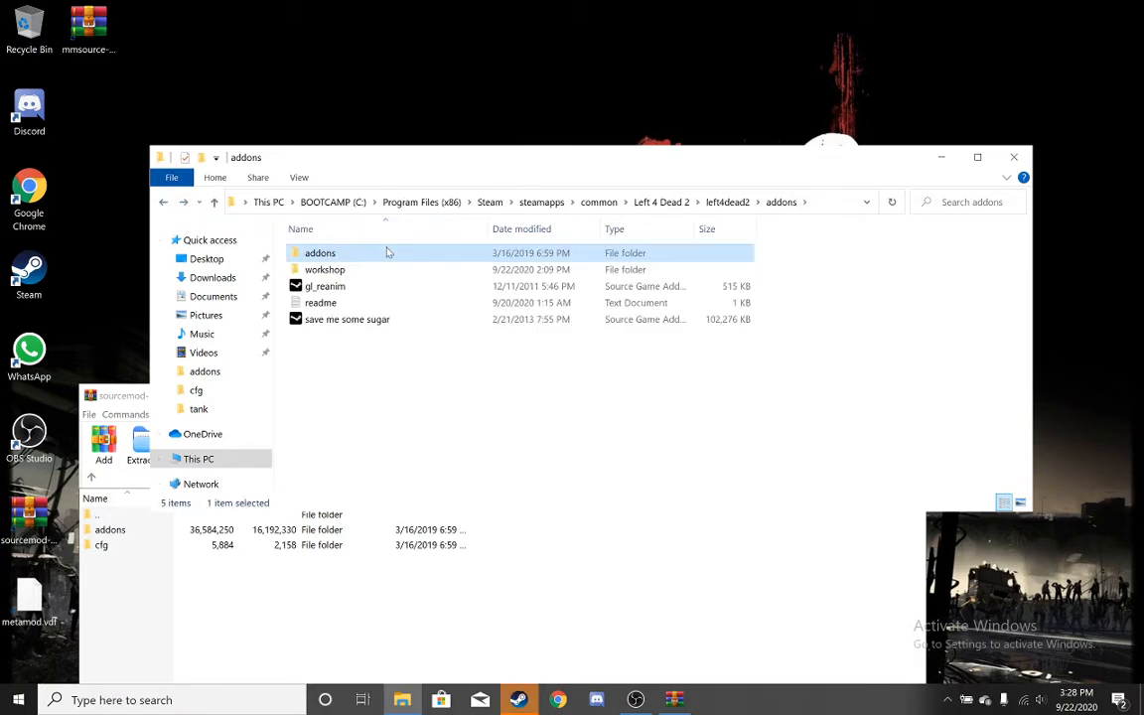
mouse_move(366, 259)
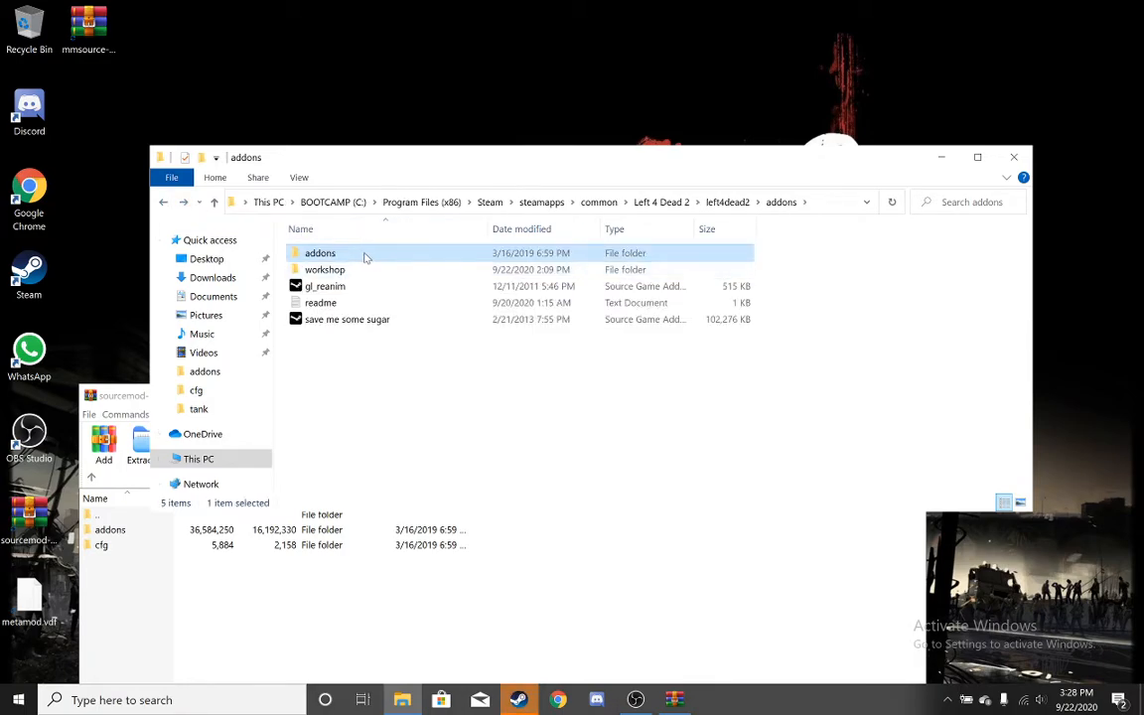
double_click(320, 252)
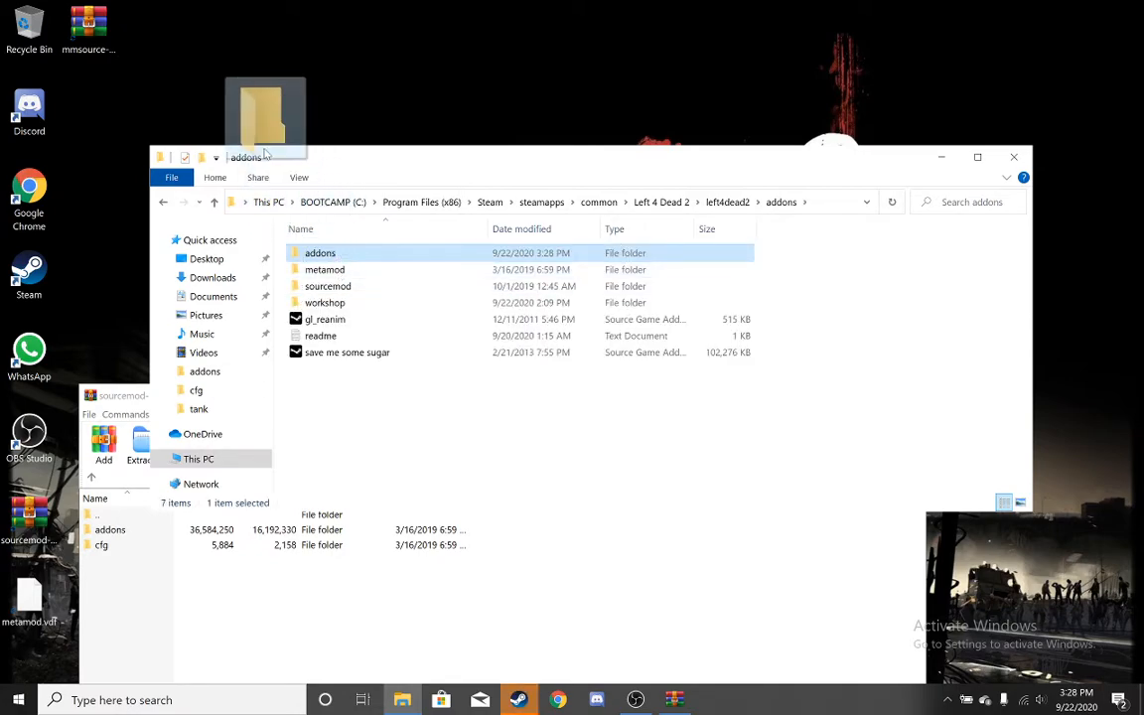
double_click(319, 252)
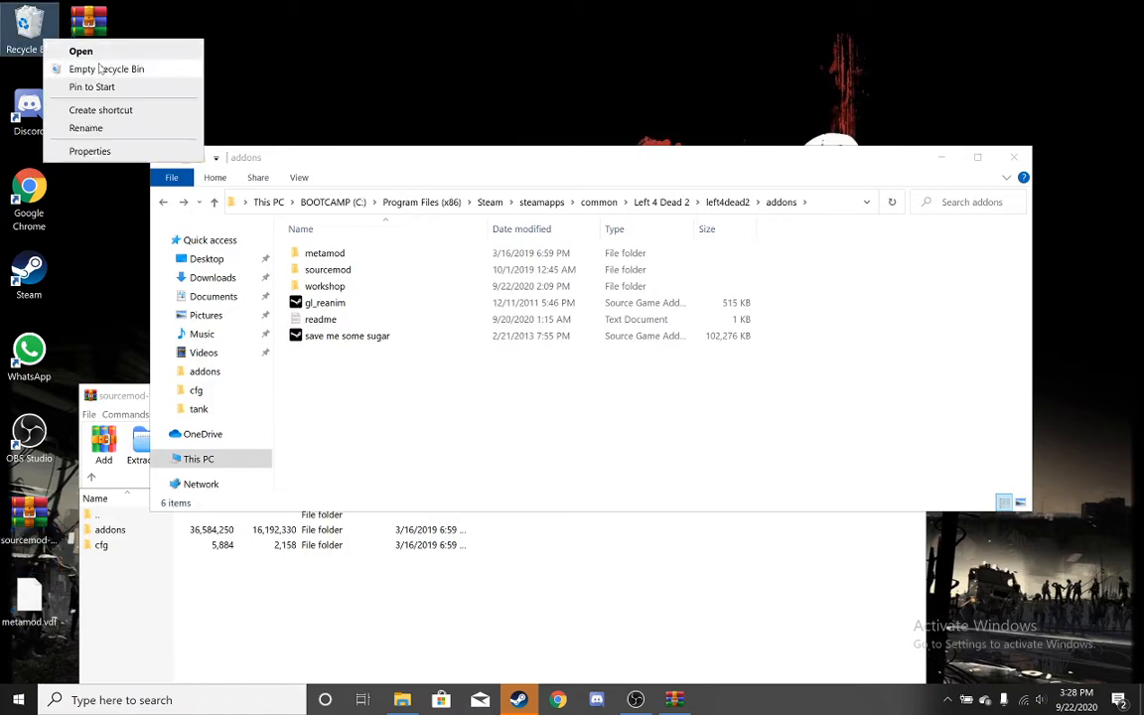
In the Metamod:Source archive's addons folder, select metamod and metamod.vdf for the game's addons folder.
left_click(328, 271)
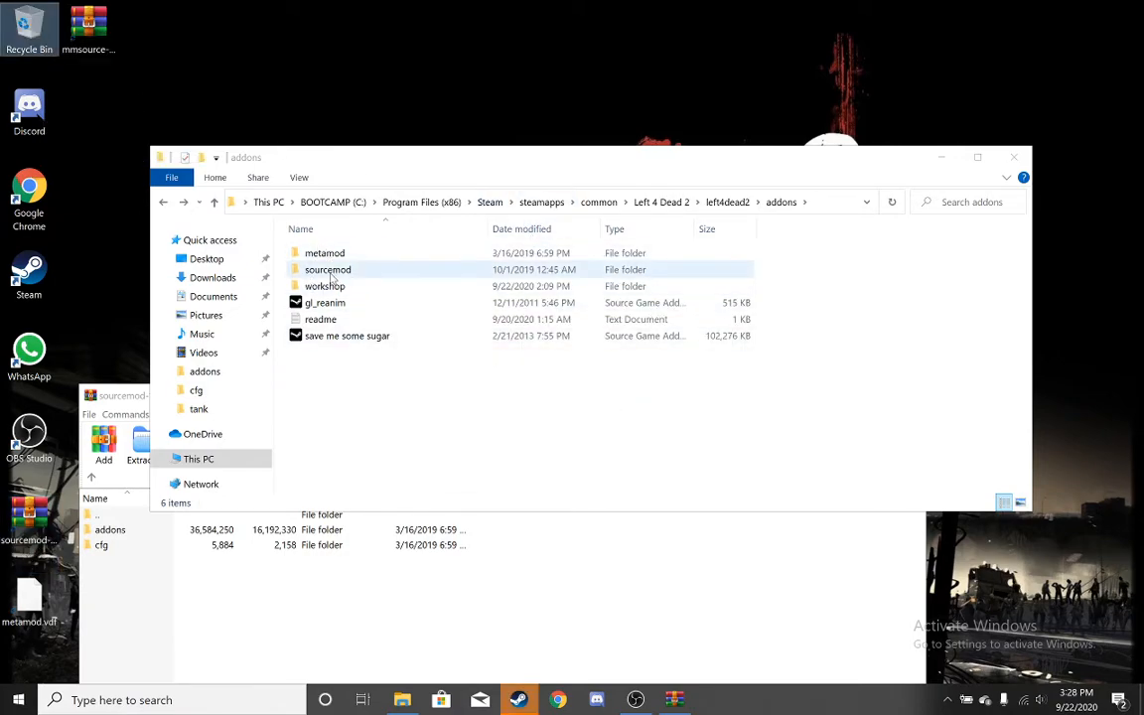
left_click(325, 252)
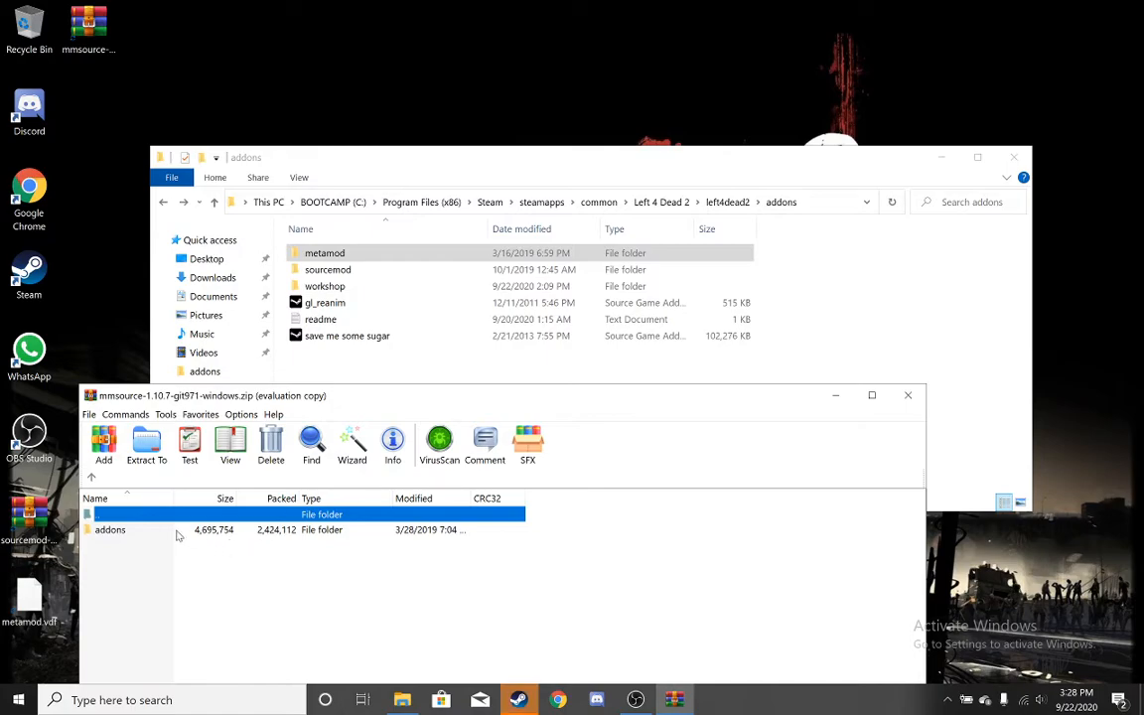
left_click(110, 528)
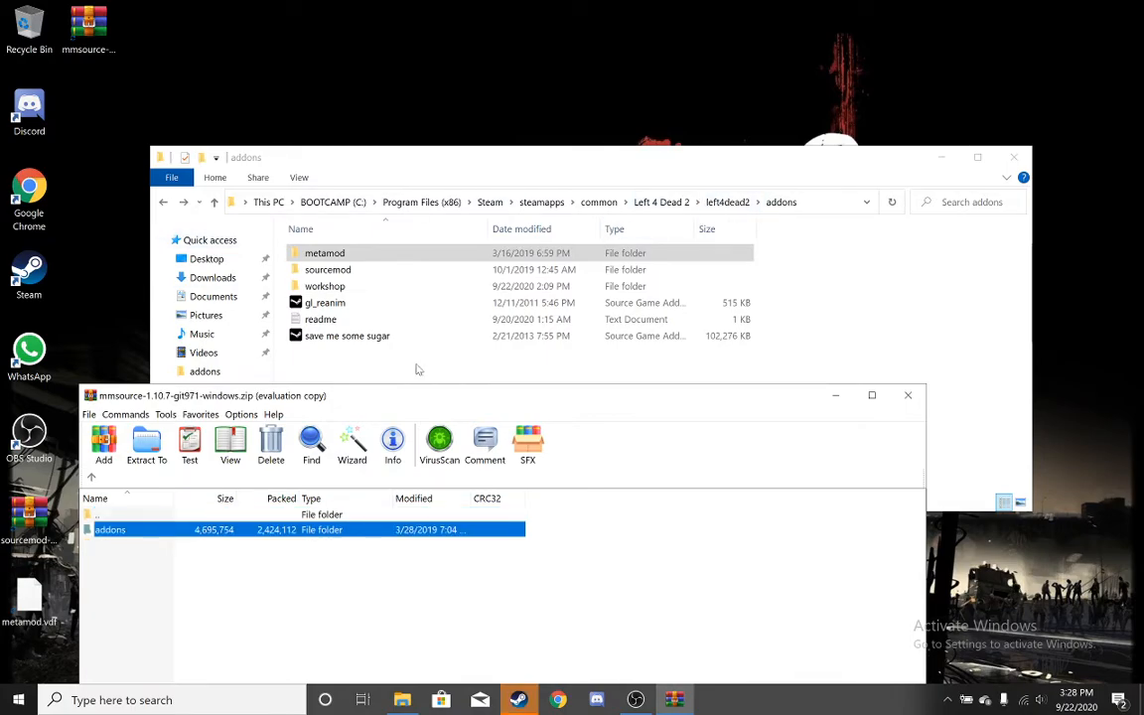
double_click(109, 528)
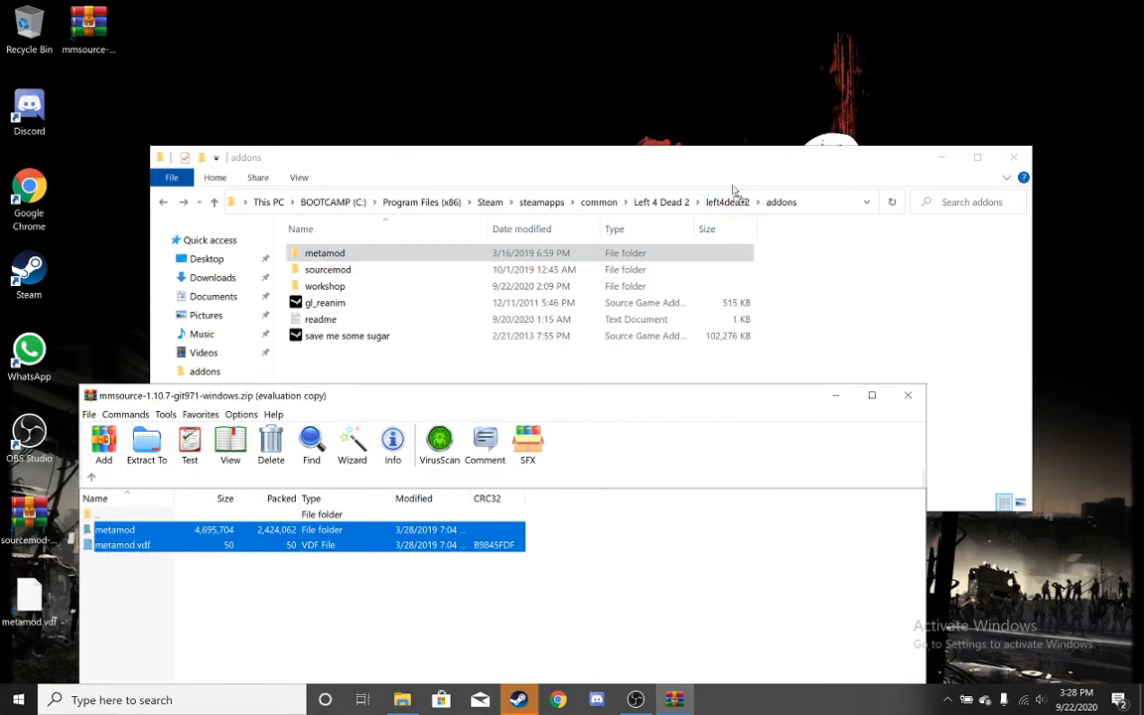
left_click(147, 445)
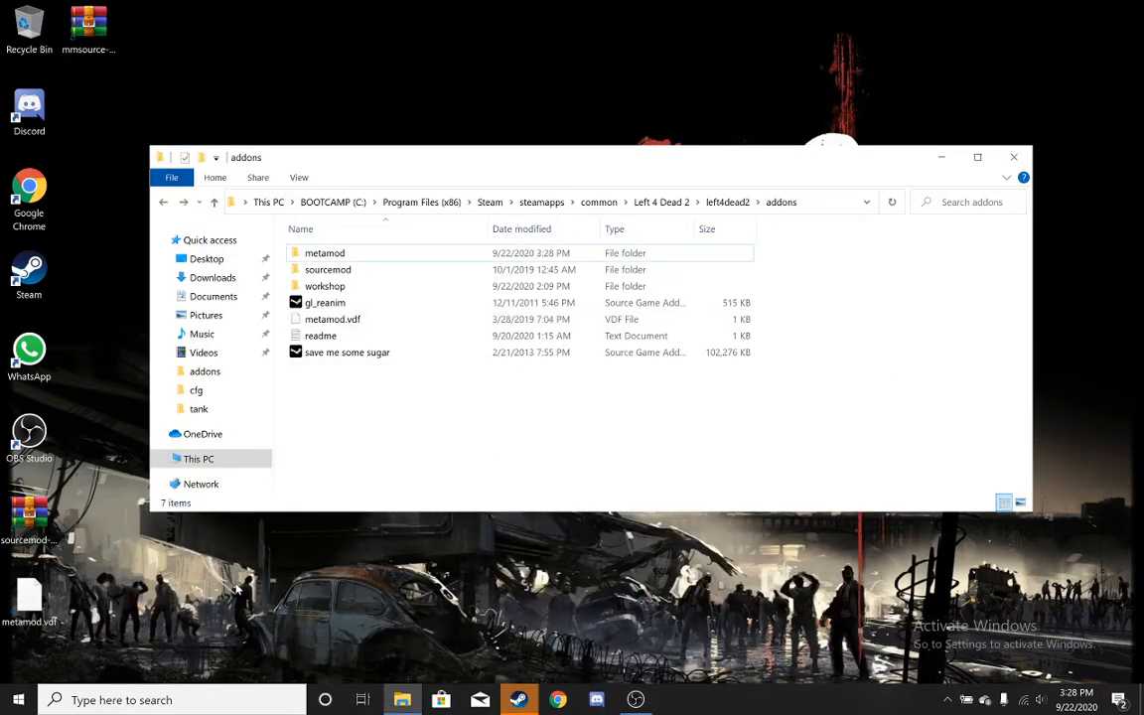
mouse_move(40, 560)
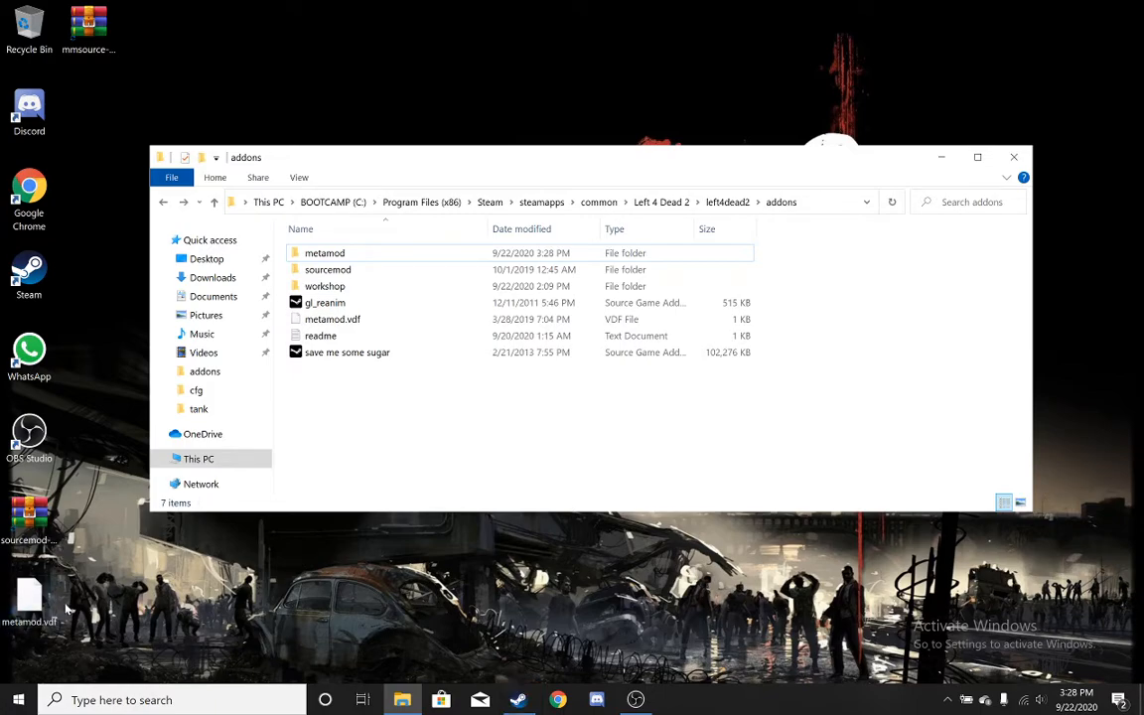
Replace addons' metamod.vdf with the desktop-generated copy and enter the sourcemod folder.
left_click_drag(28, 596, 327, 441)
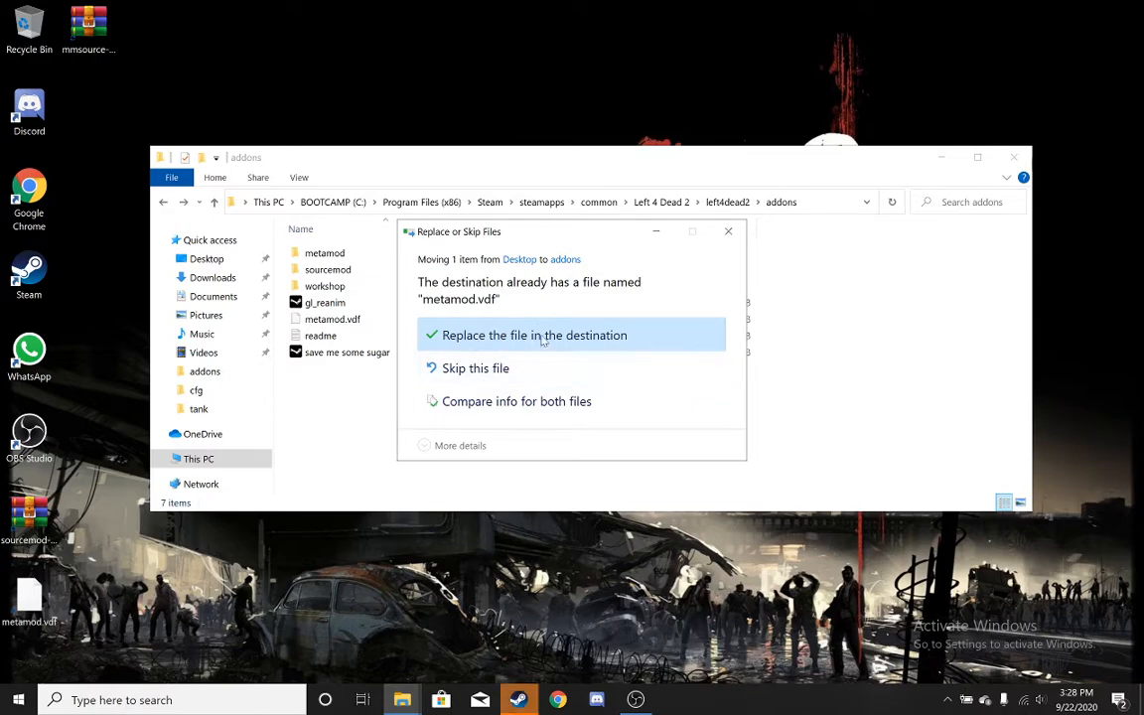
left_click(534, 334)
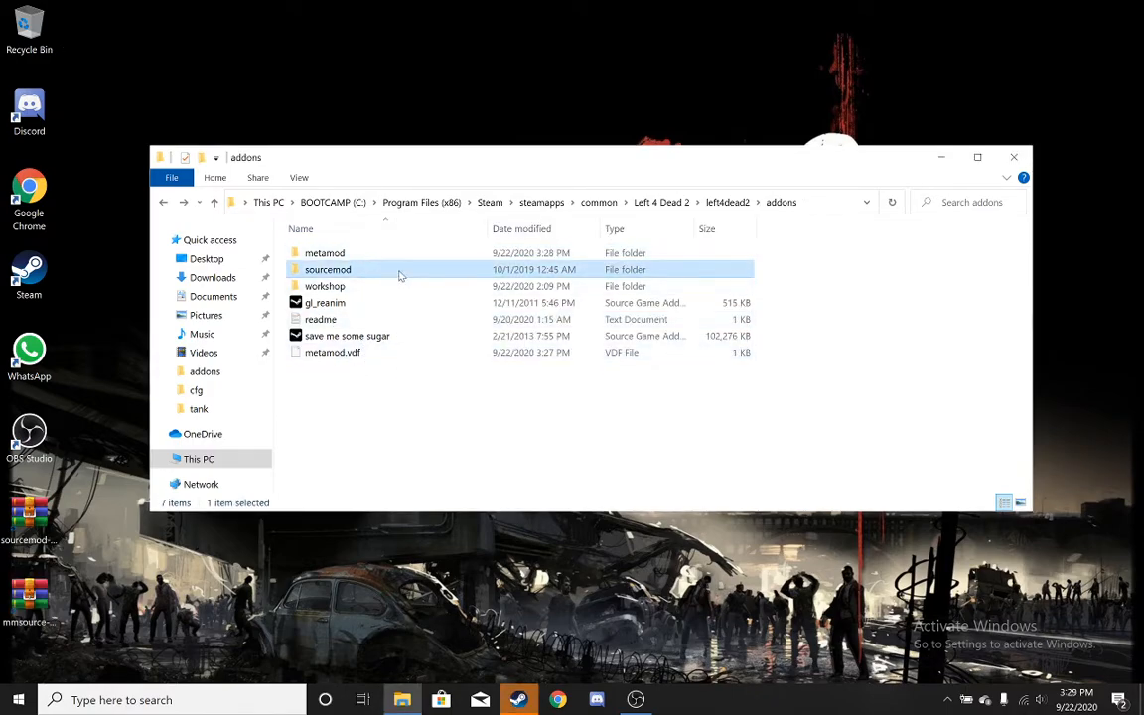
double_click(328, 270)
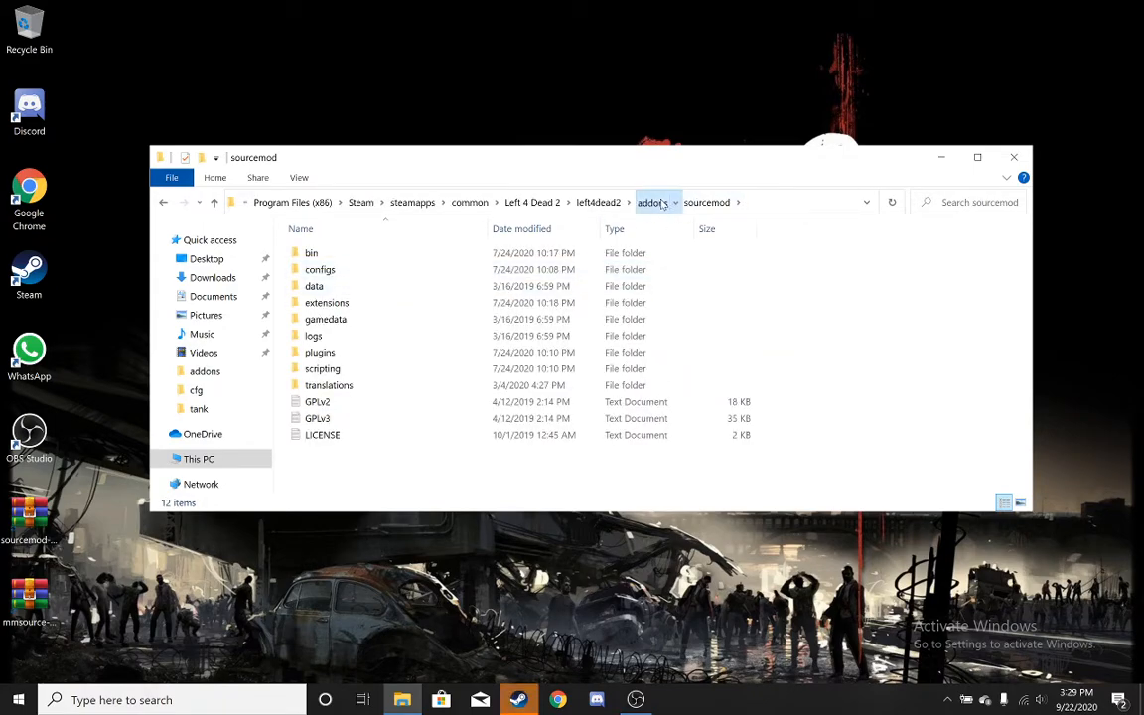
left_click(652, 203)
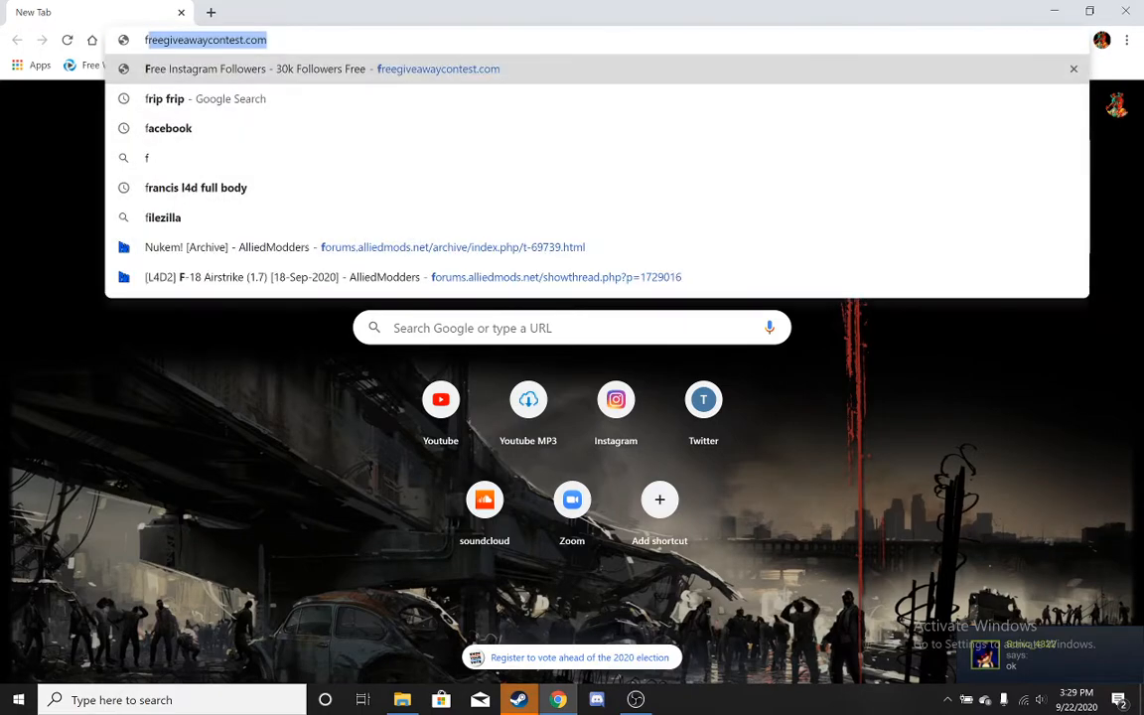
Google 'steam id finder' and open the Steam ID Finder results, including steamid.xyz.
type("finder id")
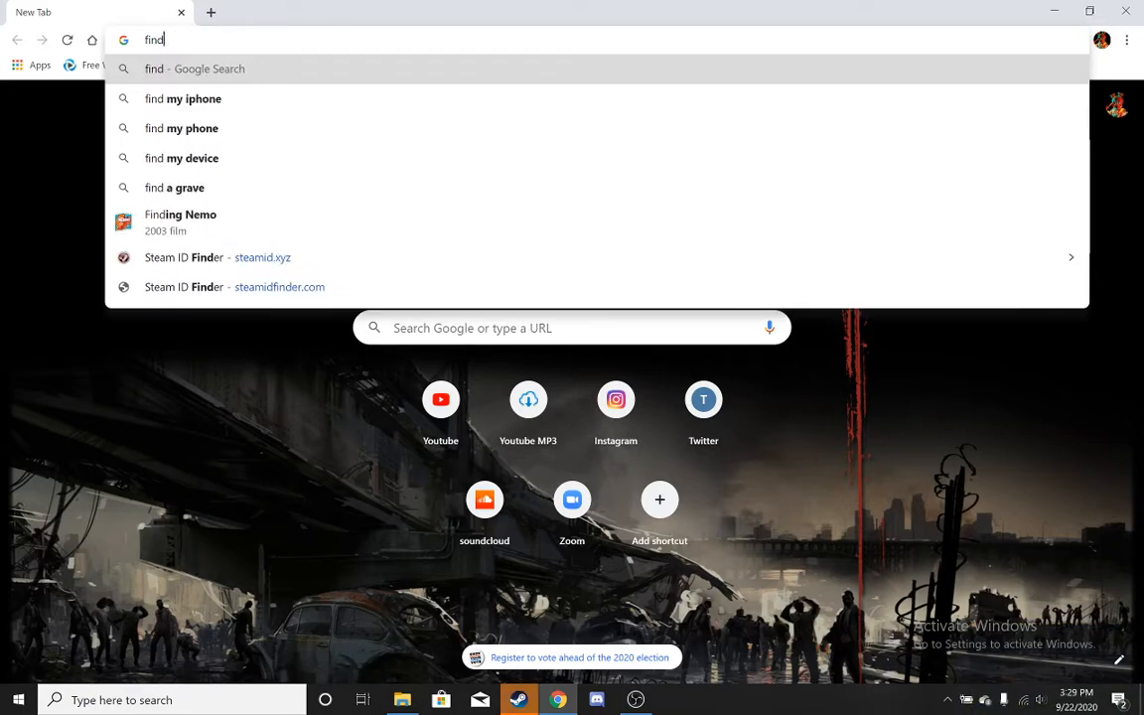
type("steamunlocked.net")
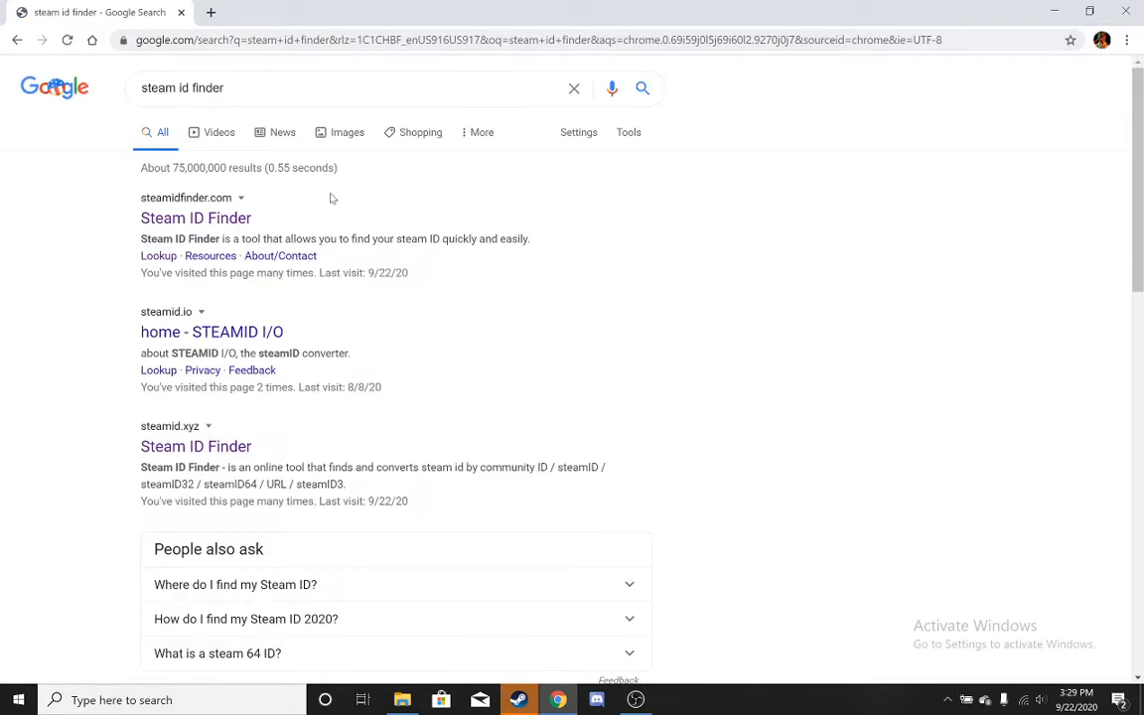
left_click(195, 216)
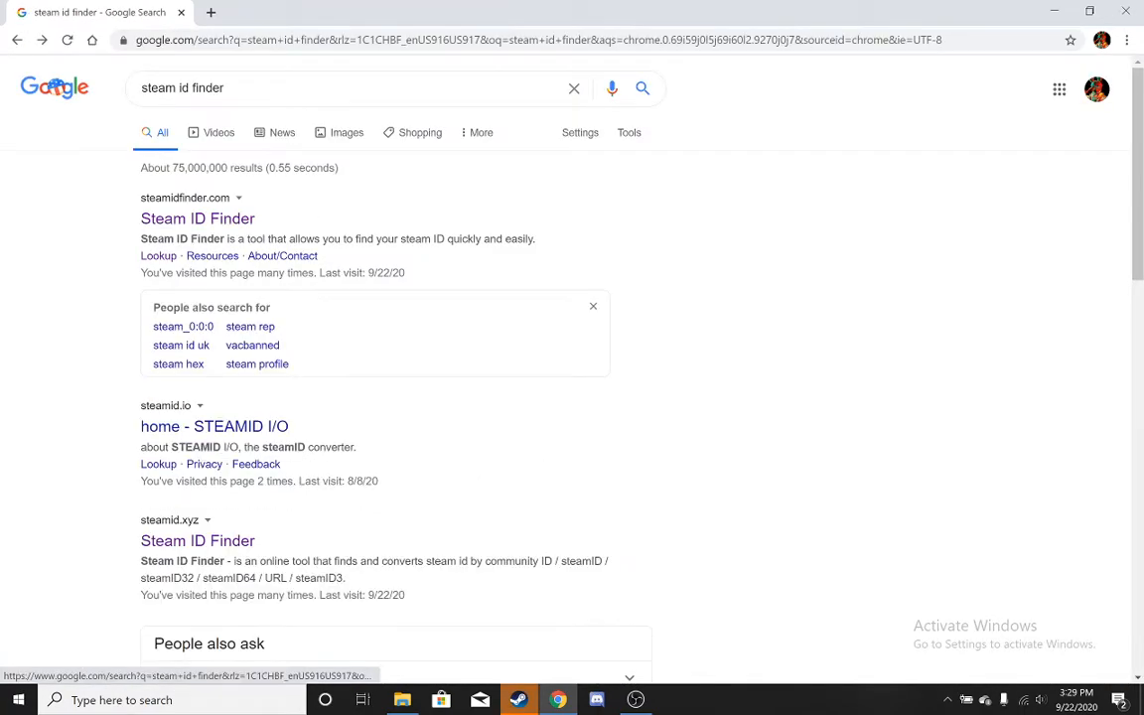
left_click(197, 540)
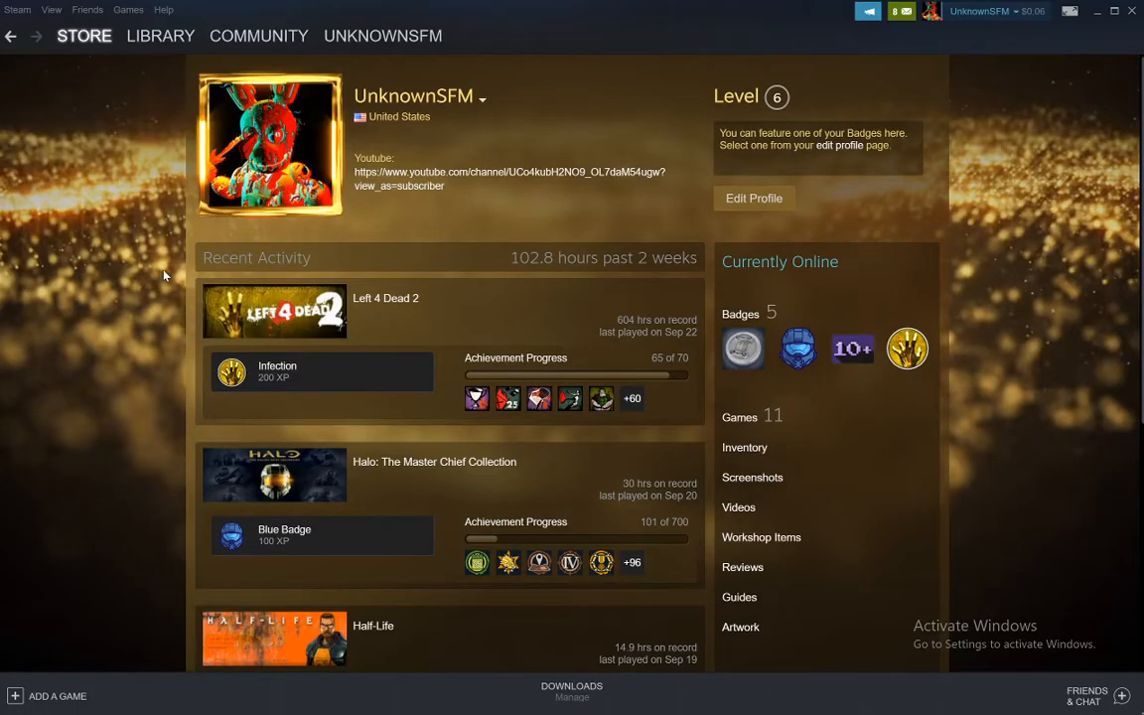
From the account name menu, choose View my profile to reach your own Steam profile.
left_click(981, 11)
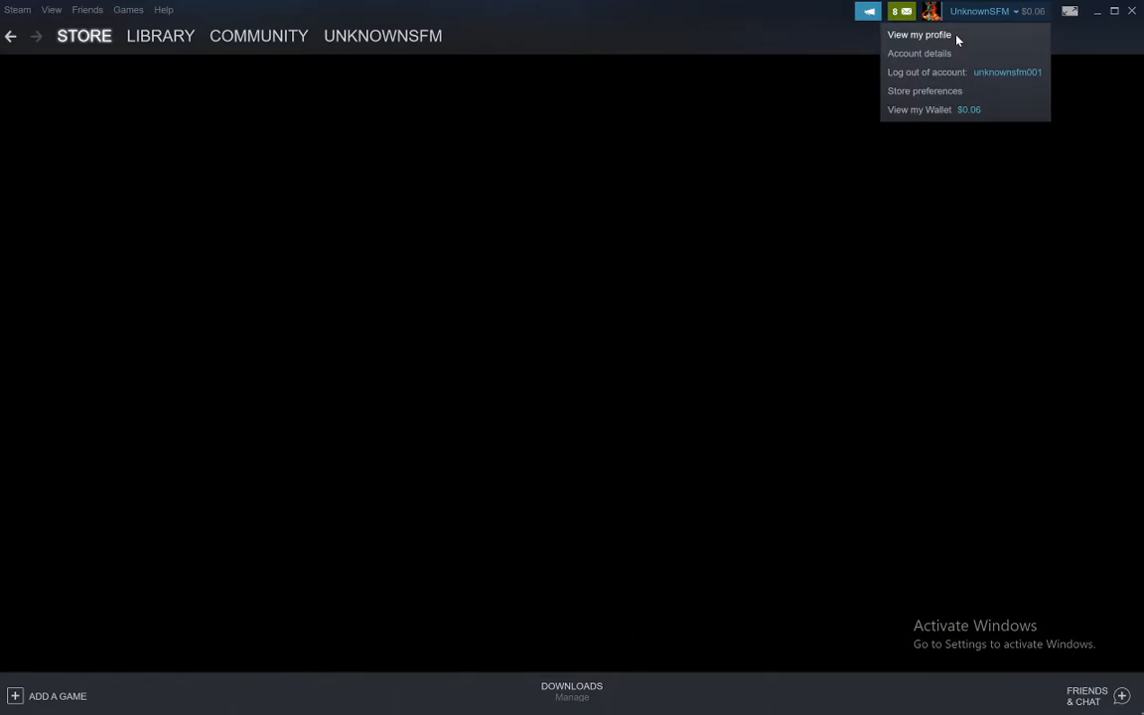
left_click(917, 34)
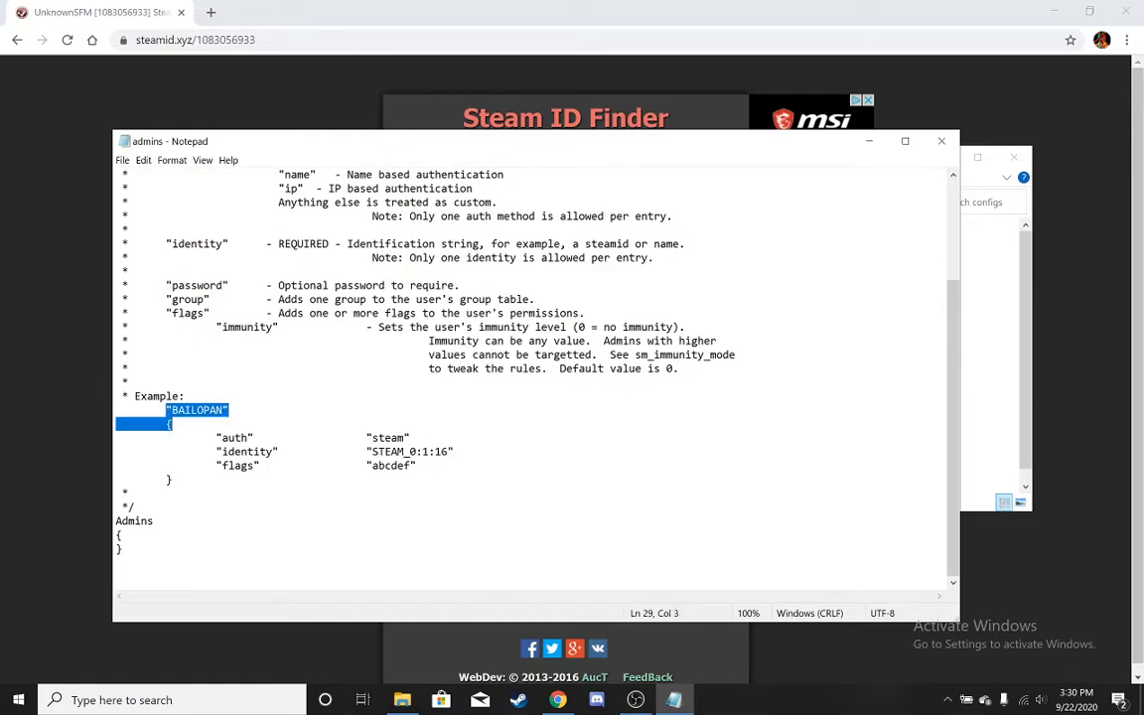
Copy the BAILOPAN example block under Admins, clear its values and rename it UnknownSFM.
left_click_drag(171, 410, 417, 465)
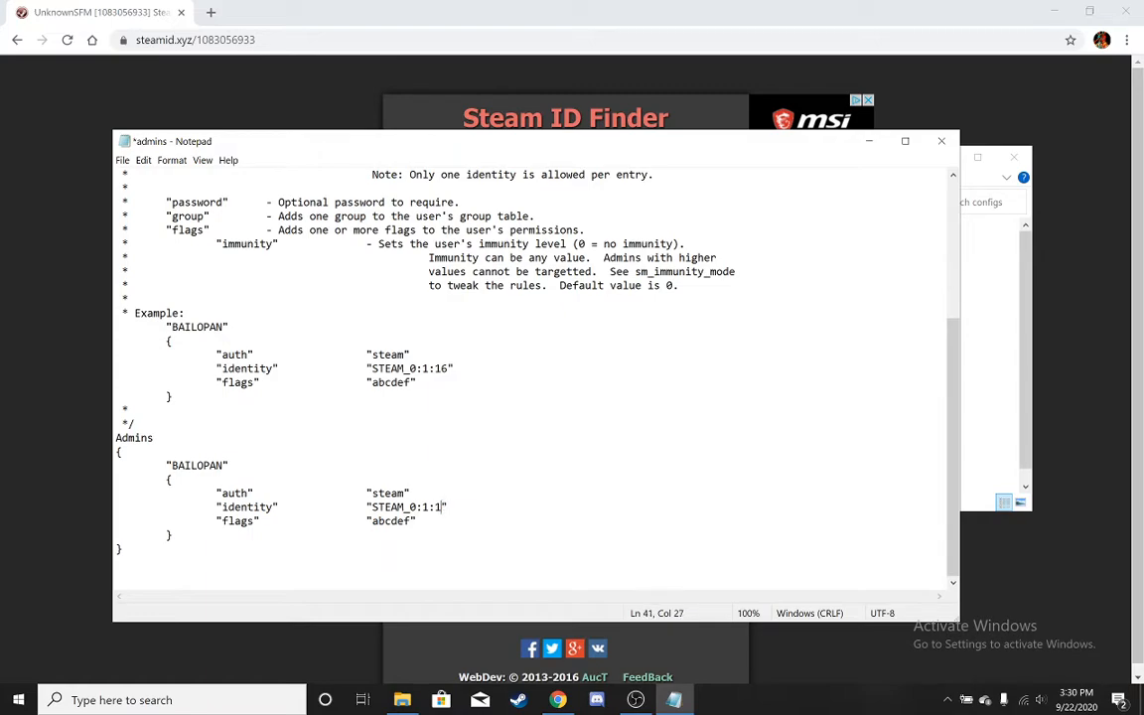
key("BackSpace")
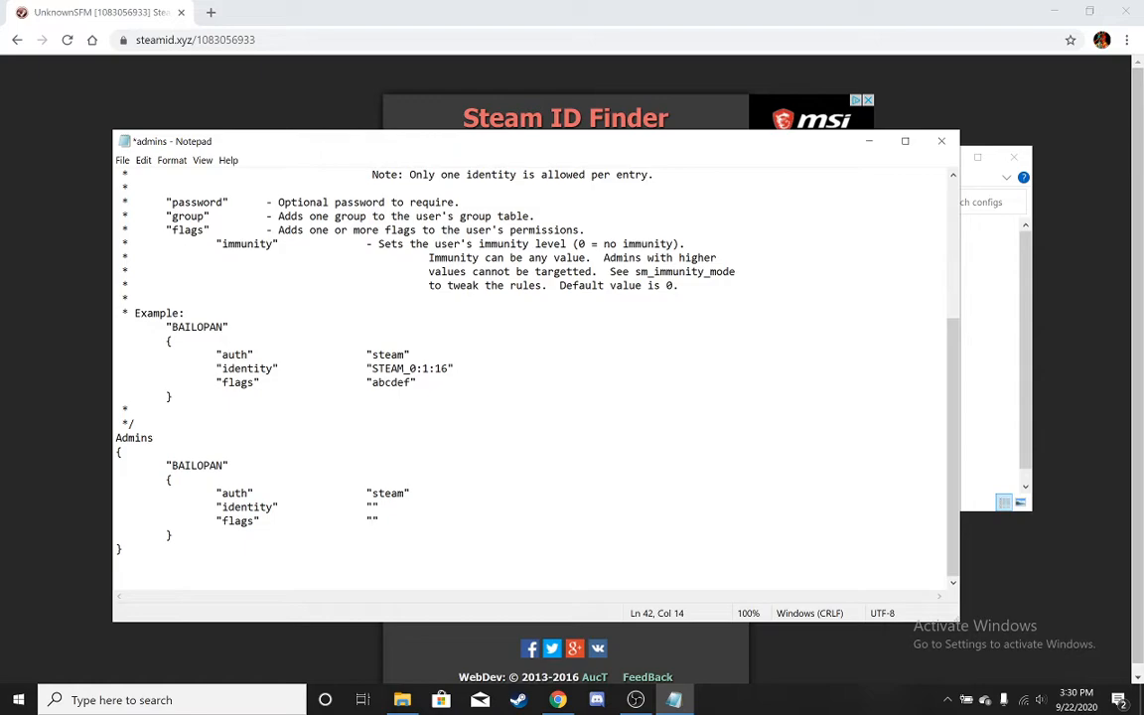
key("BackSpace")
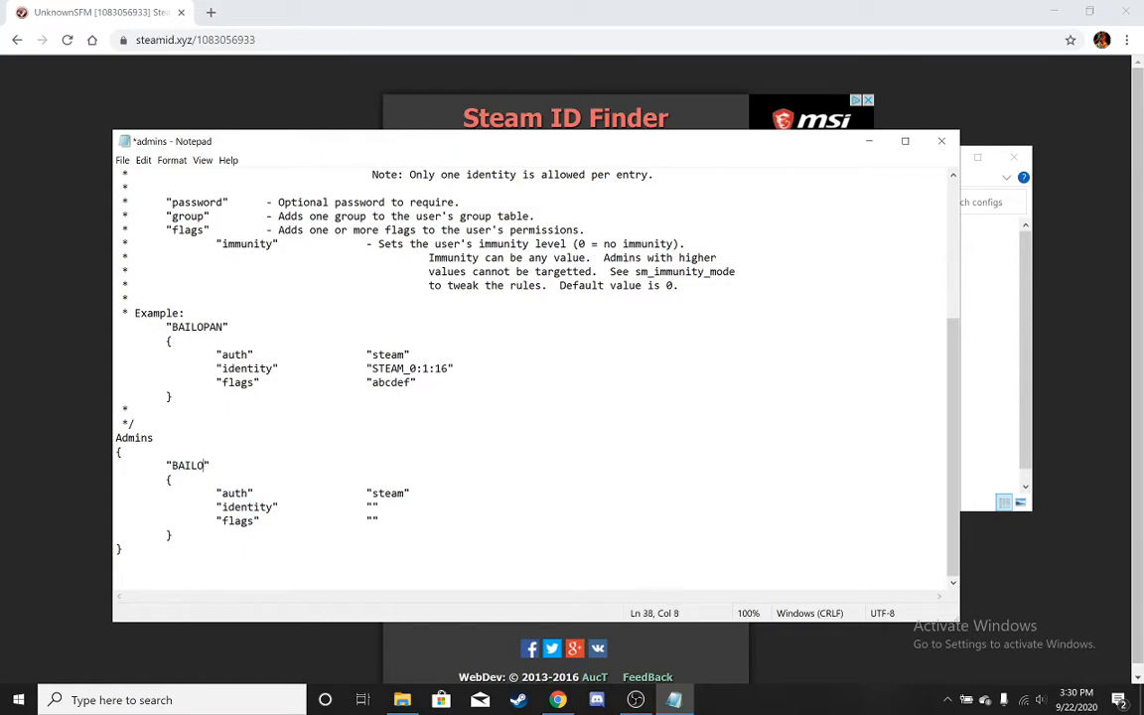
key("Backspace")
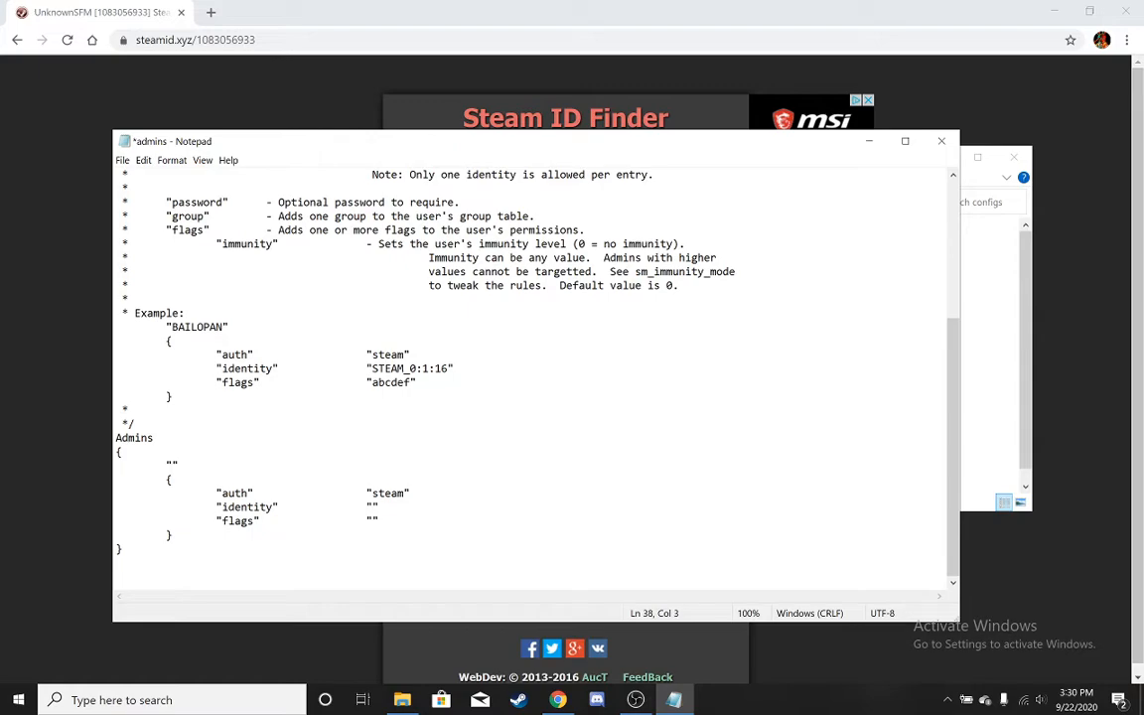
type("Unkno")
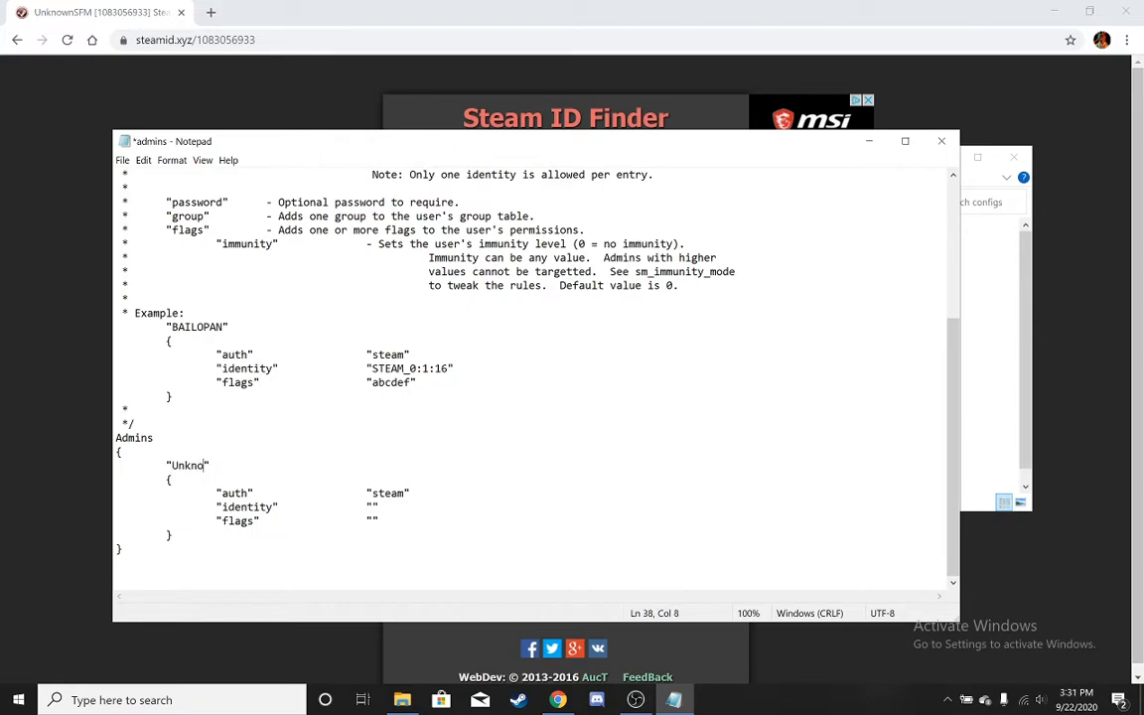
key("Backspace")
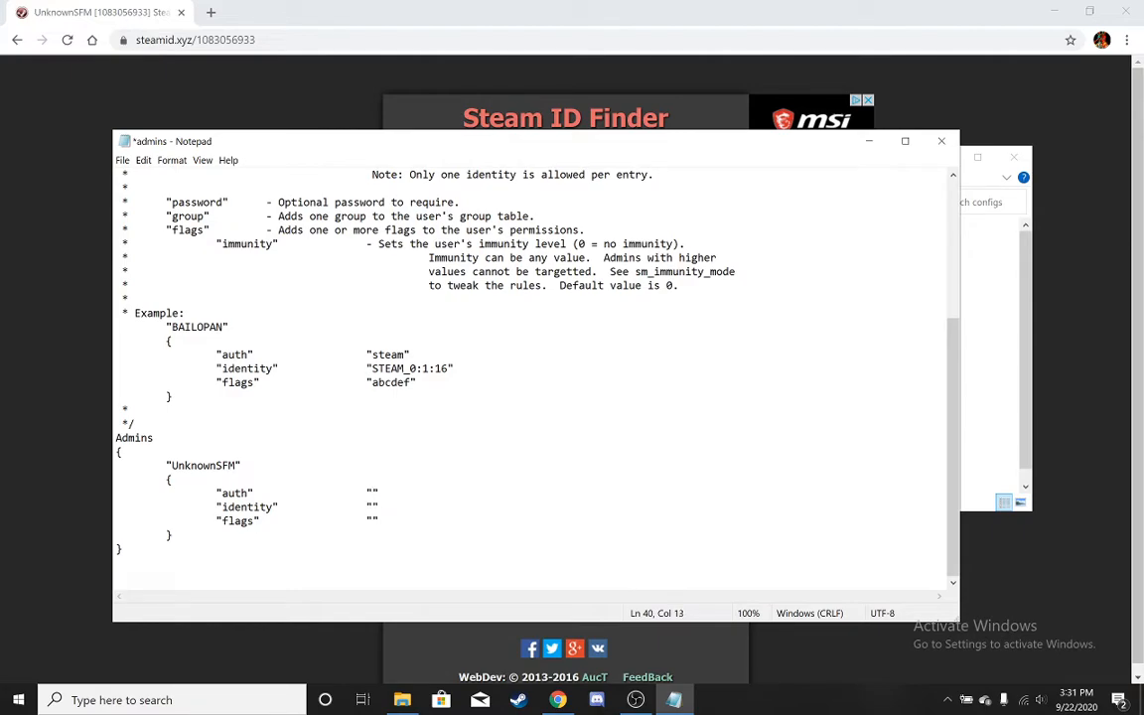
left_click(941, 141)
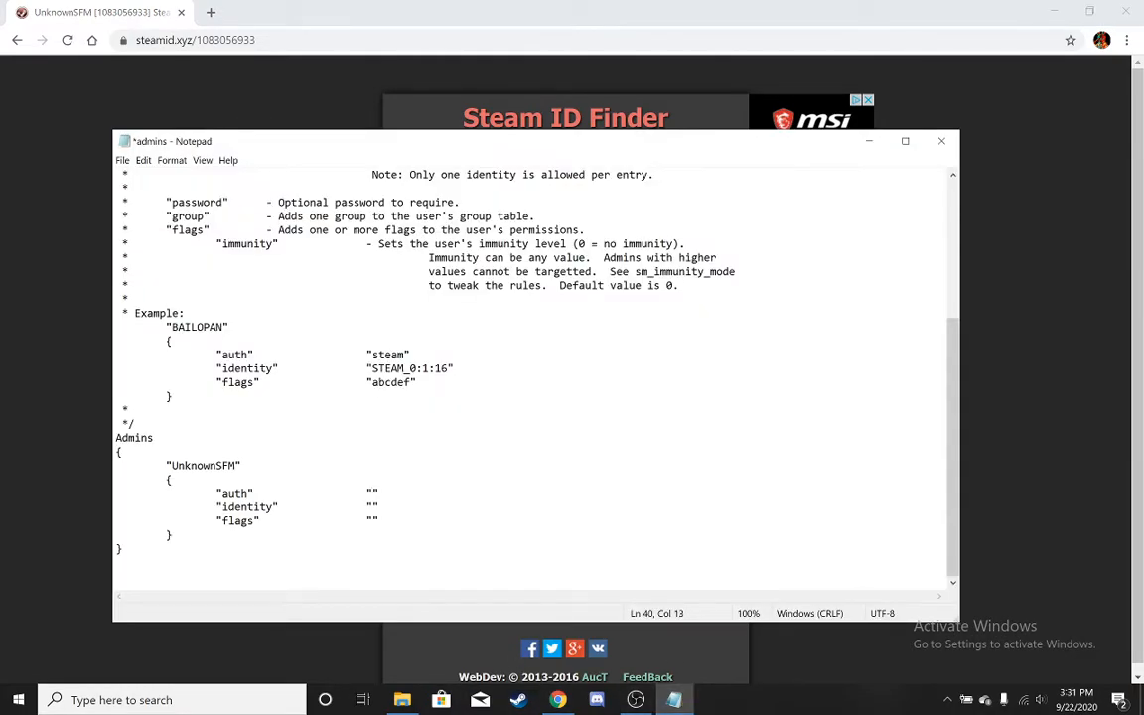
type("STEAM_0:1:541528466")
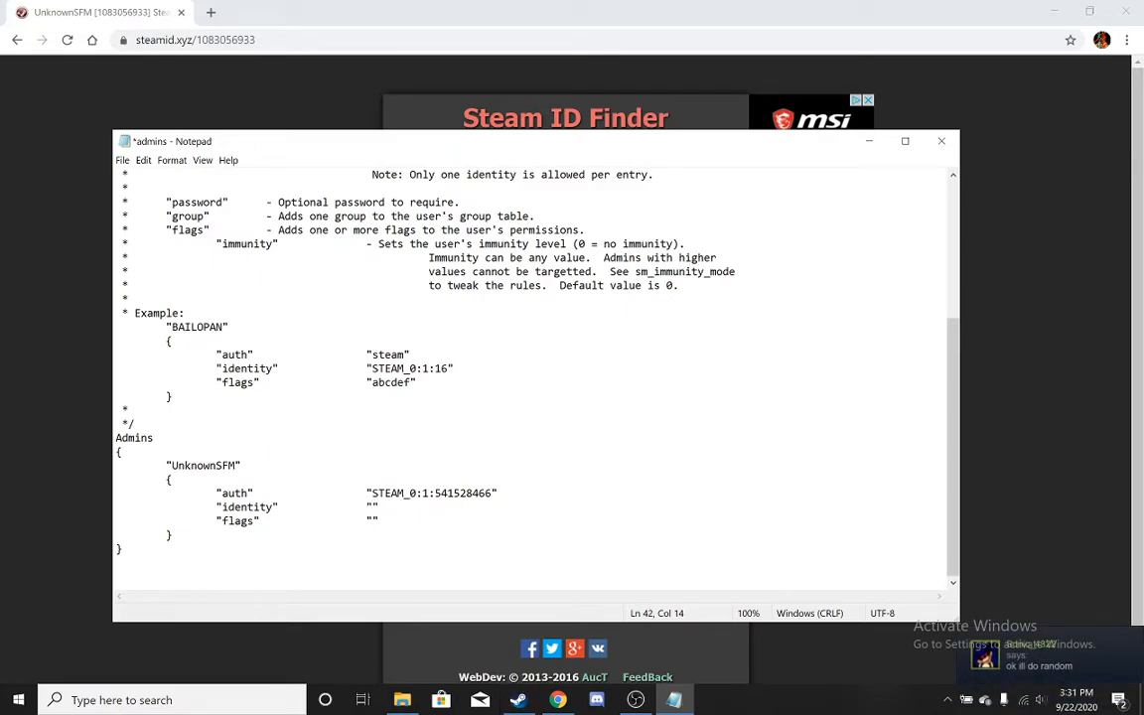
type("z")
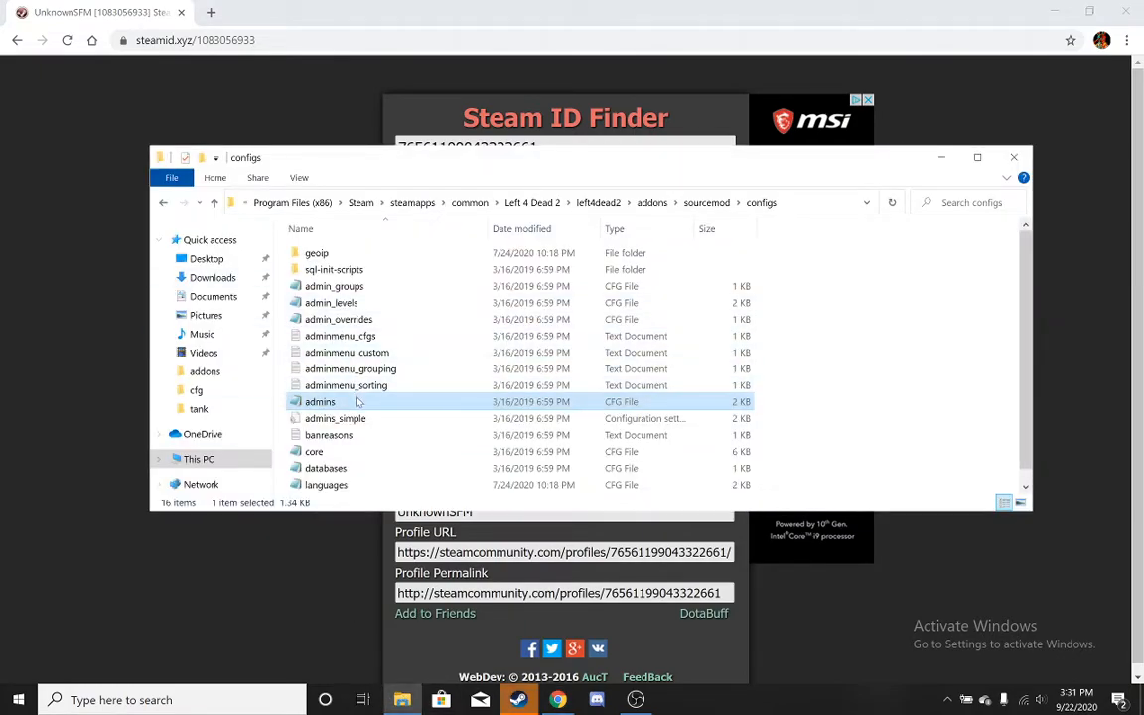
Reopen admins.cfg and recreate the UnknownSFM block from the BAILOPAN example.
double_click(320, 401)
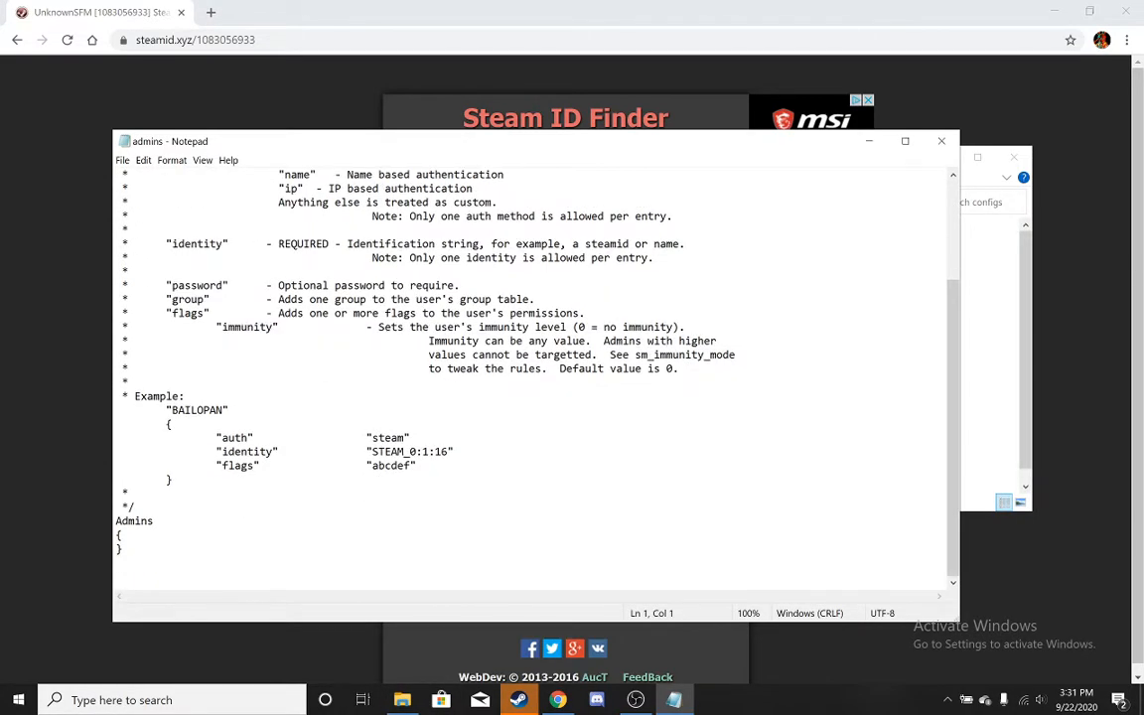
left_click_drag(168, 409, 171, 478)
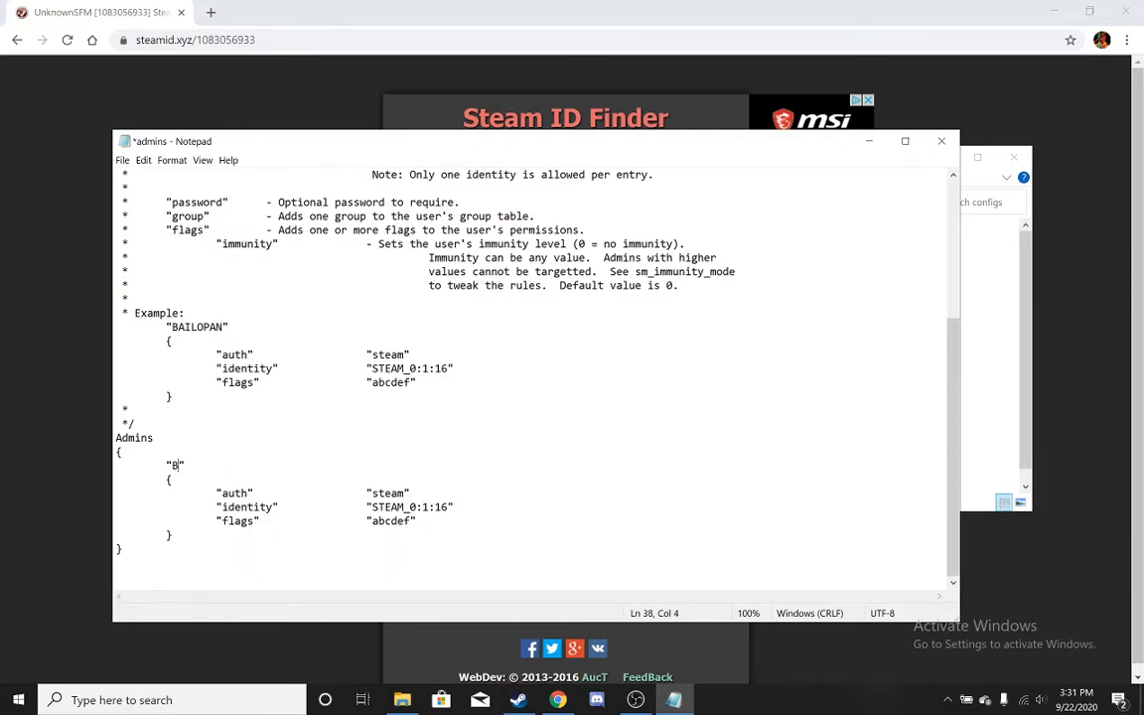
type("Unkno")
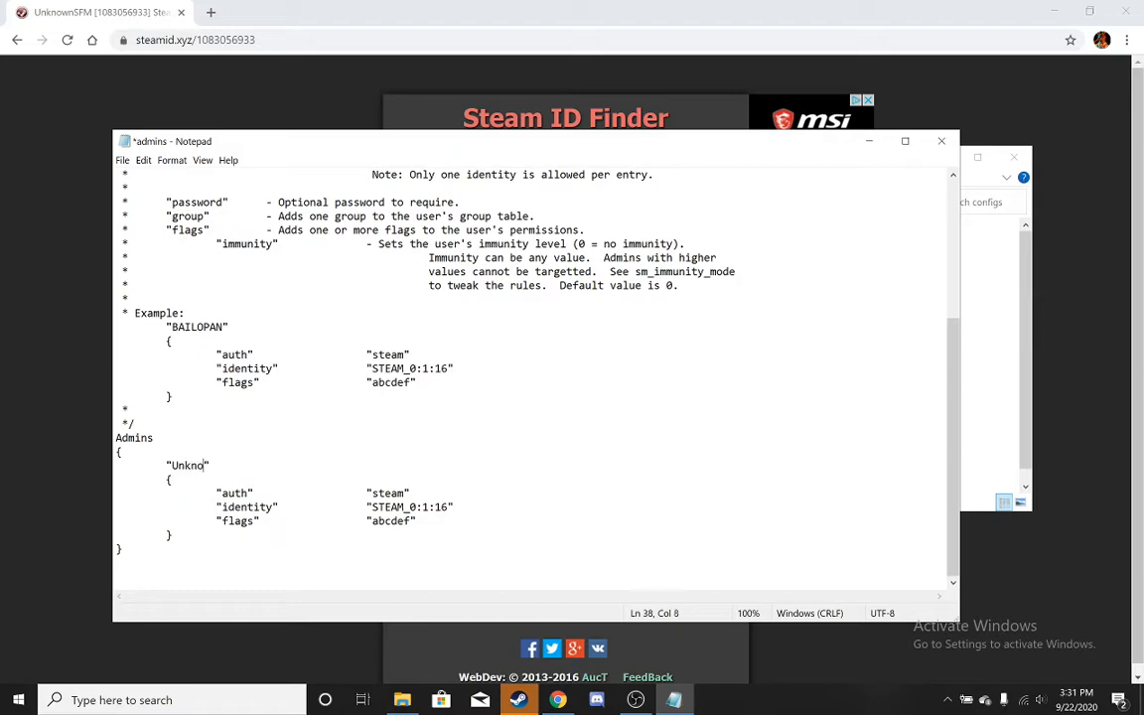
type("wnSFM")
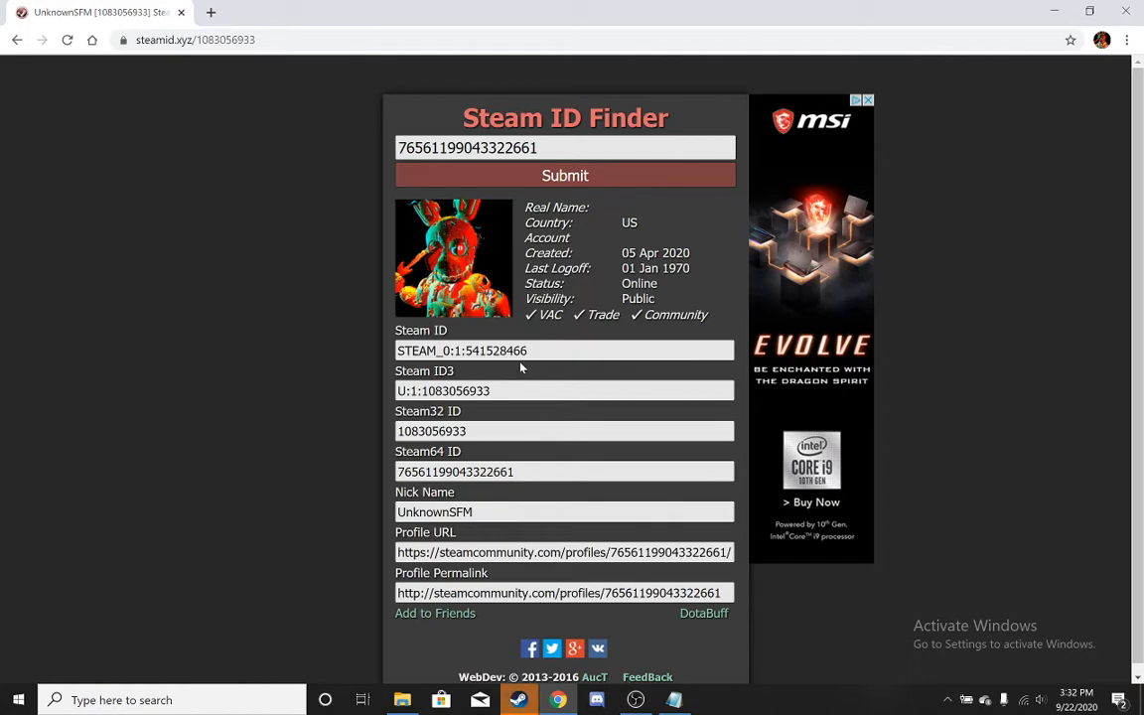
double_click(461, 349)
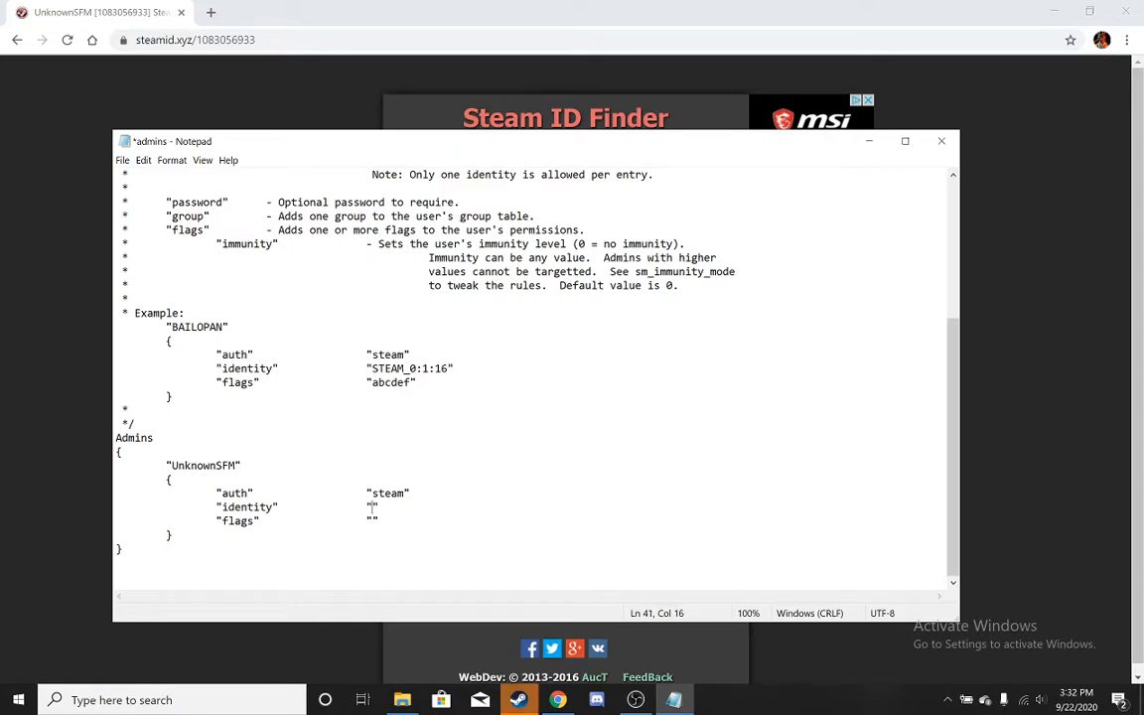
type("STEAM_0:1:541528466")
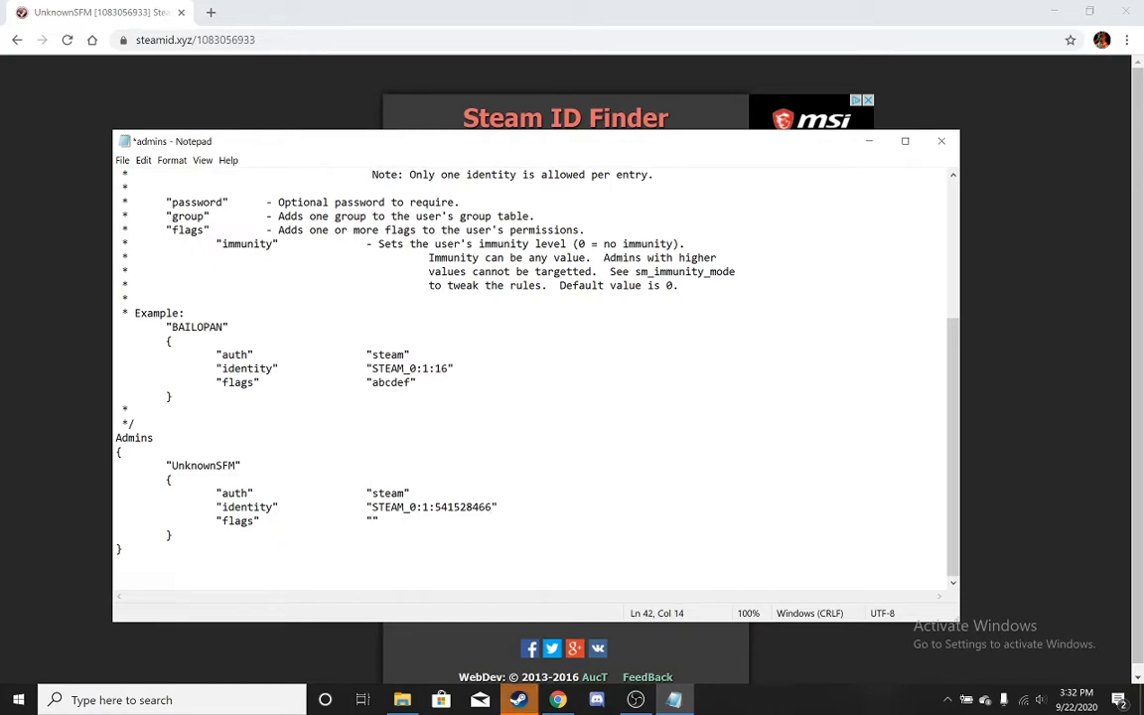
type("z")
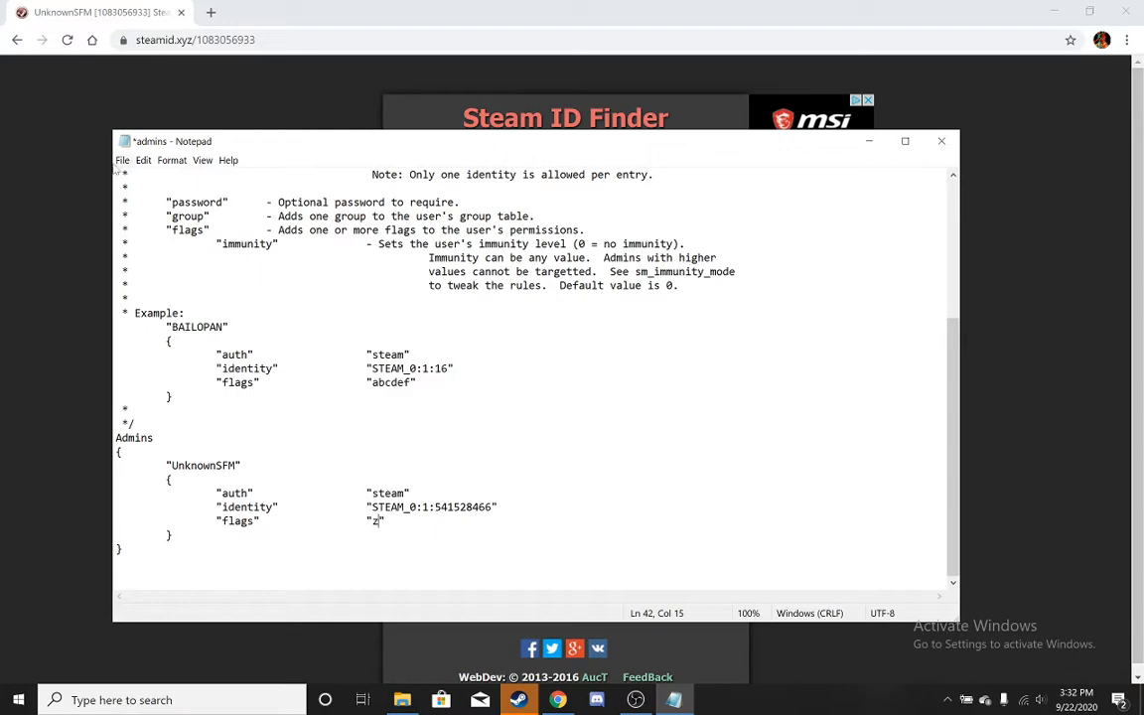
key("ctrl+s")
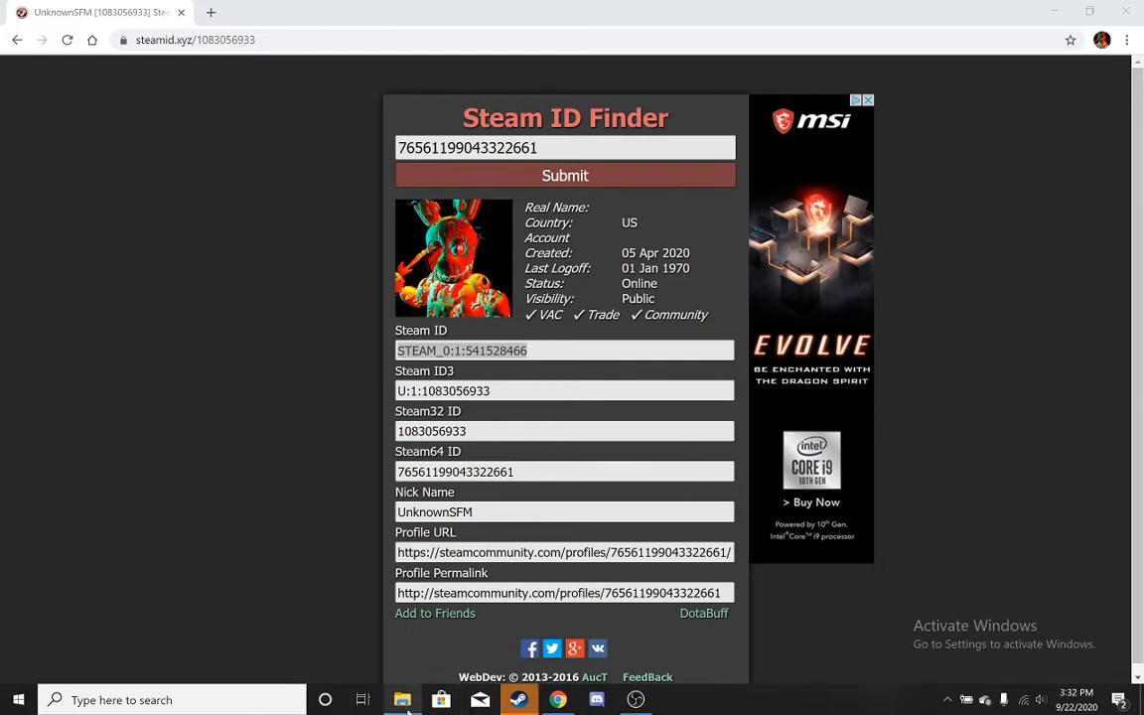
left_click(673, 699)
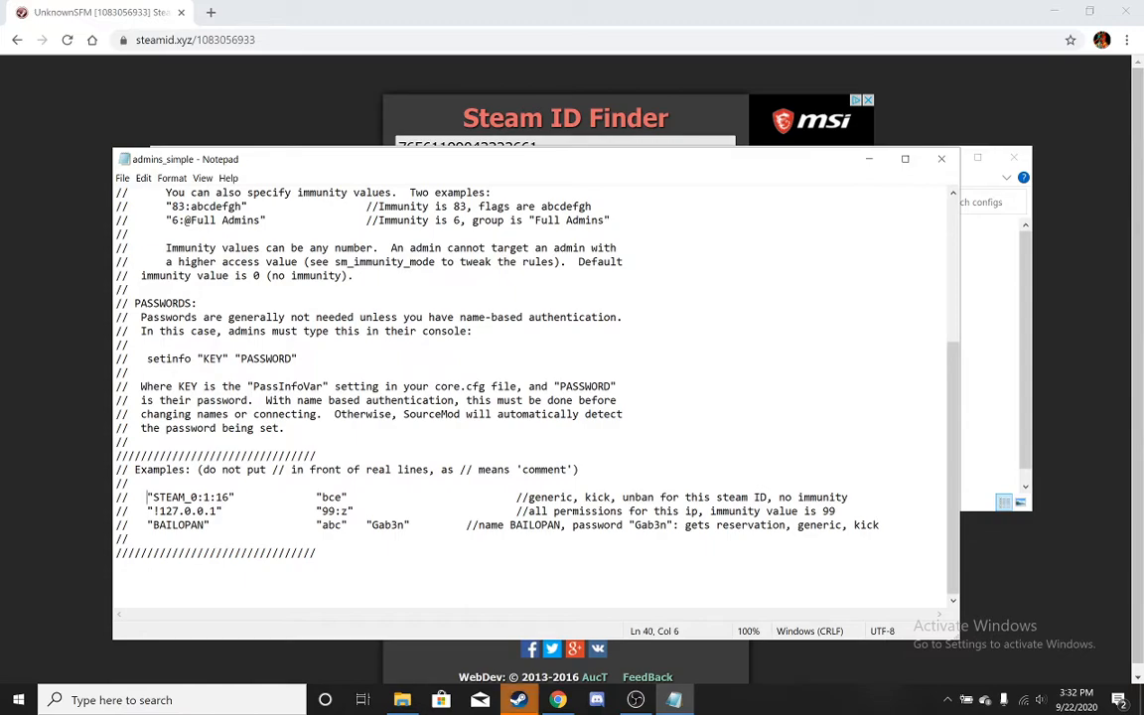
left_click_drag(147, 496, 346, 496)
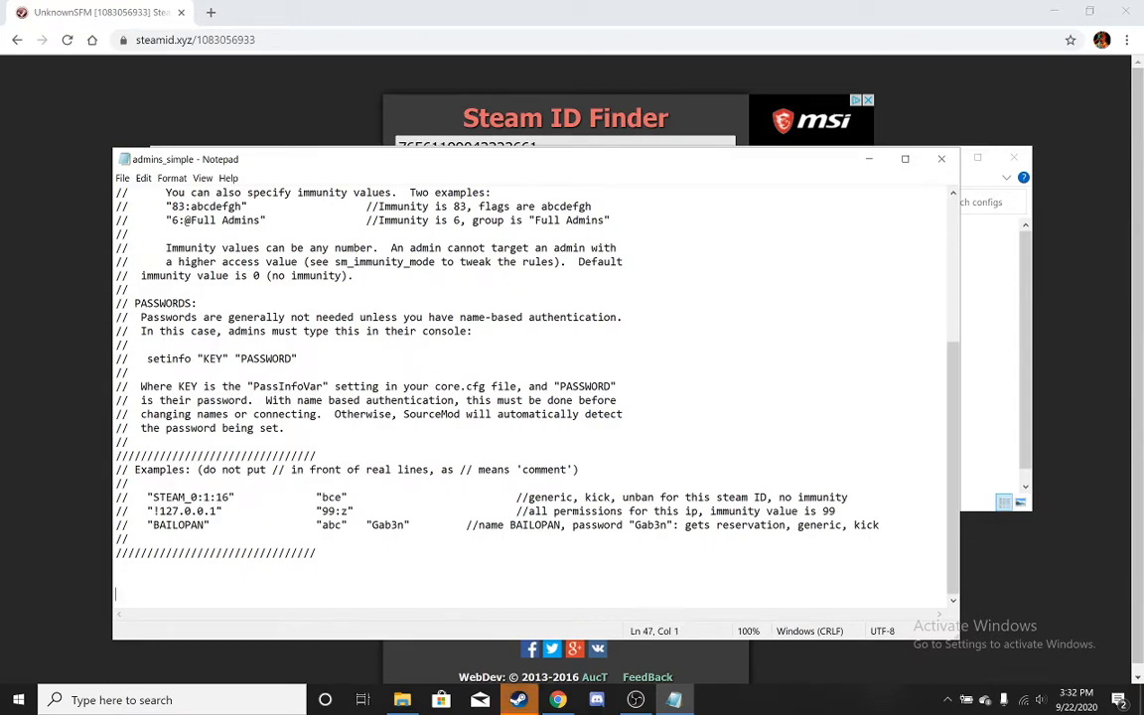
type("\"STEAM_0:1:16\"\t\t\"bce\"")
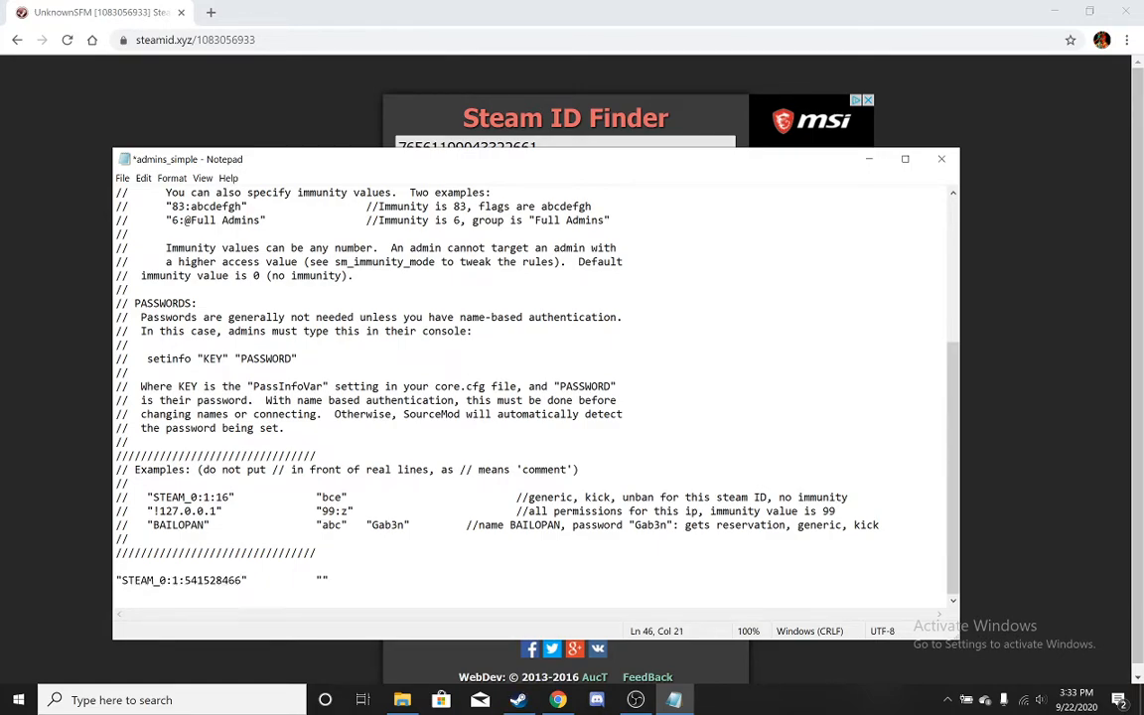
type("z")
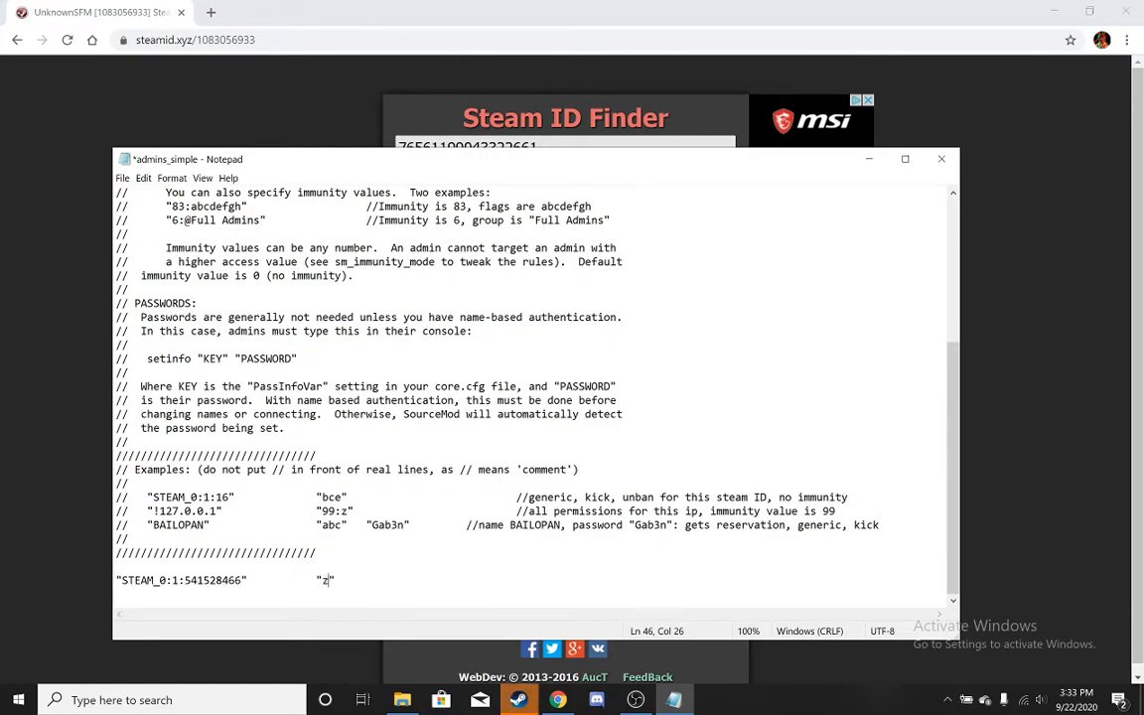
Save and close admins_simple.ini, then close the sourcemod configs folder.
left_click(123, 179)
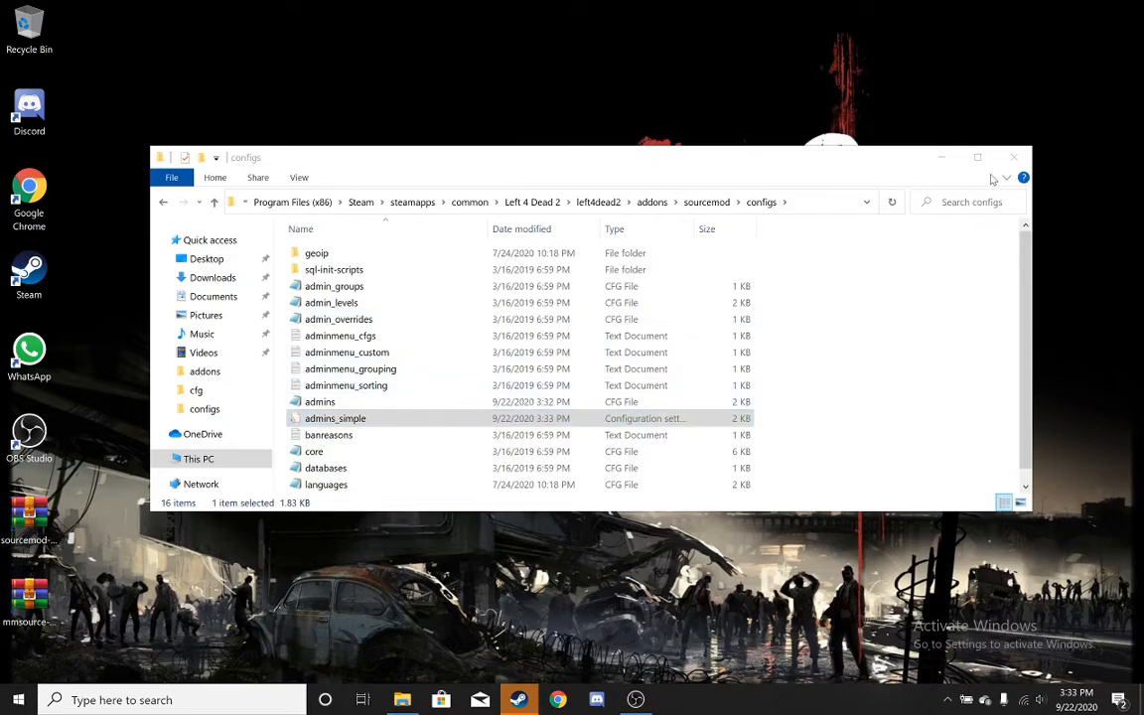
mouse_move(1012, 157)
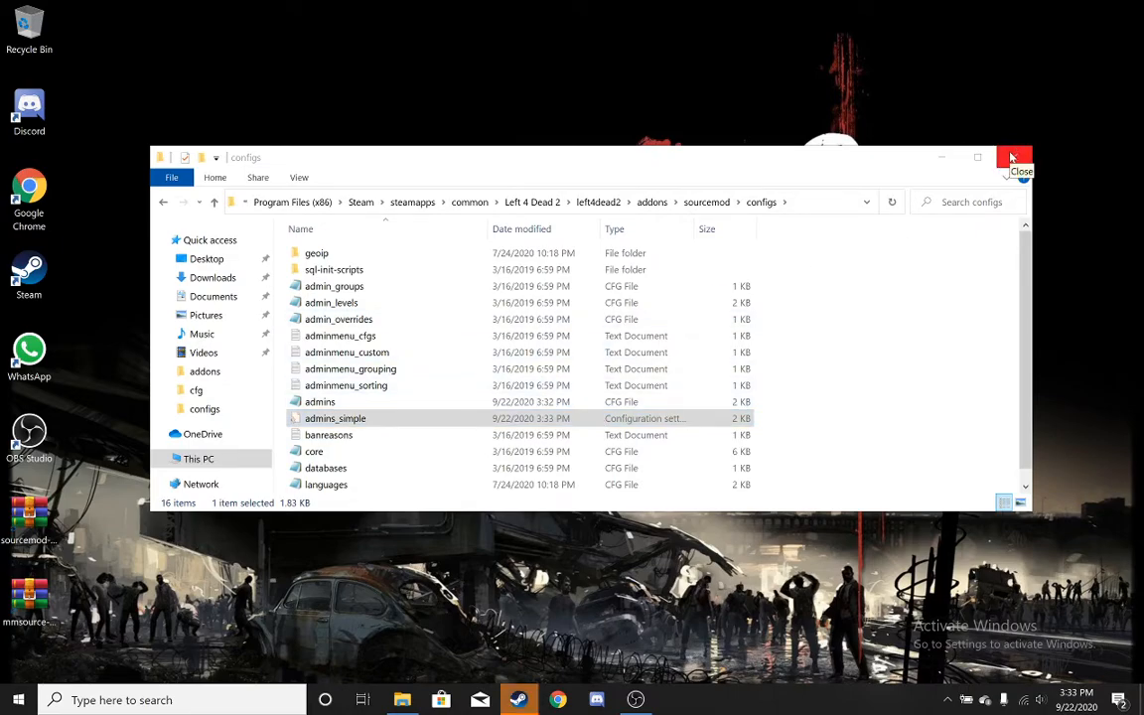
left_click(1013, 157)
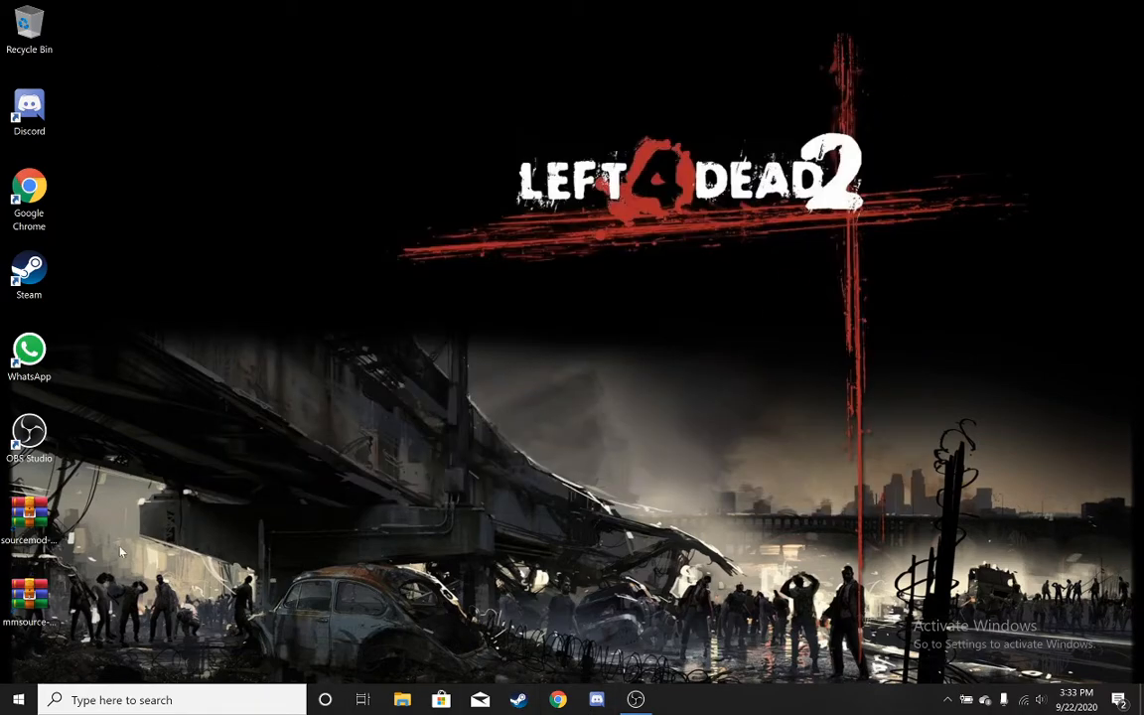
Search Google for l4d2 plugins and browse the AlliedModders Survivor Legs thread.
left_click(28, 198)
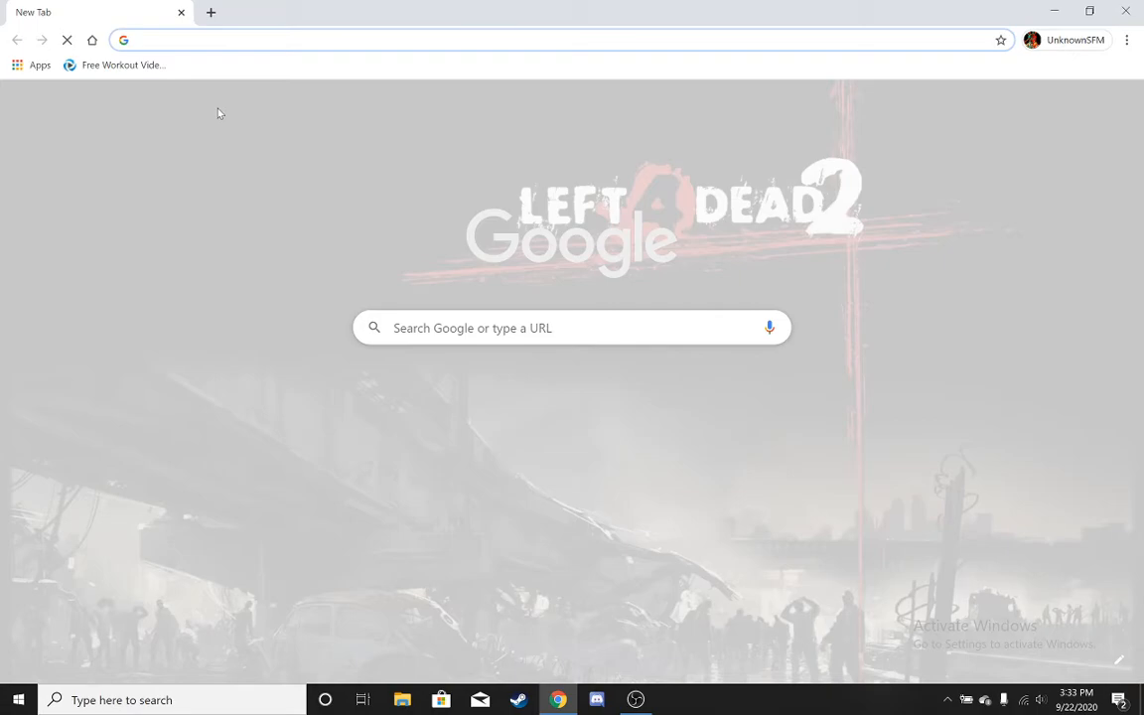
type("l4d2 weapon sounds")
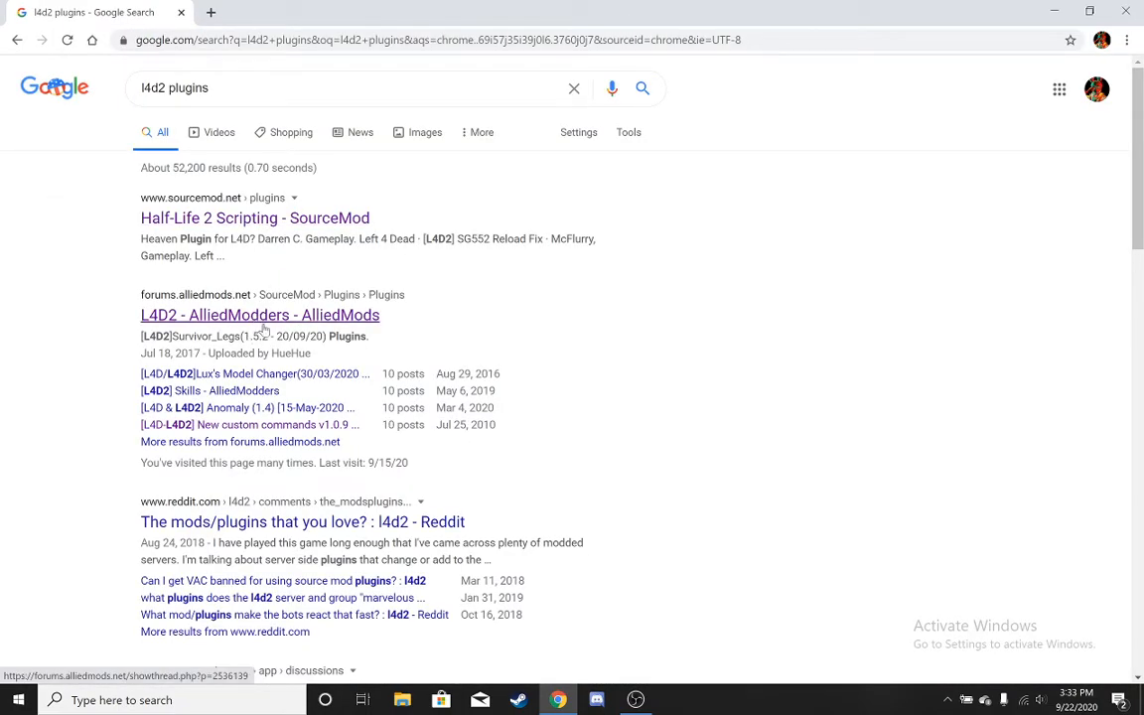
left_click(258, 314)
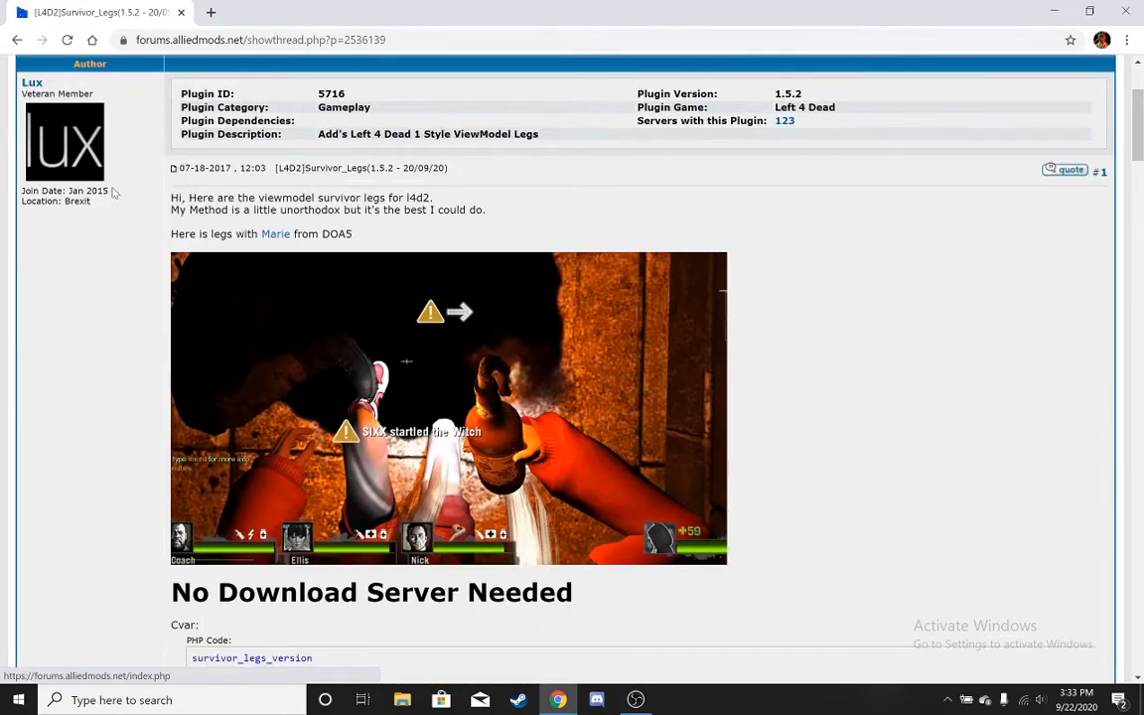
scroll("down", 3)
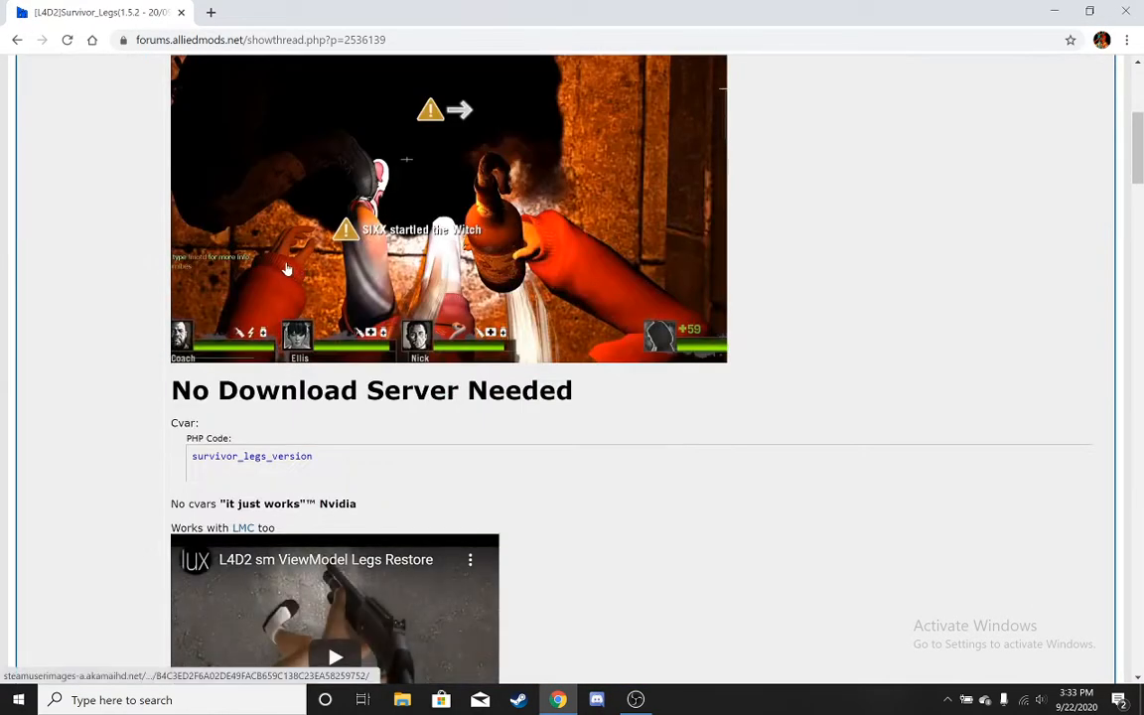
scroll("down", 3)
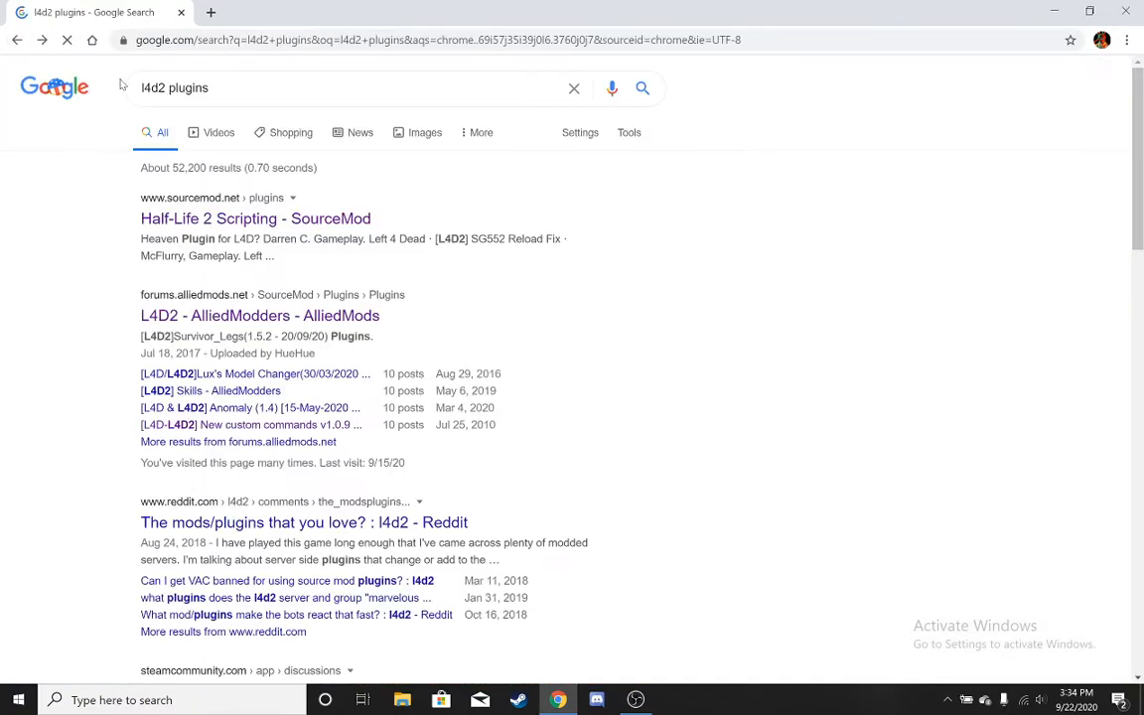
Run a site:forums.alliedmods.net search, visit the L4D2 AlliedModders result and go back.
left_click(348, 88)
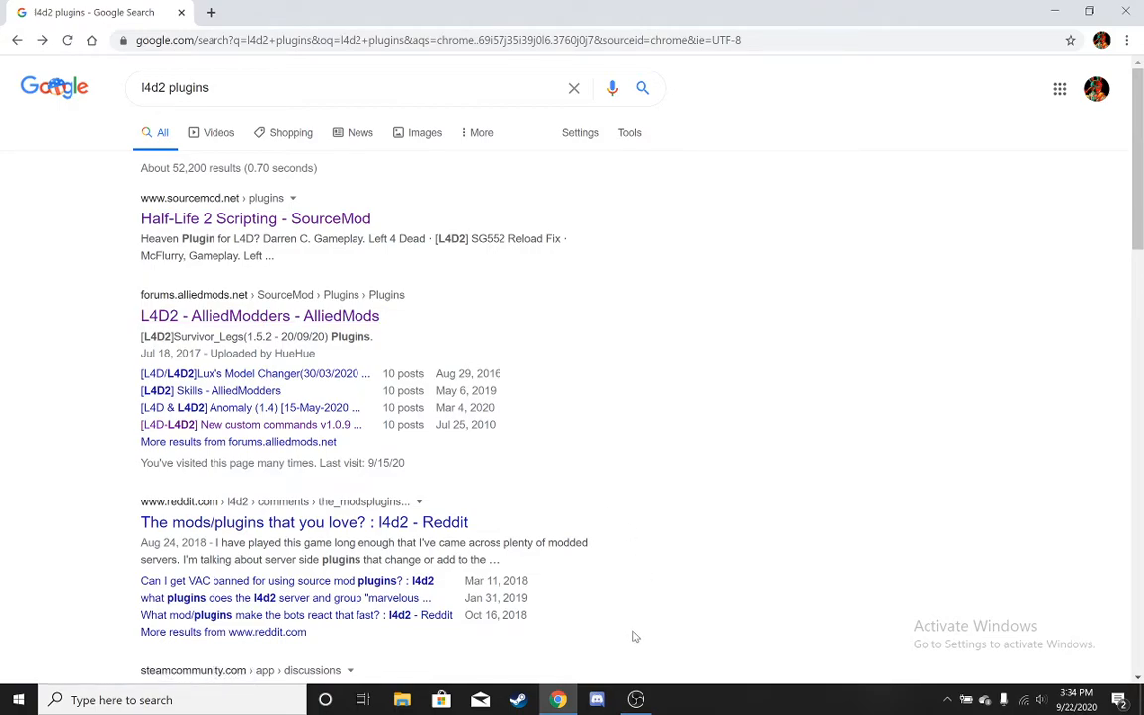
mouse_move(178, 286)
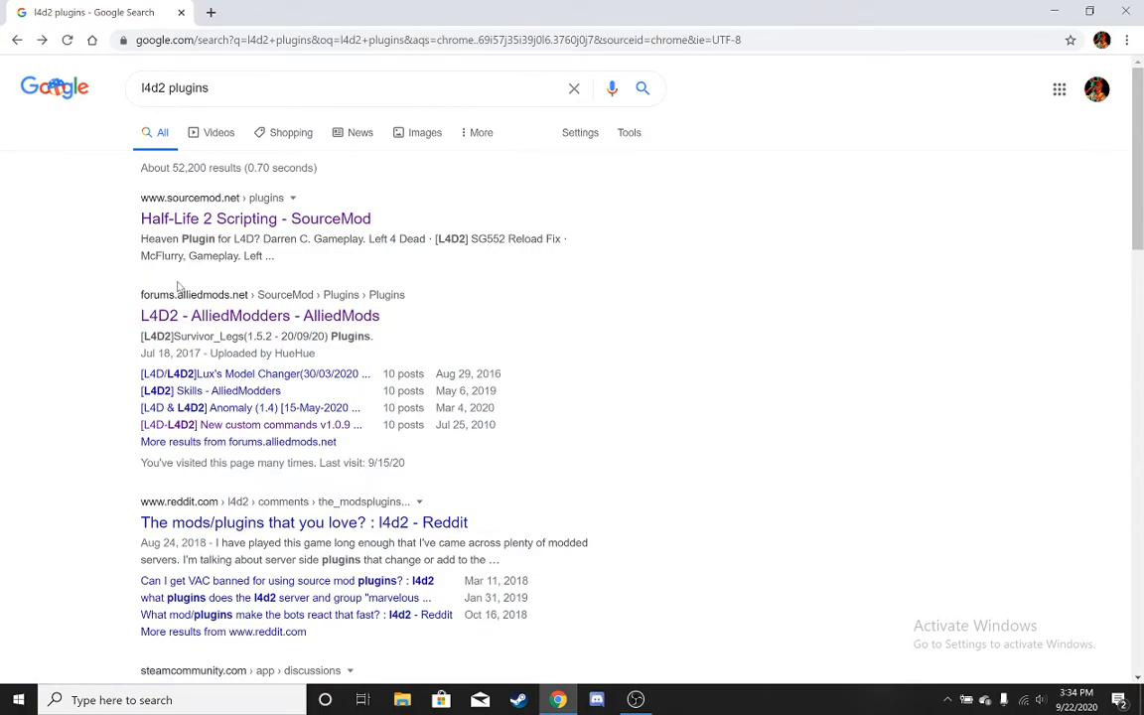
scroll("down", 3)
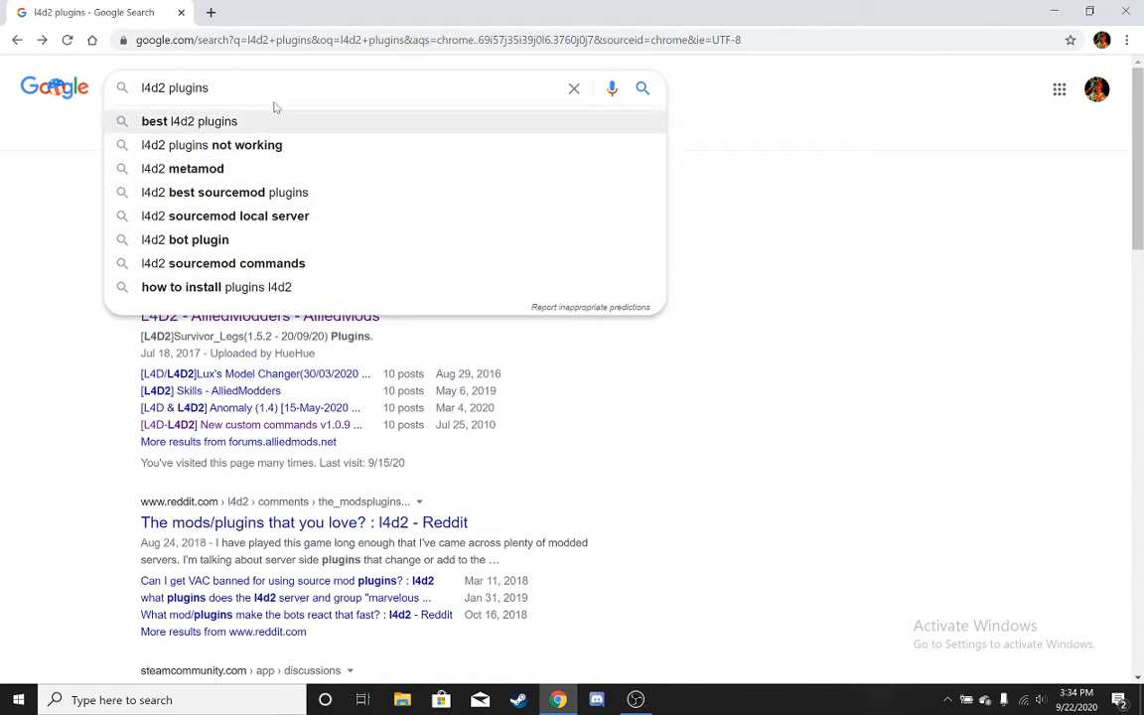
mouse_move(4, 242)
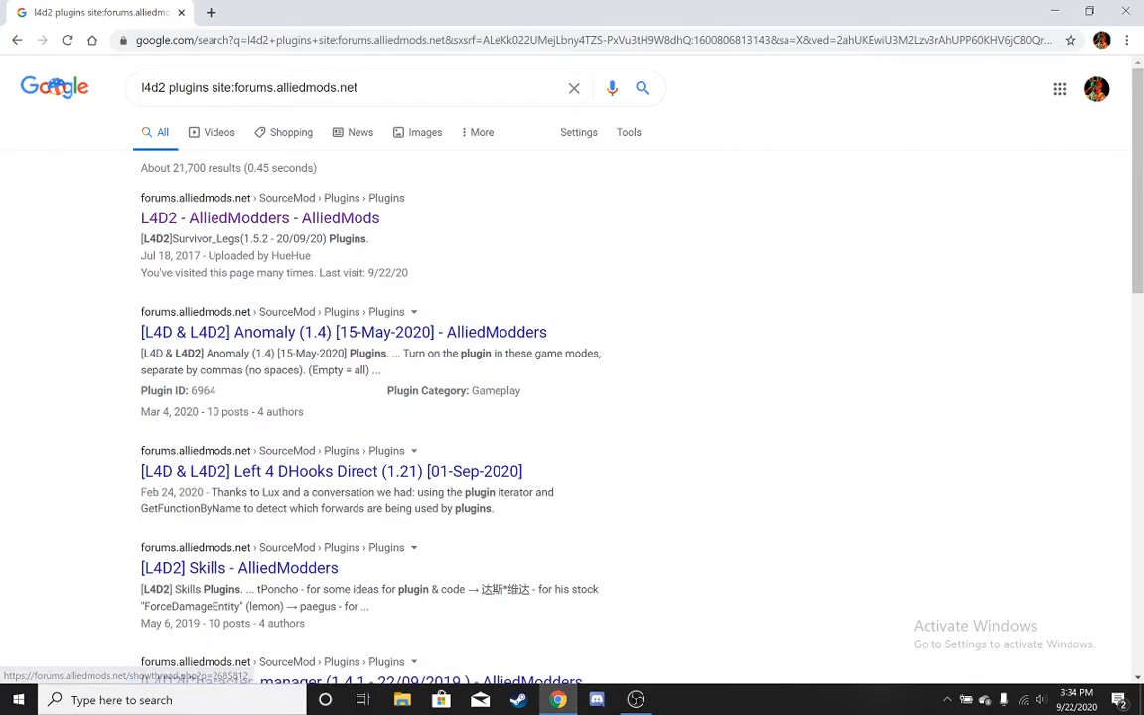
left_click(258, 216)
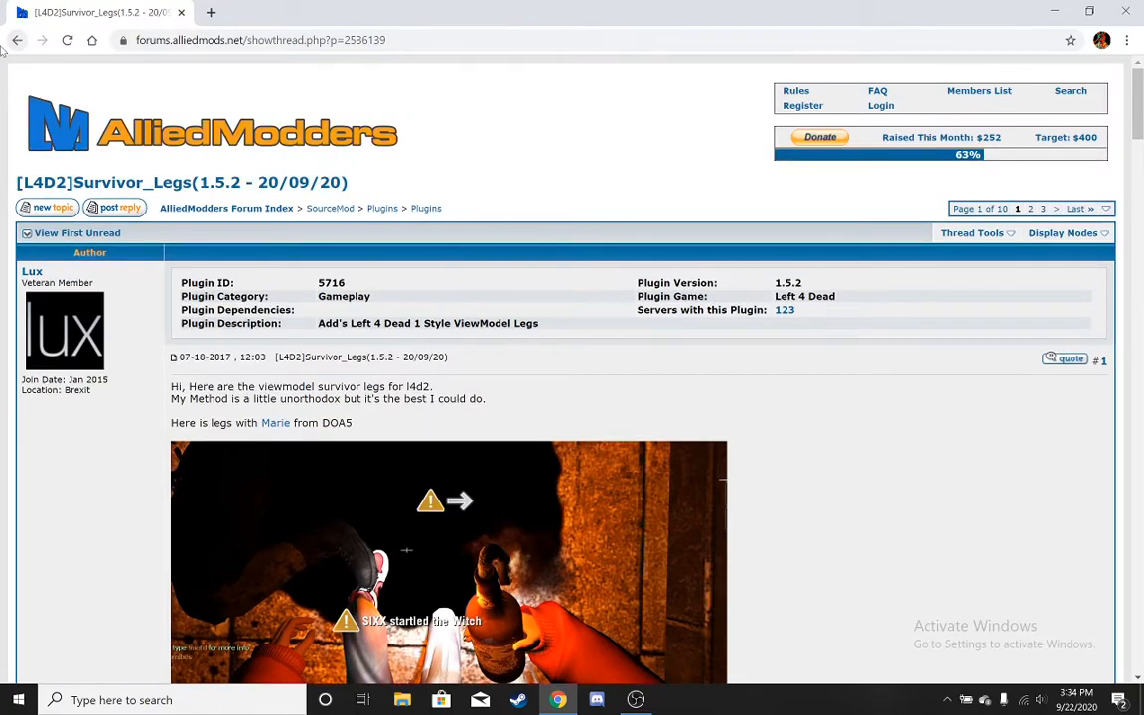
left_click(15, 39)
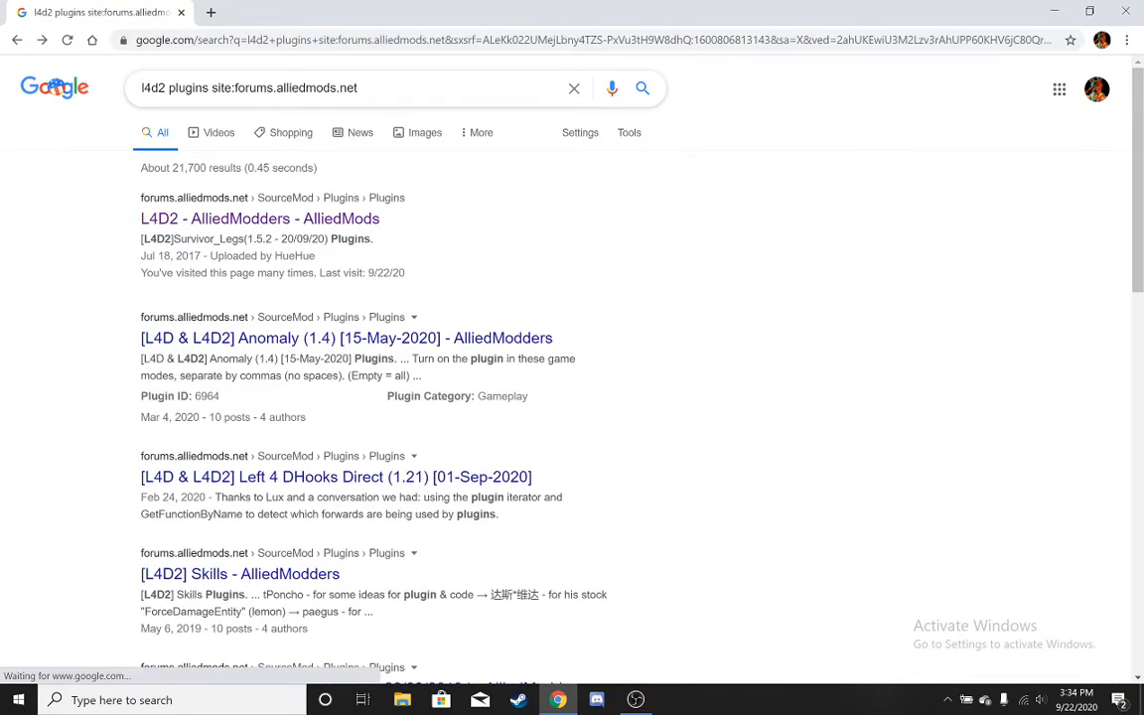
Search Google for alliedmodders l4d2.
type("alliedmodders l4d2")
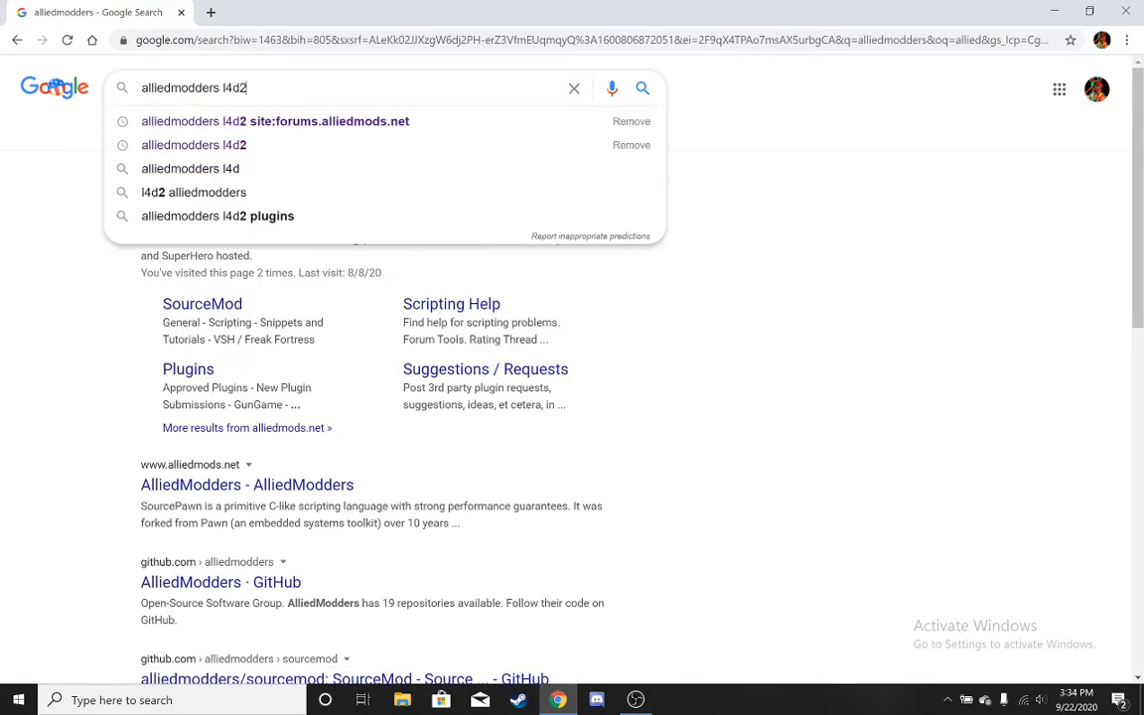
key("enter")
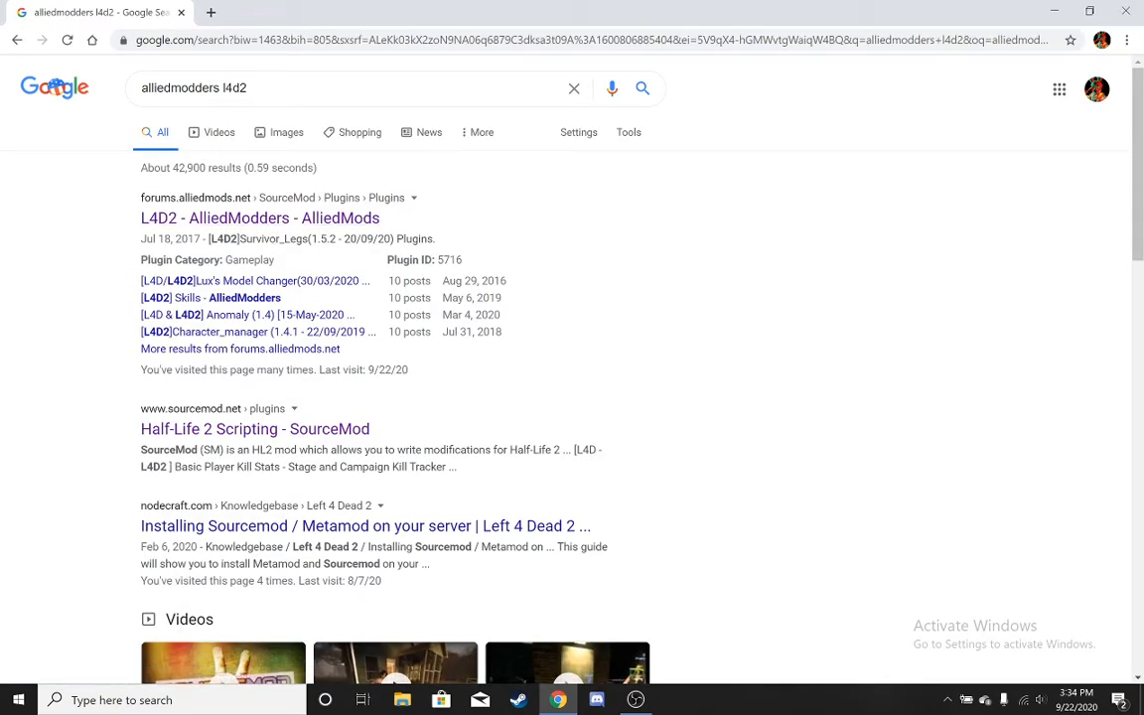
mouse_move(242, 419)
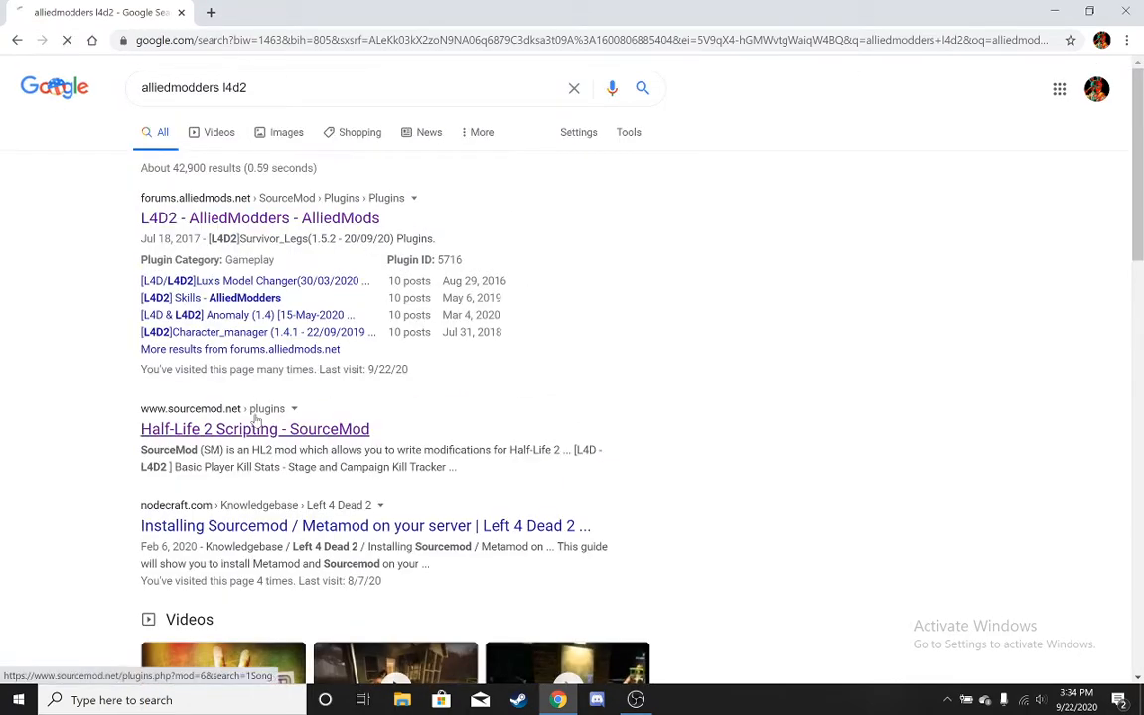
left_click(254, 429)
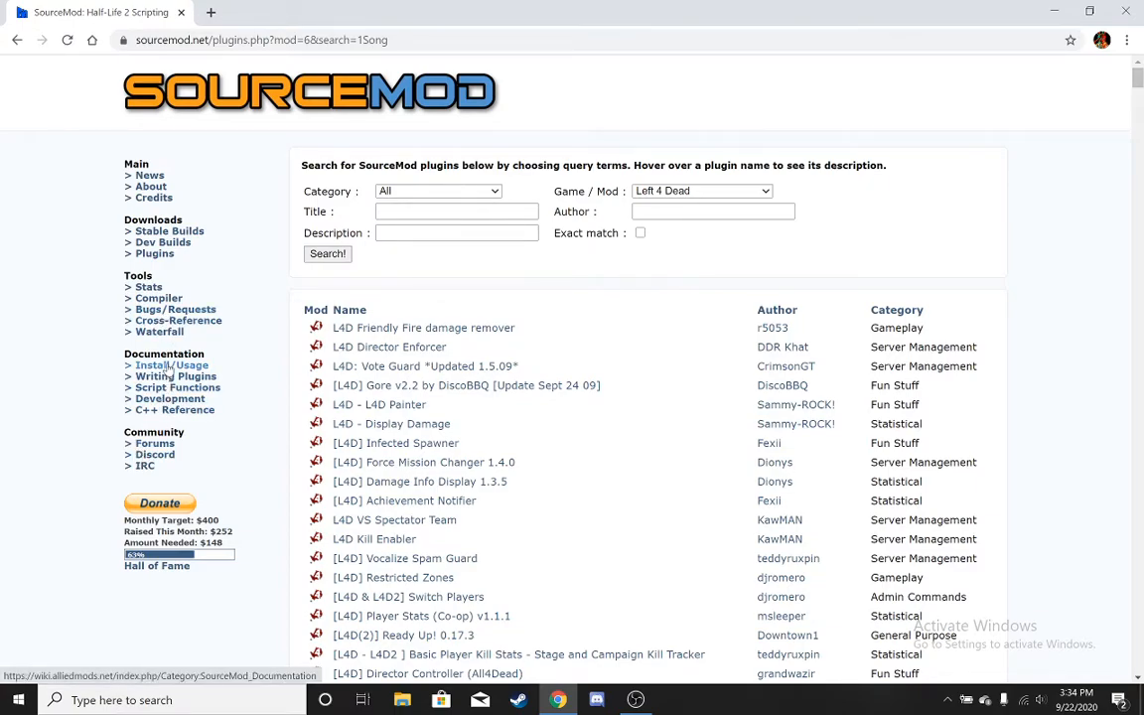
mouse_move(151, 186)
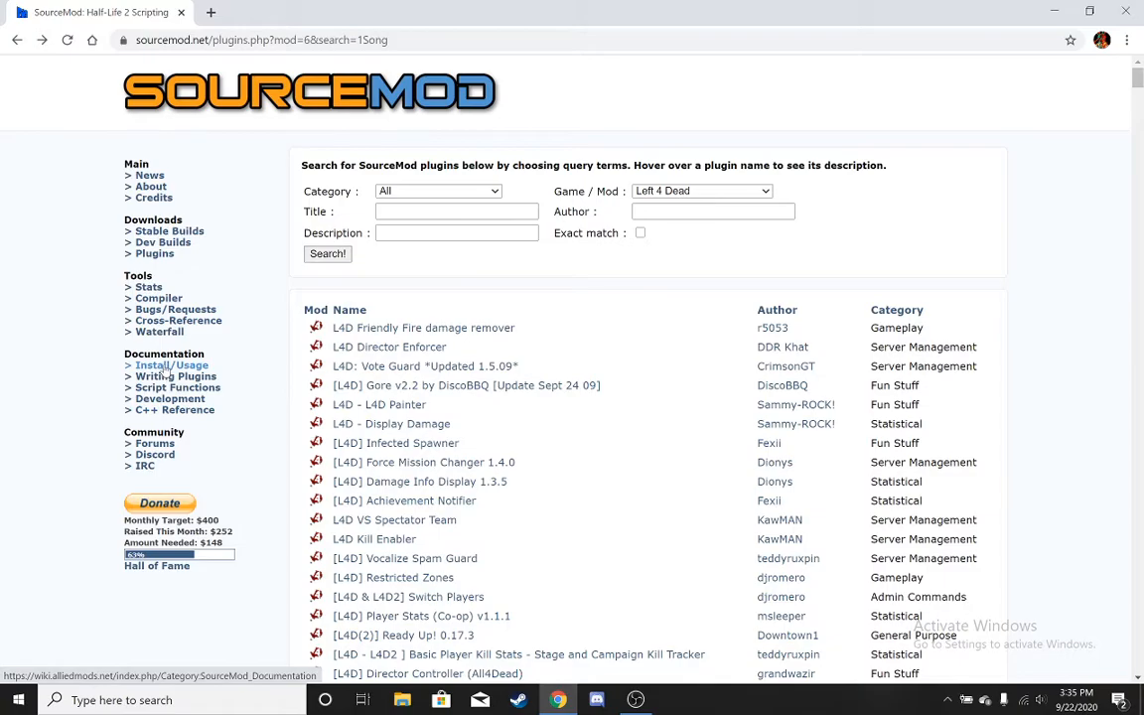
scroll("down", 3)
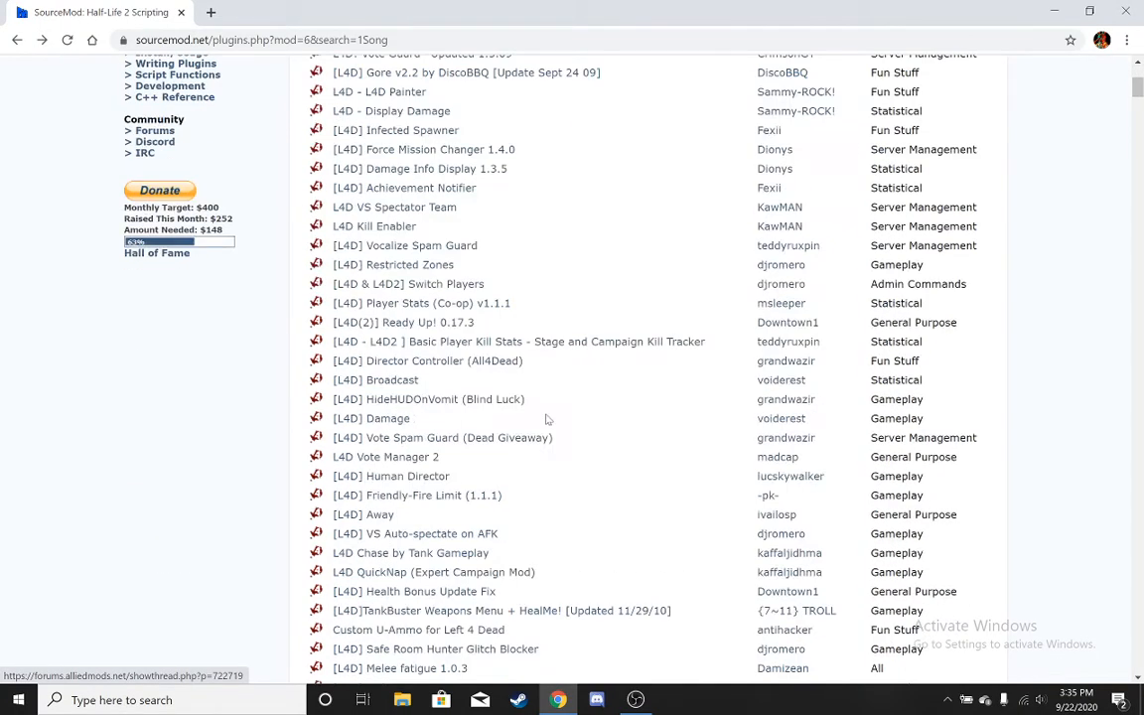
scroll("down", 3)
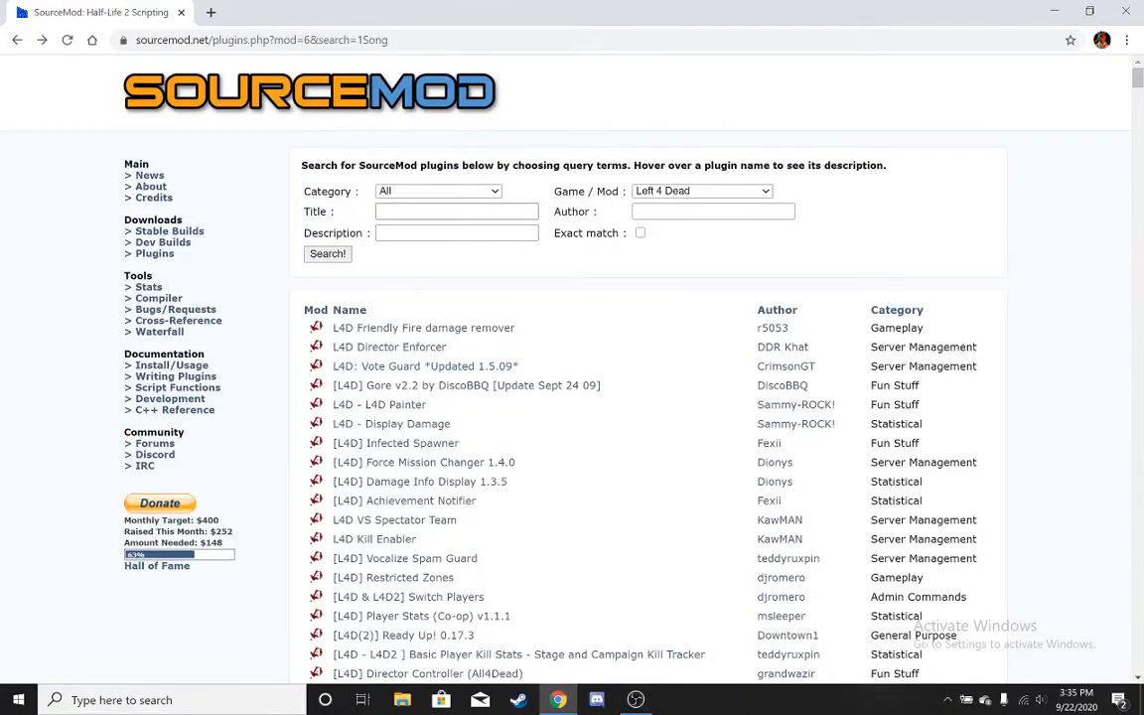
scroll("down", 3)
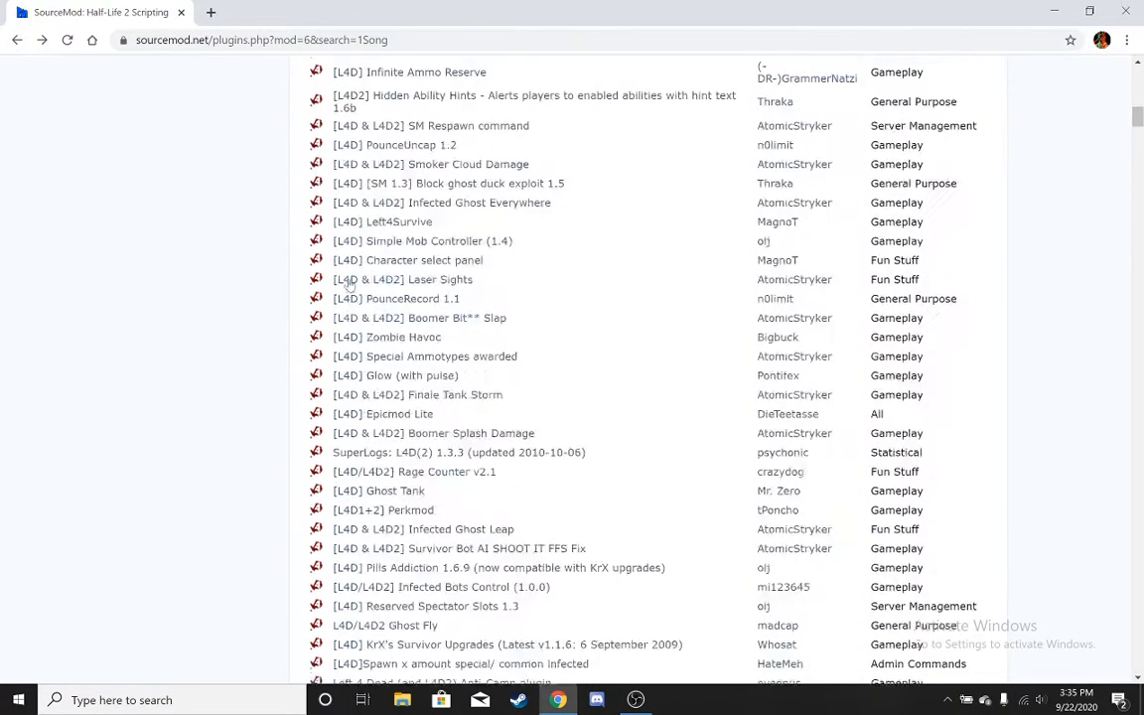
scroll("down", 3)
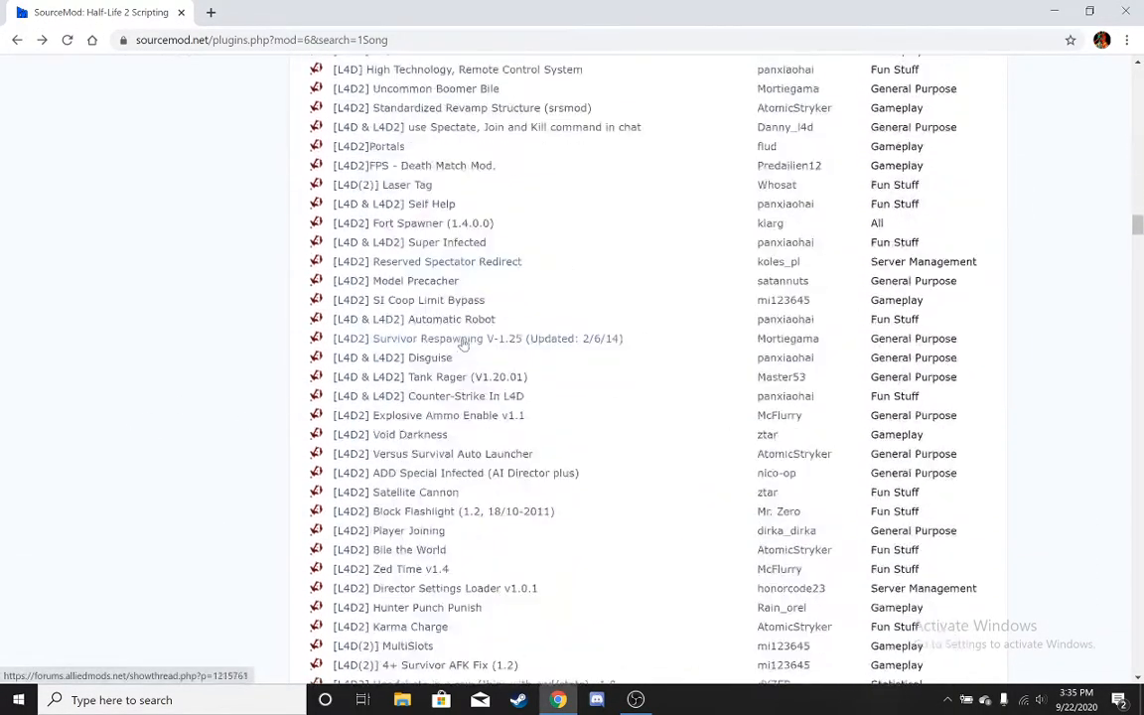
scroll("down", 3)
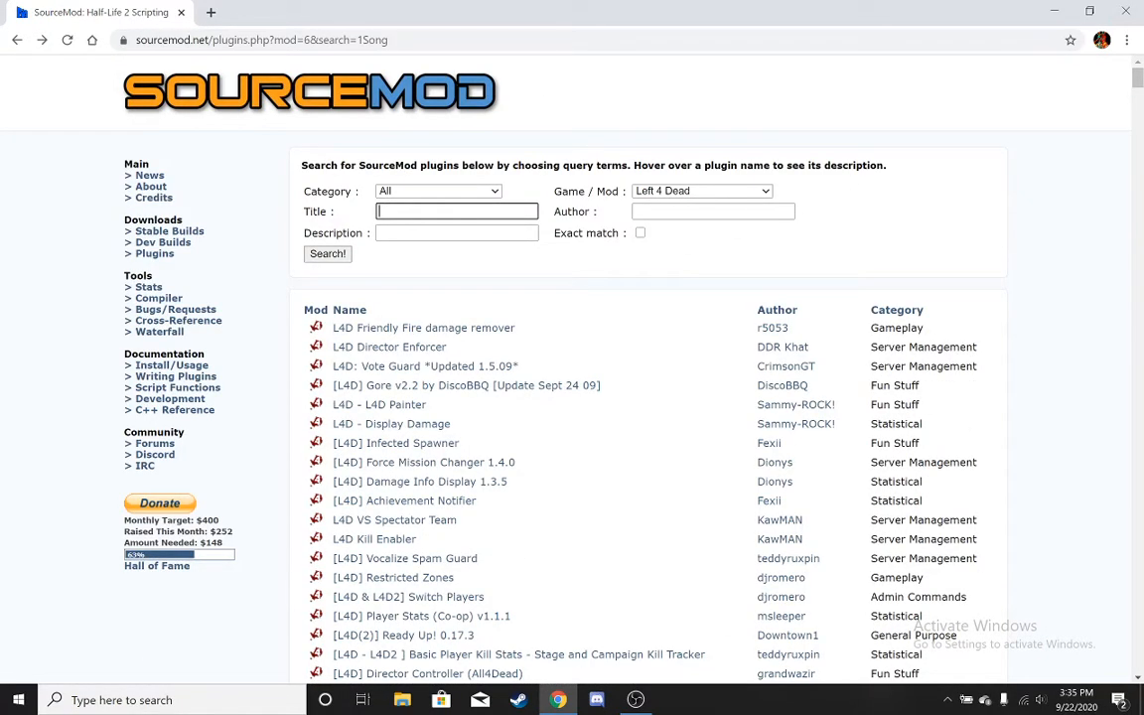
scroll("down", 3)
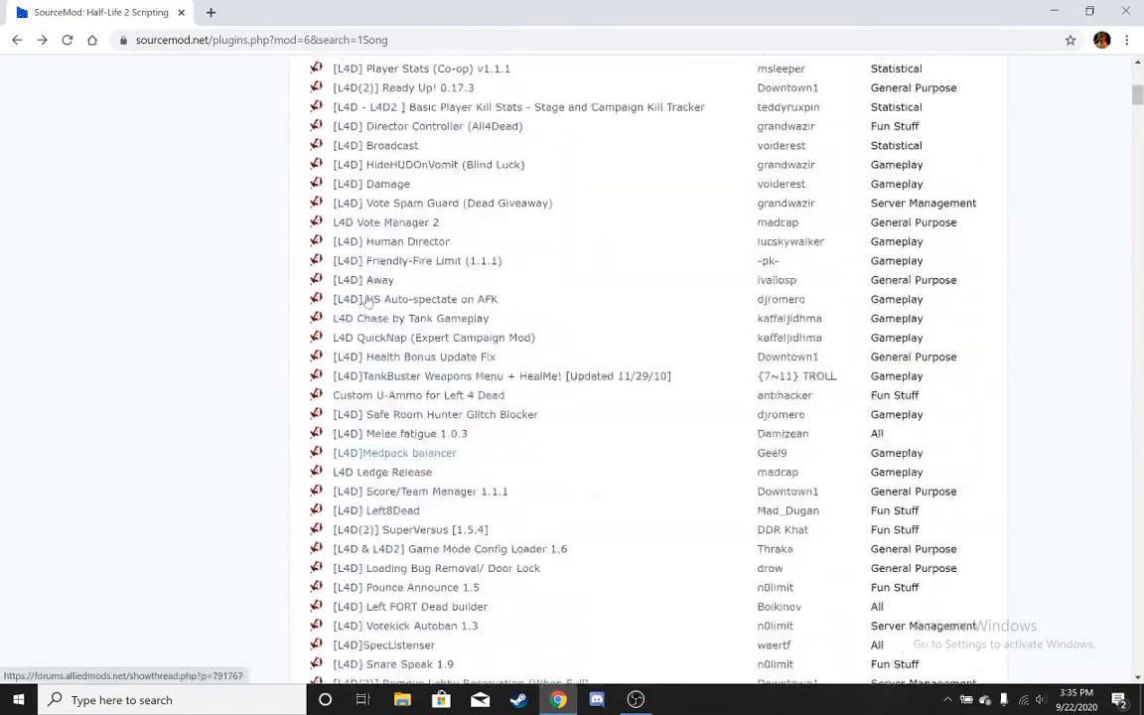
scroll("up", 3)
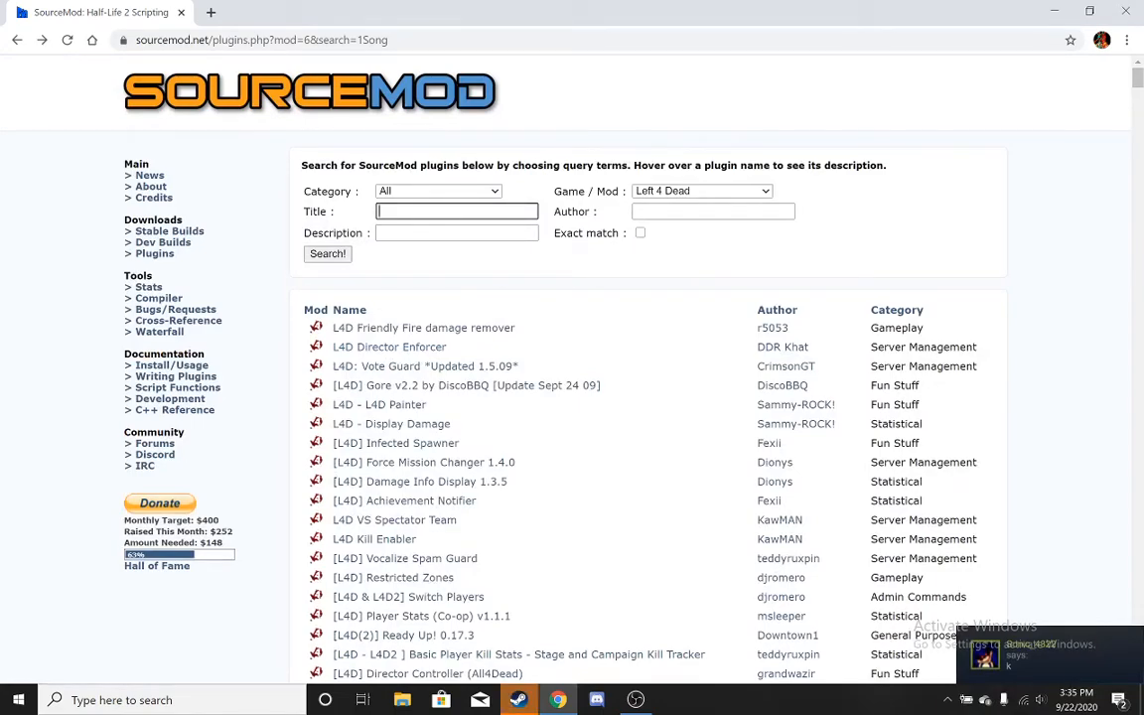
Search the SourceMod plugin list by title for survivor legs.
type("s")
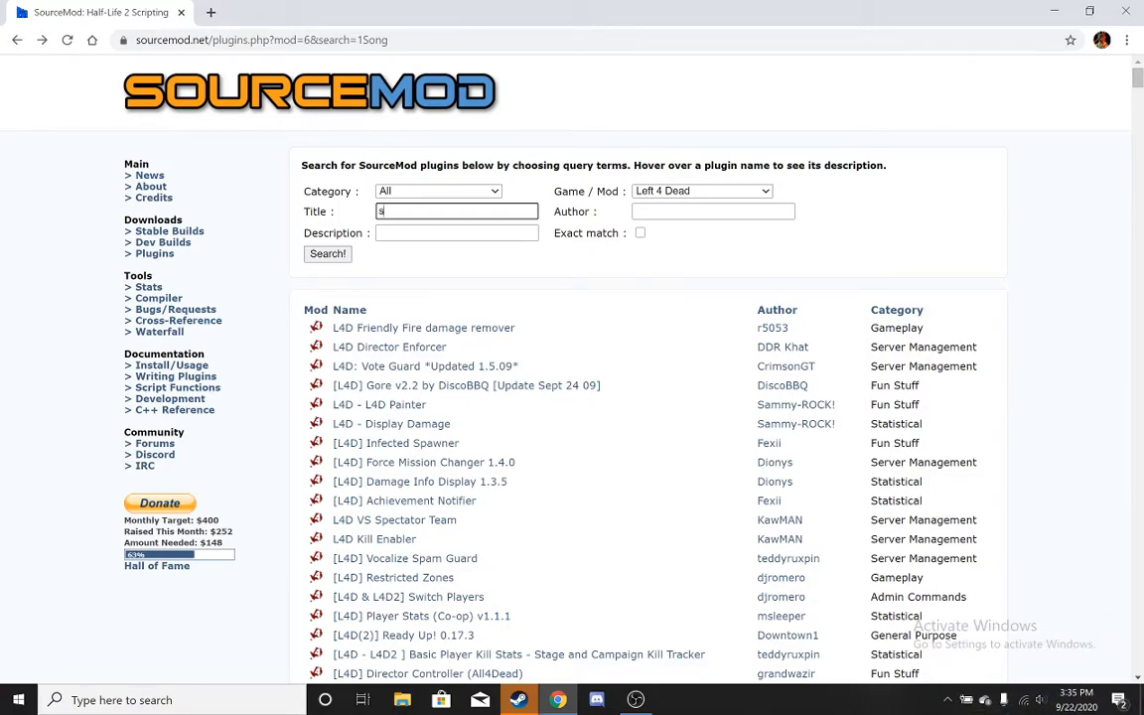
type("urvivor leg")
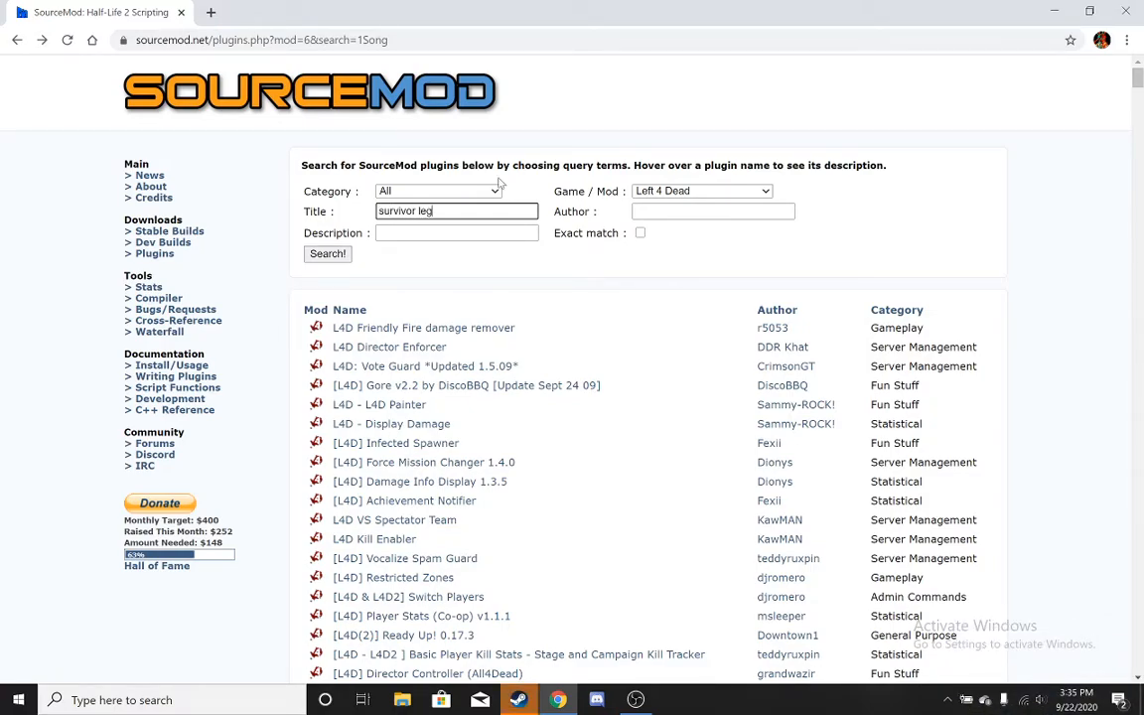
left_click(327, 255)
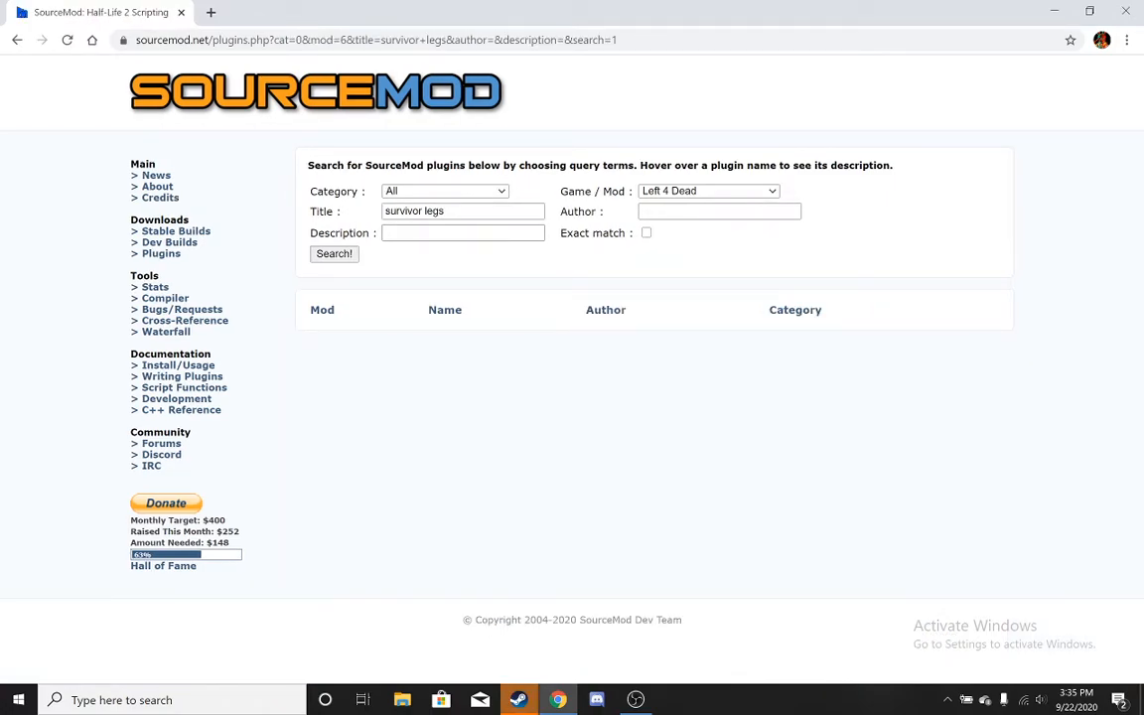
left_click(463, 210)
type("legs")
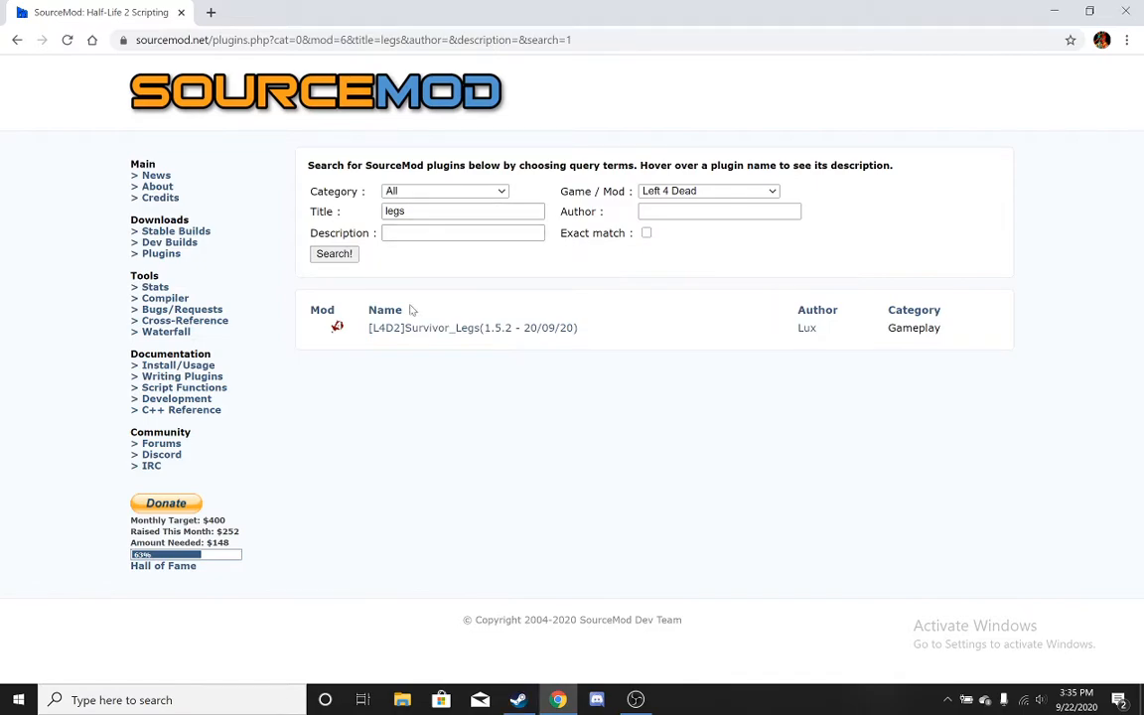
Download the compiled plugin via Get Plugin in the [L4D2]Survivor_Legs thread.
left_click(385, 309)
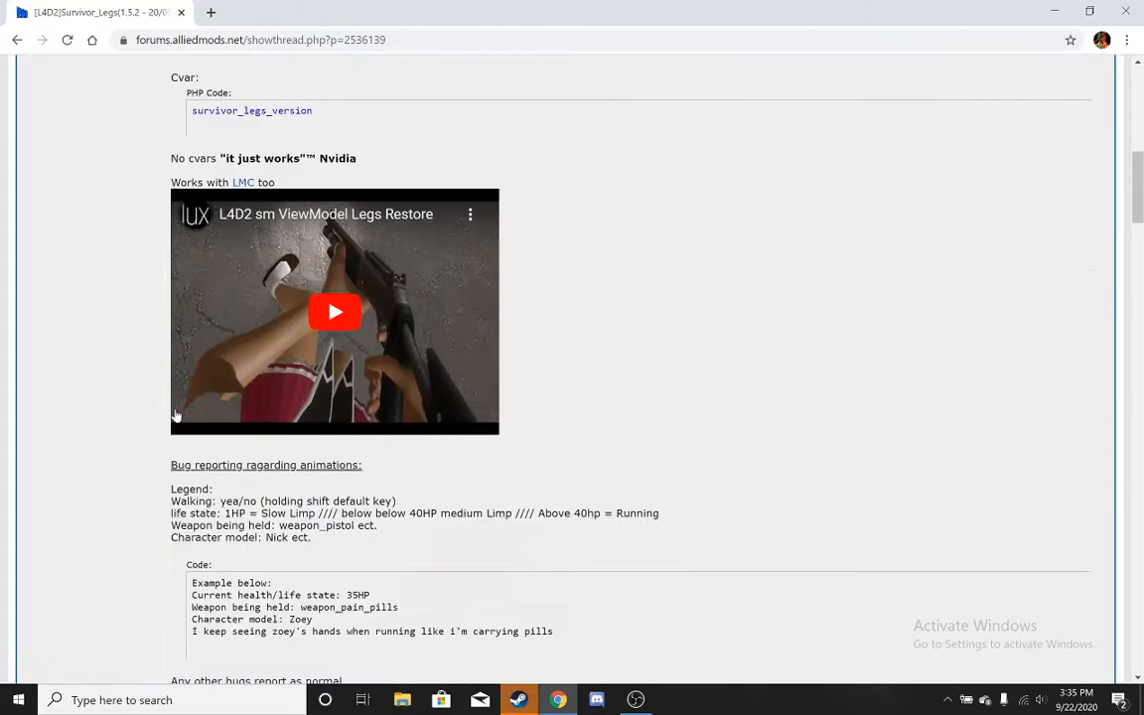
scroll("down", 3)
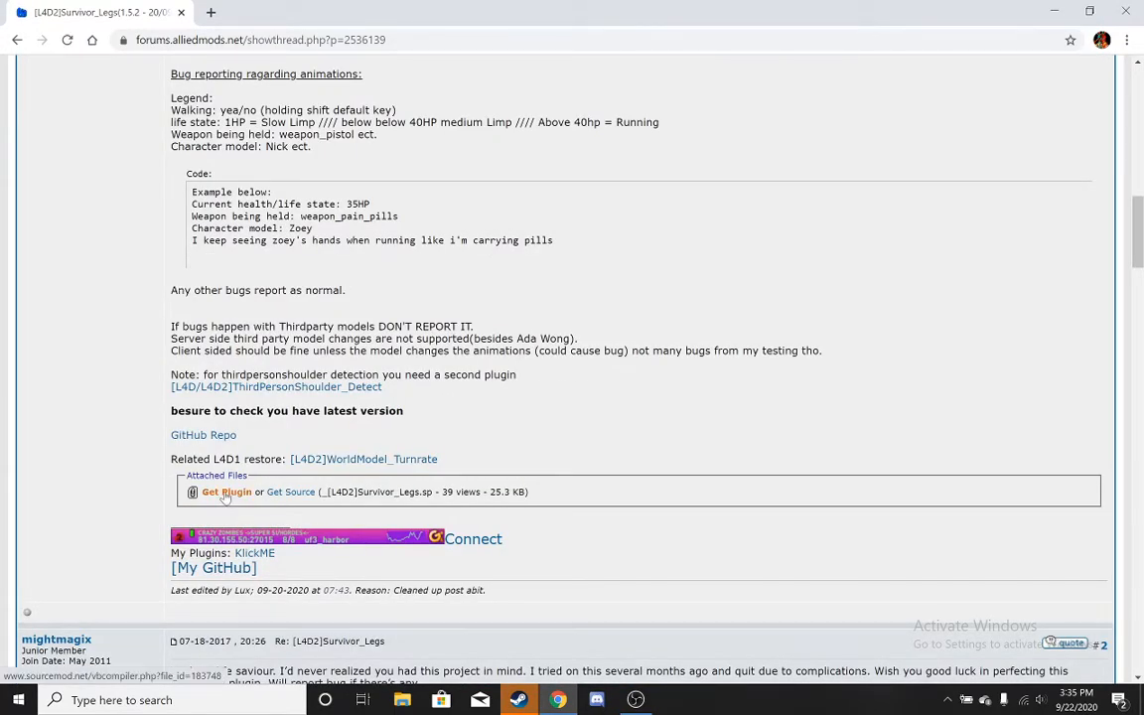
left_click(226, 493)
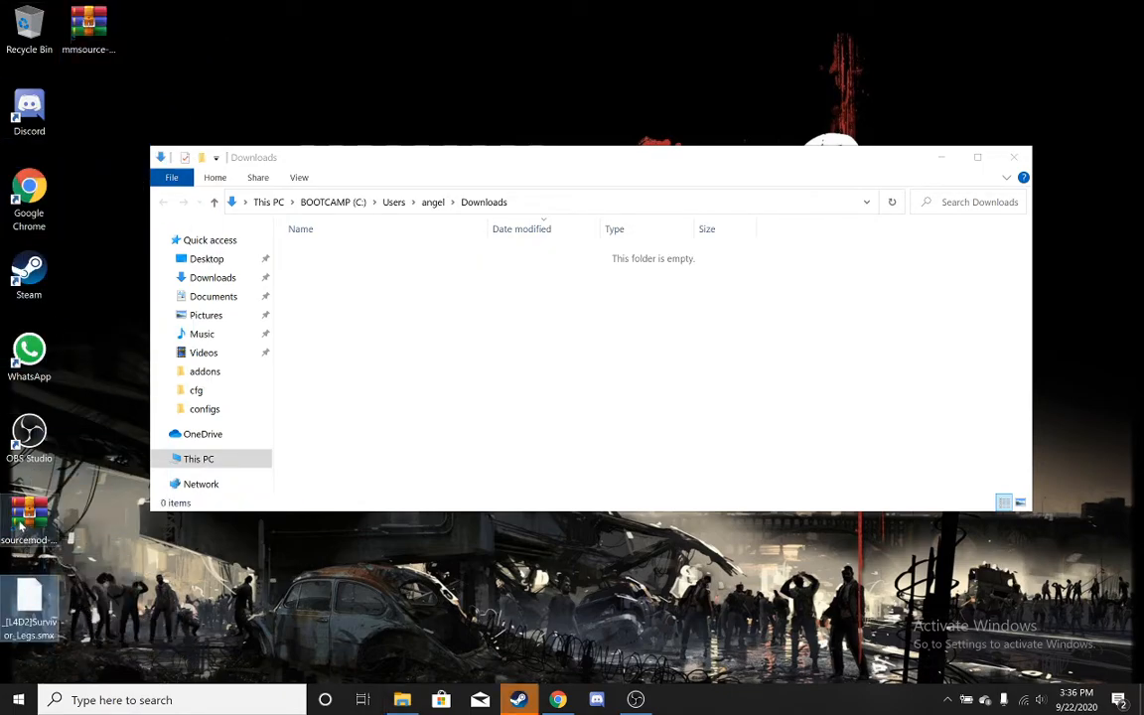
Permanently delete the two old files from the desktop.
right_click(28, 513)
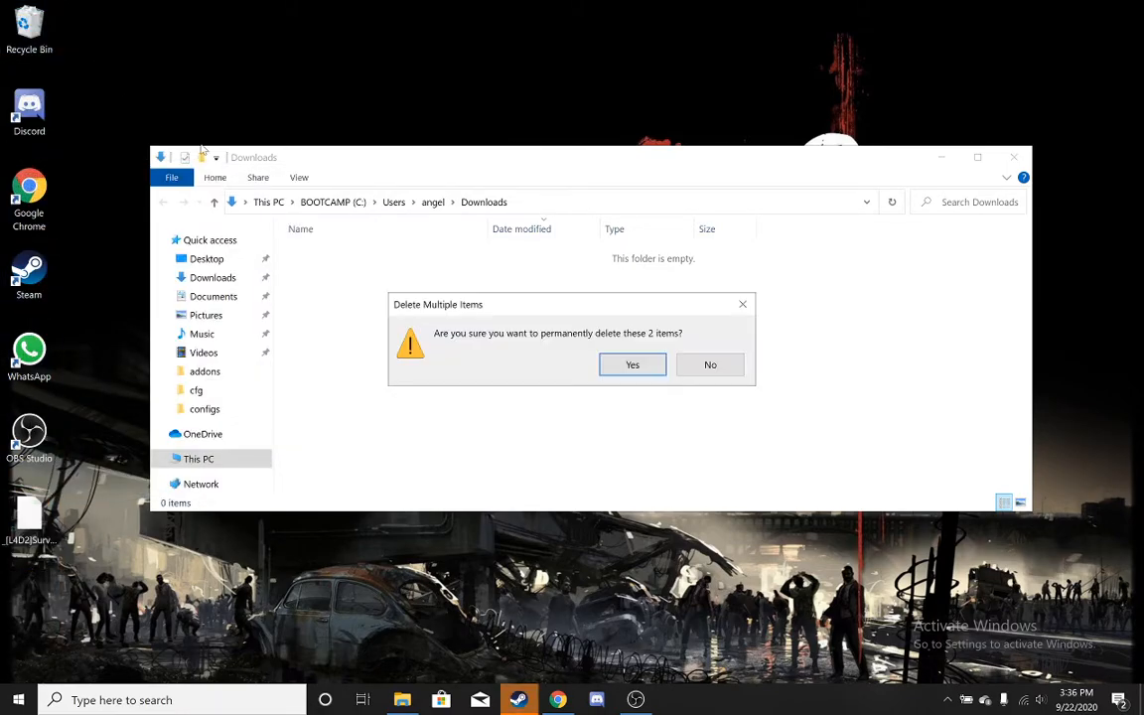
left_click(632, 366)
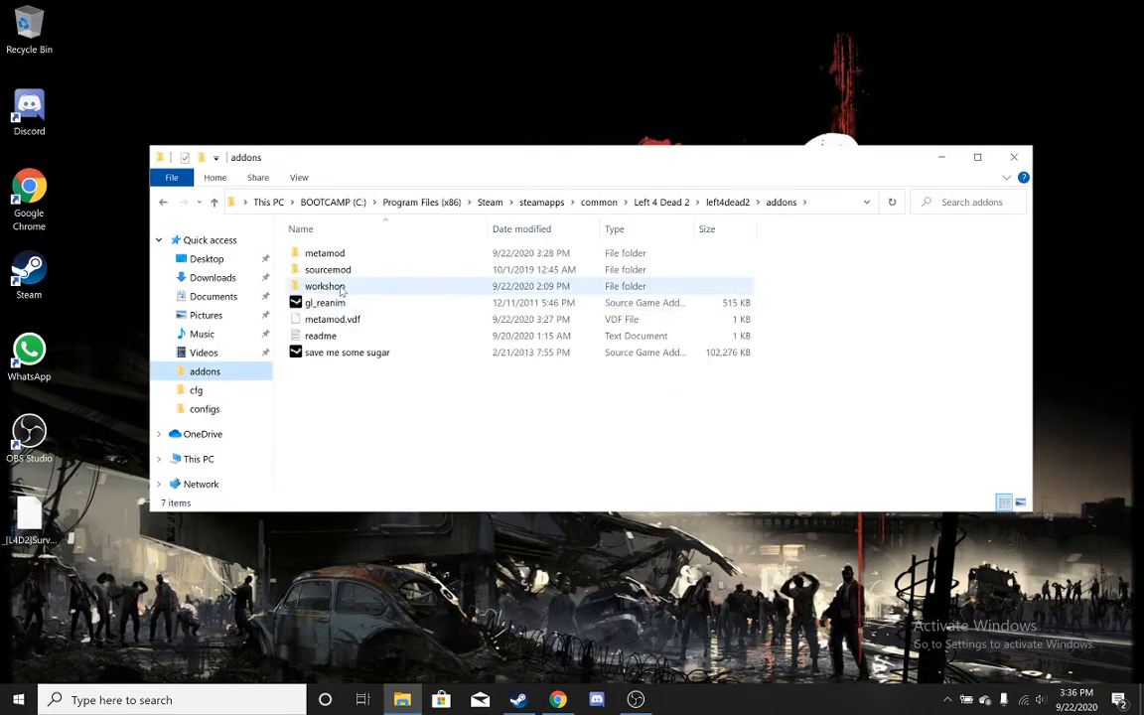
Place _L4D2]Survivor_Legs.smx in left4dead2\addons\sourcemod\plugins and return to Chrome.
double_click(327, 270)
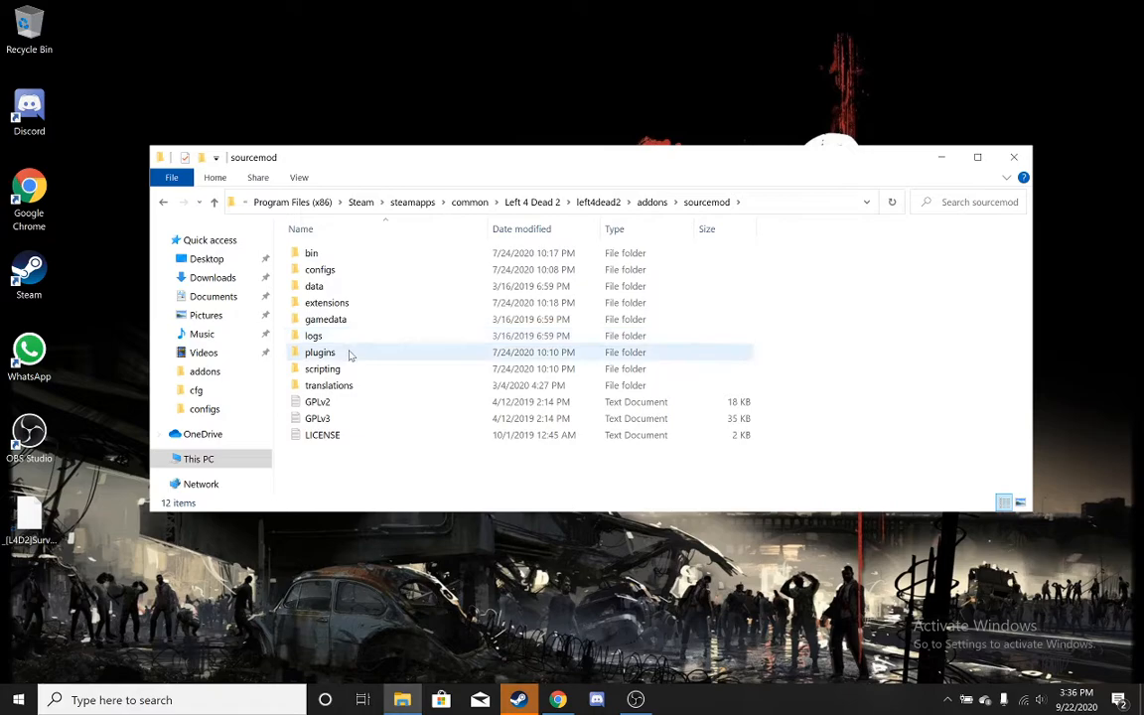
double_click(320, 351)
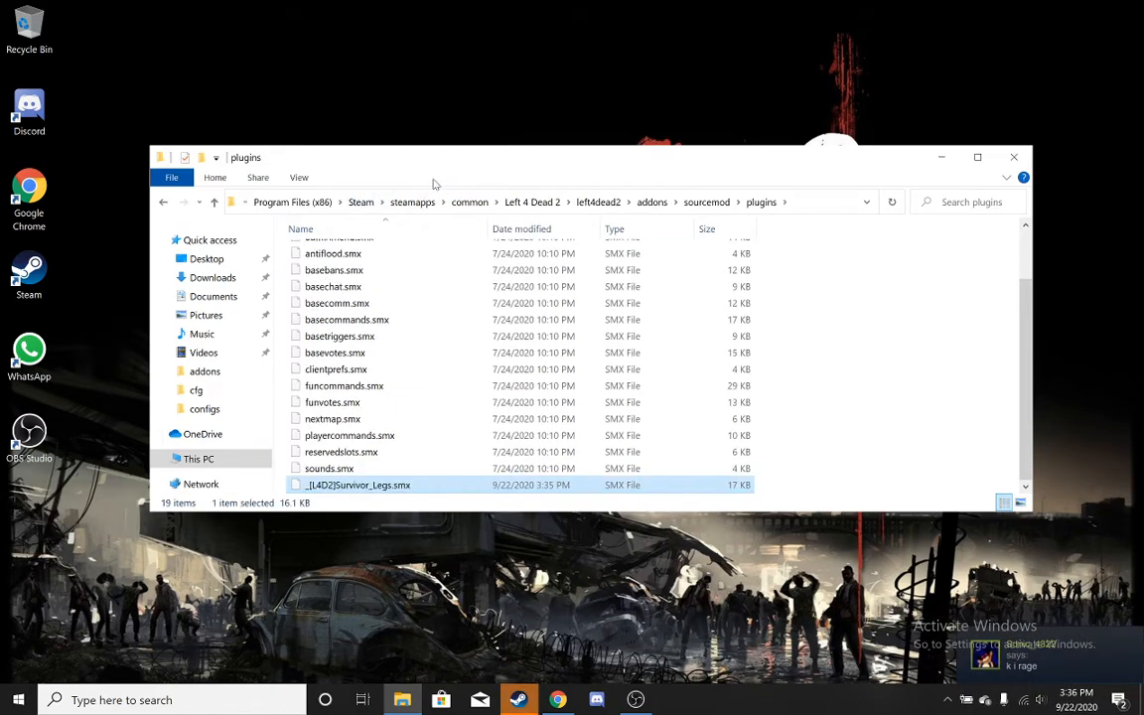
mouse_move(405, 452)
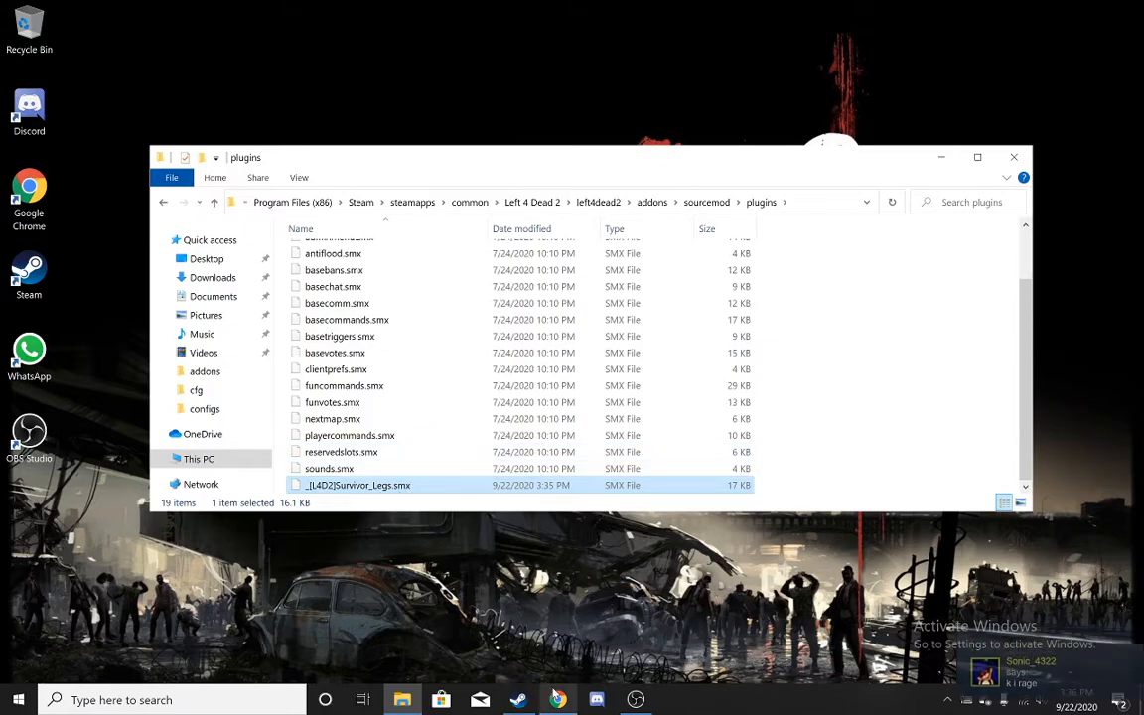
left_click(558, 699)
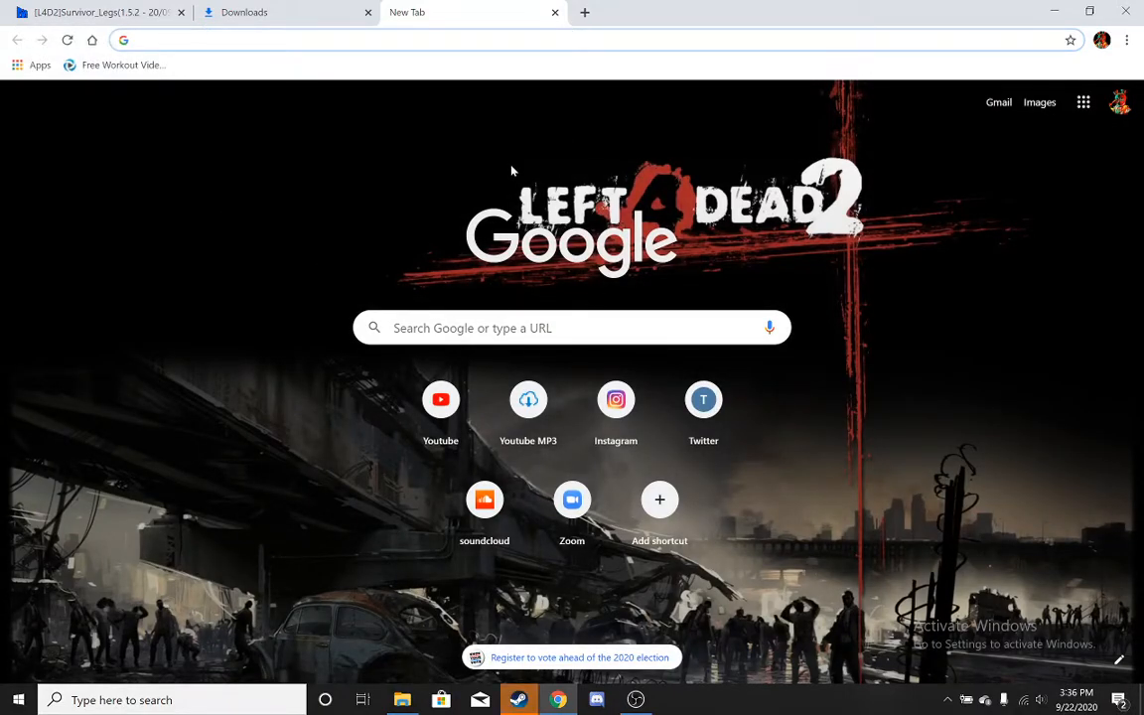
Search 'l4d2 plugins site:forums.alliedmods.net' and download l4d2_airstrike.zip from the F-18 Airstrike thread.
type("l4d2 plugins site:forums.alliedmods.net")
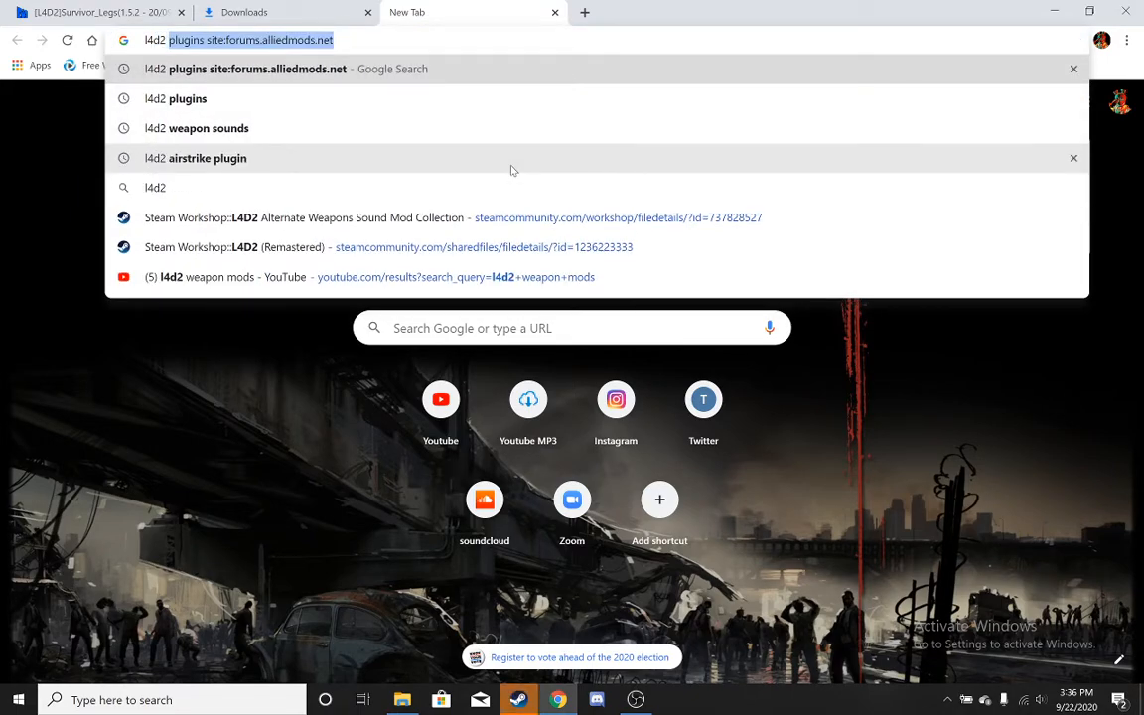
mouse_move(572, 131)
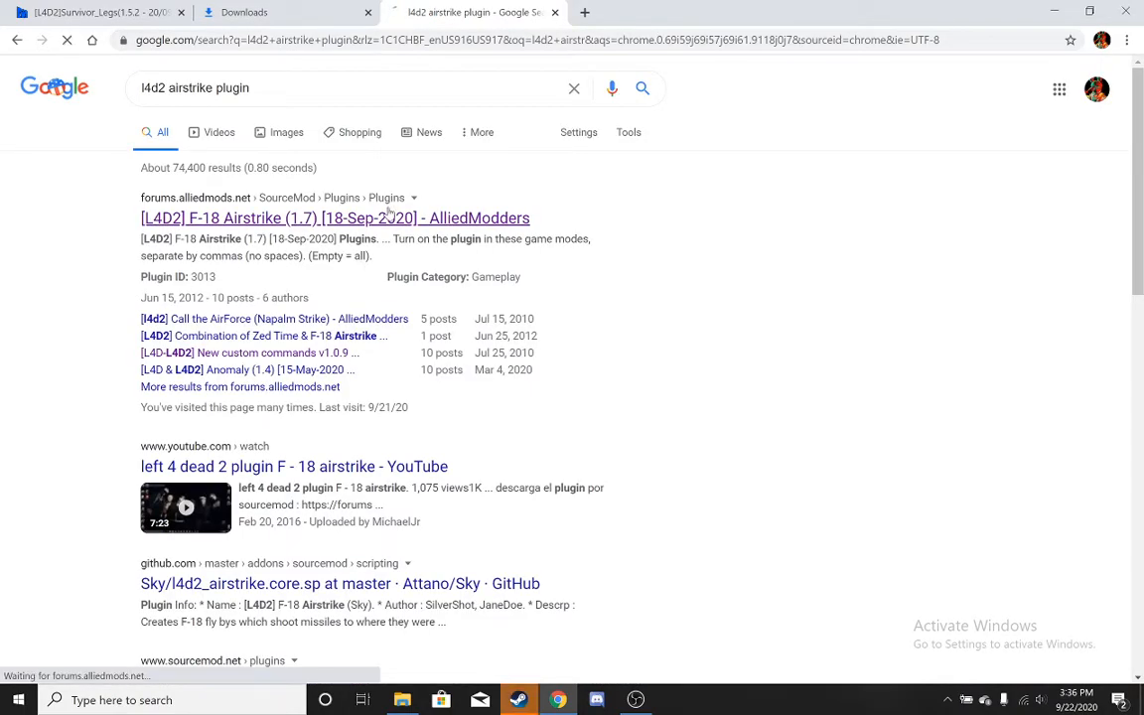
left_click(333, 216)
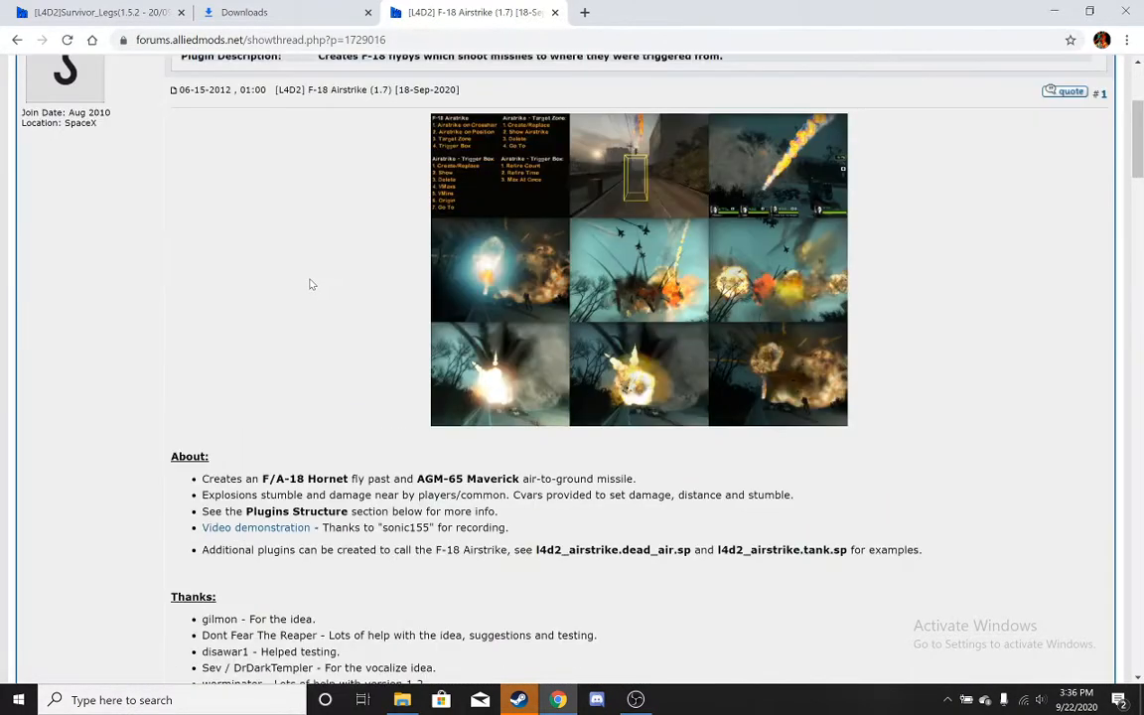
scroll("down", 3)
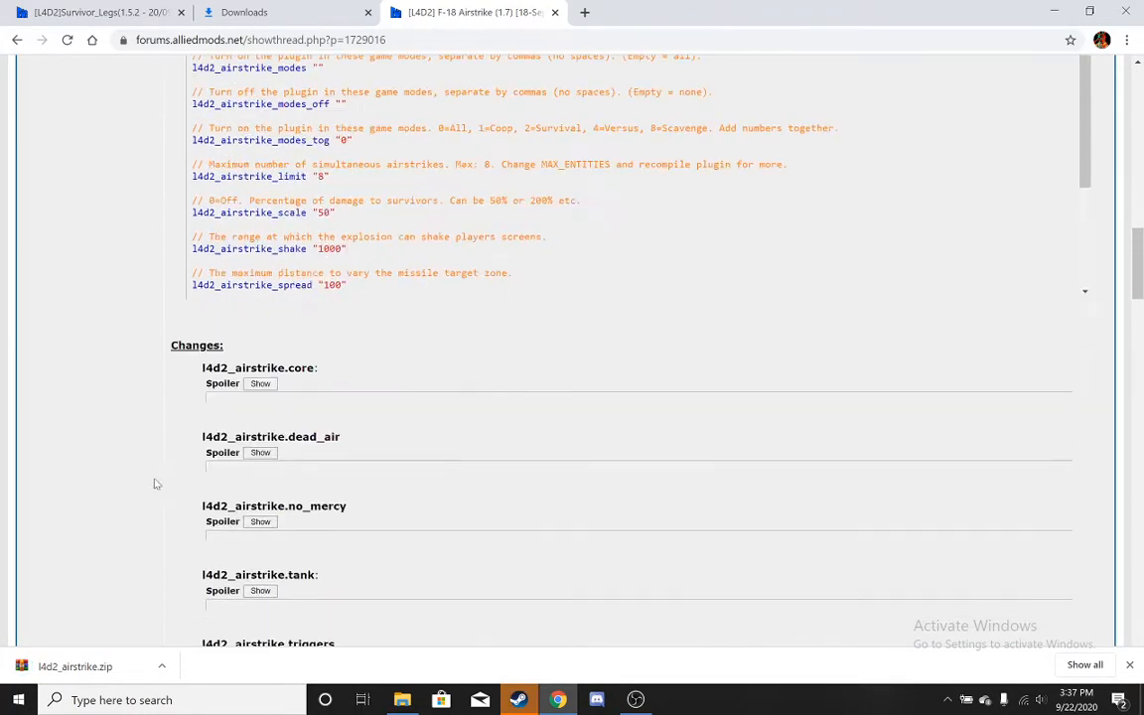
scroll("down", 3)
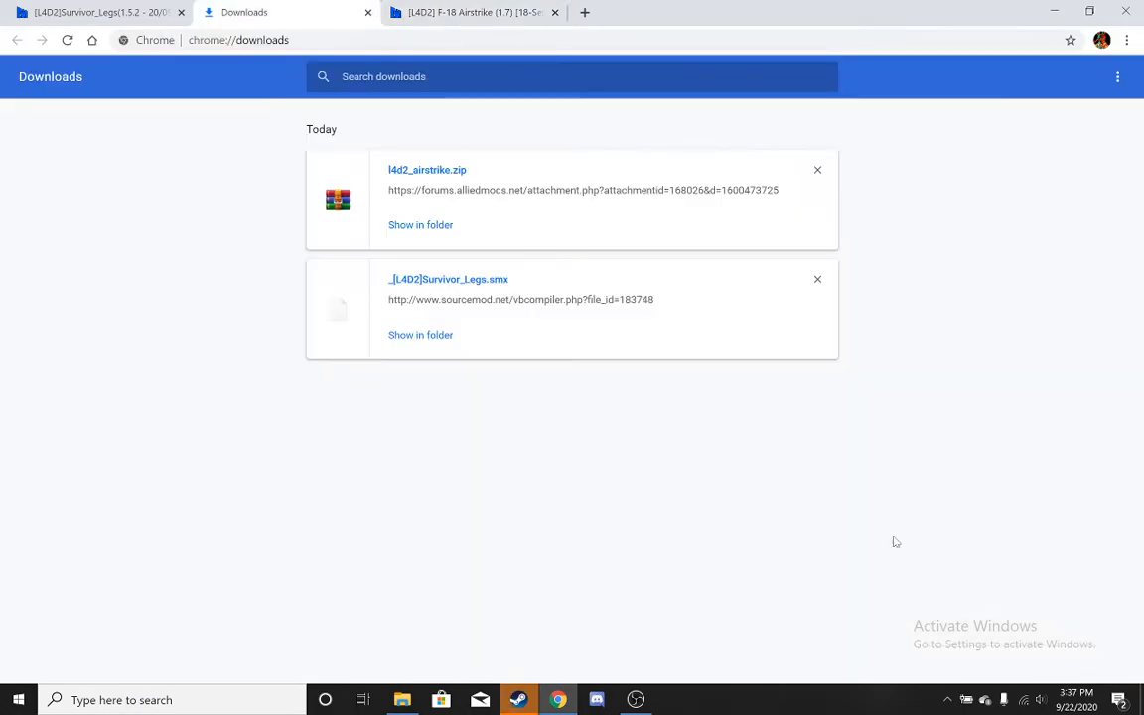
mouse_move(421, 226)
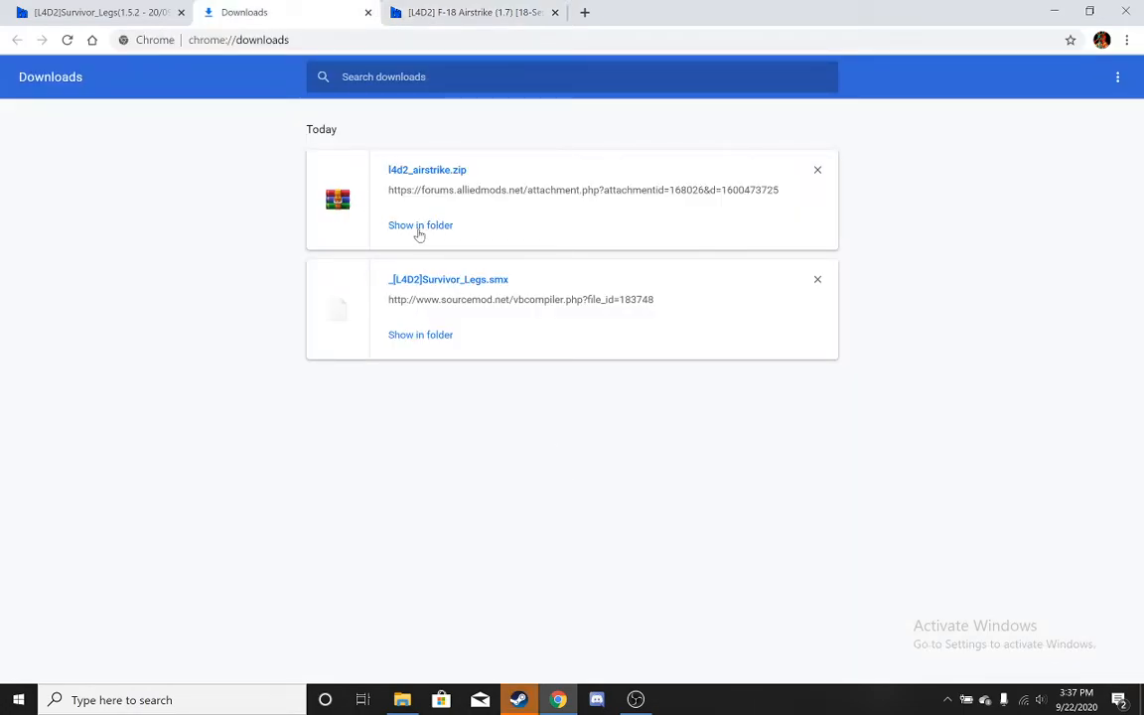
Reveal l4d2_airstrike.zip in Downloads and move it onto the desktop.
left_click(421, 224)
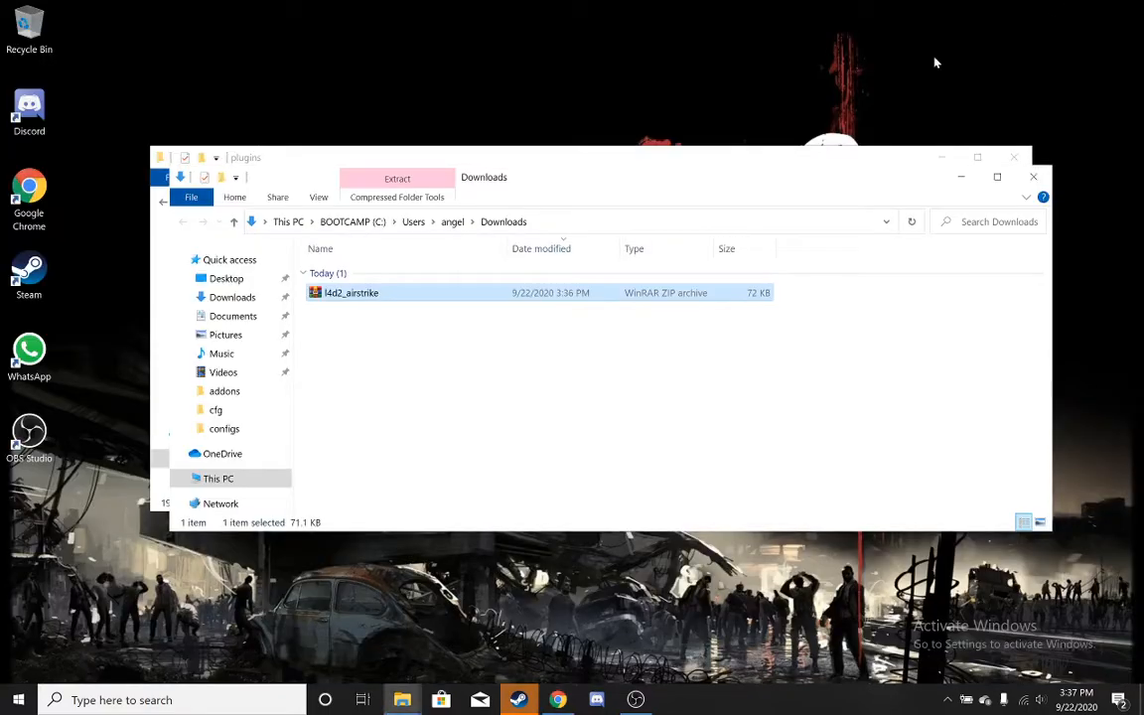
left_click_drag(350, 292, 30, 512)
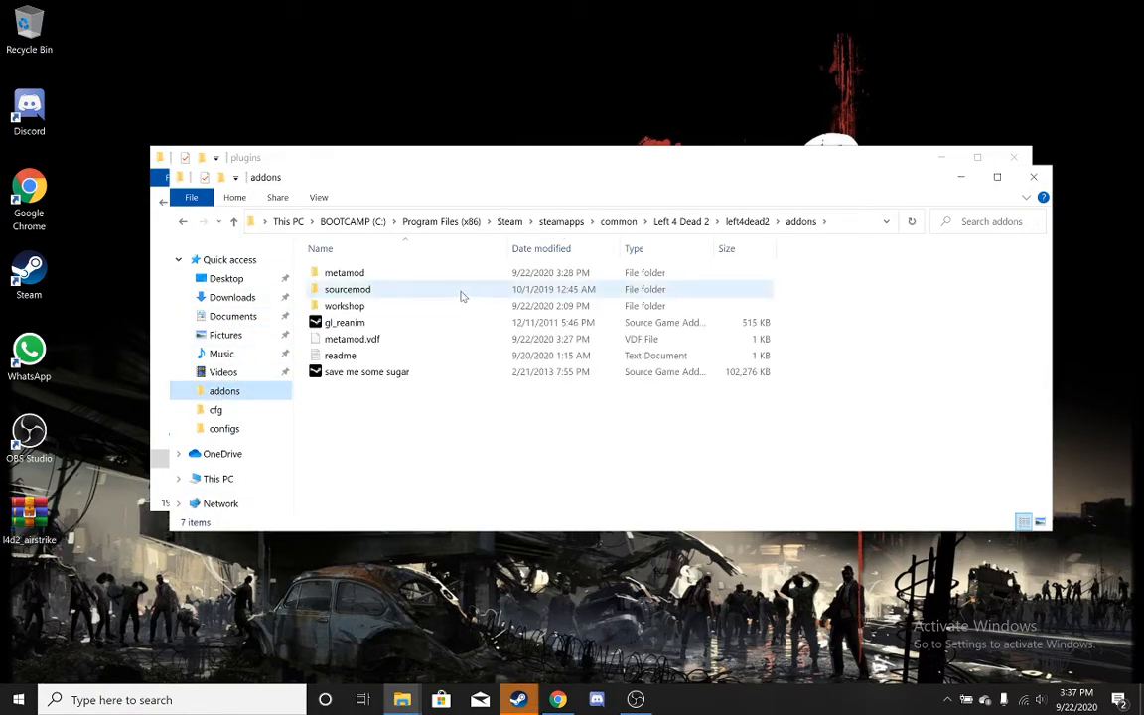
Extract the airstrike .sp scripts into addons\sourcemod\scripting.
double_click(348, 289)
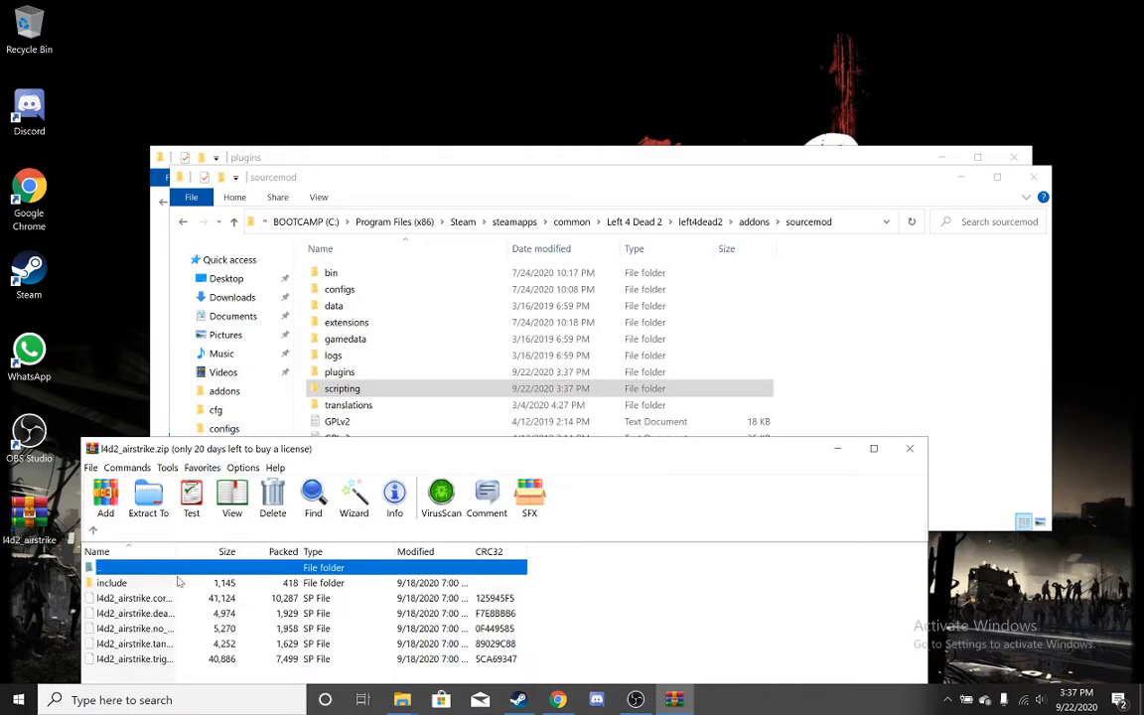
double_click(342, 387)
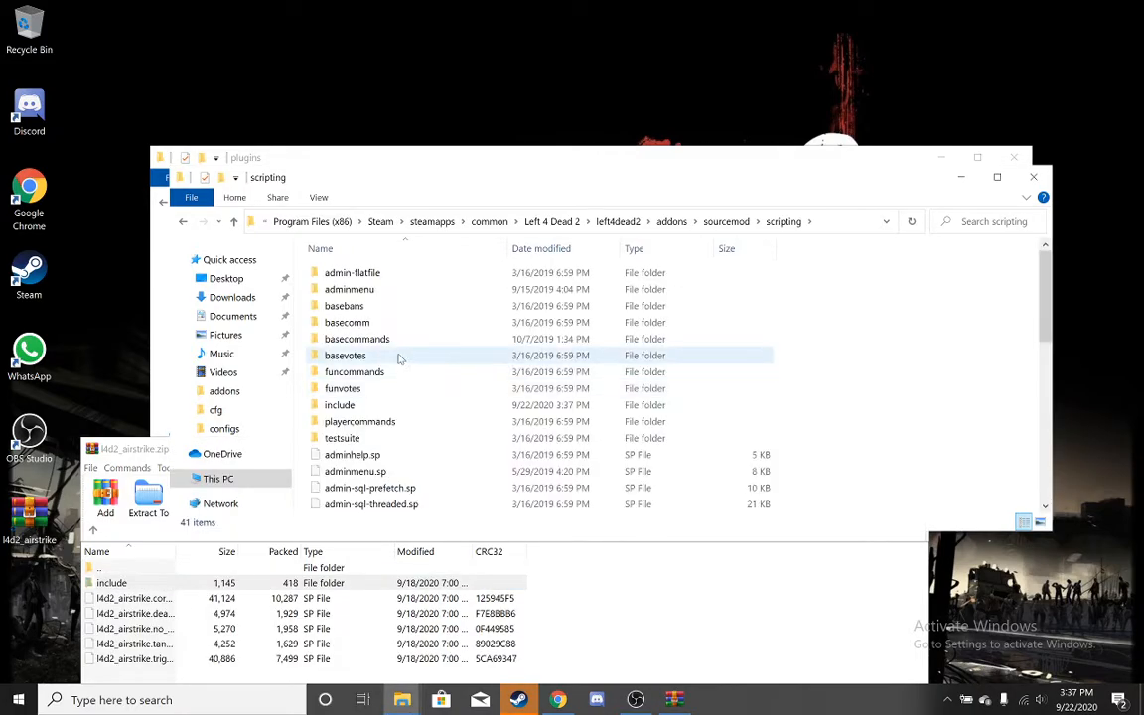
scroll("down", 3)
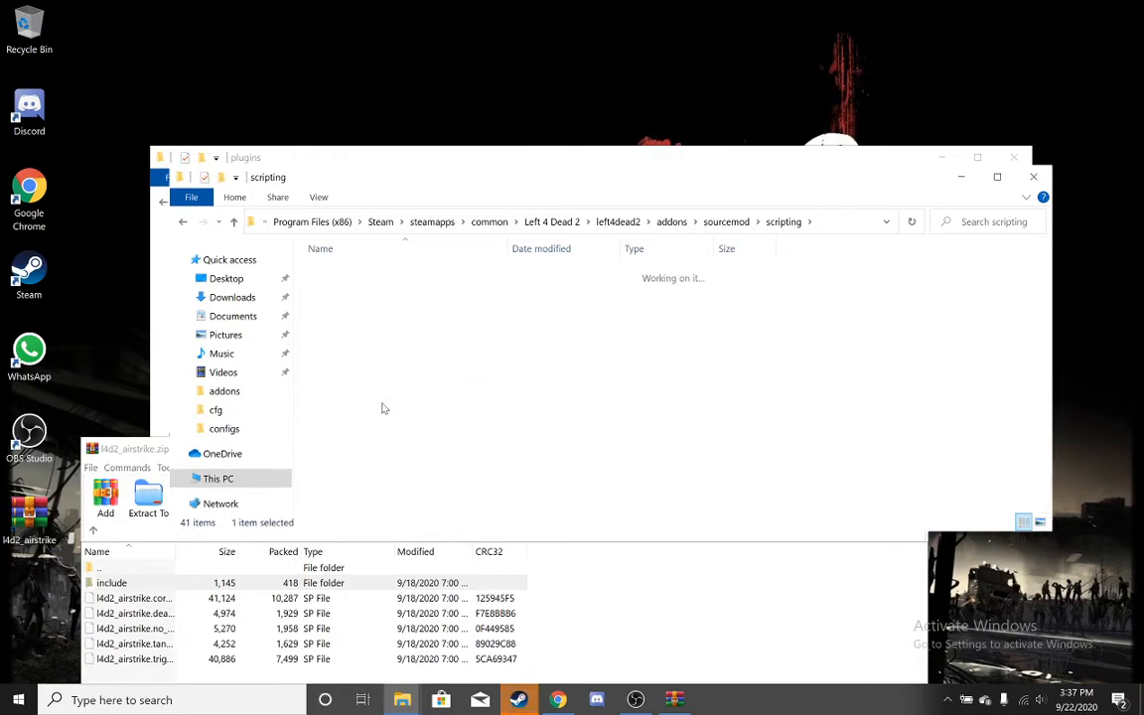
Extract l4d2_airstrike.inc into scripting\include and close the folder window.
double_click(111, 584)
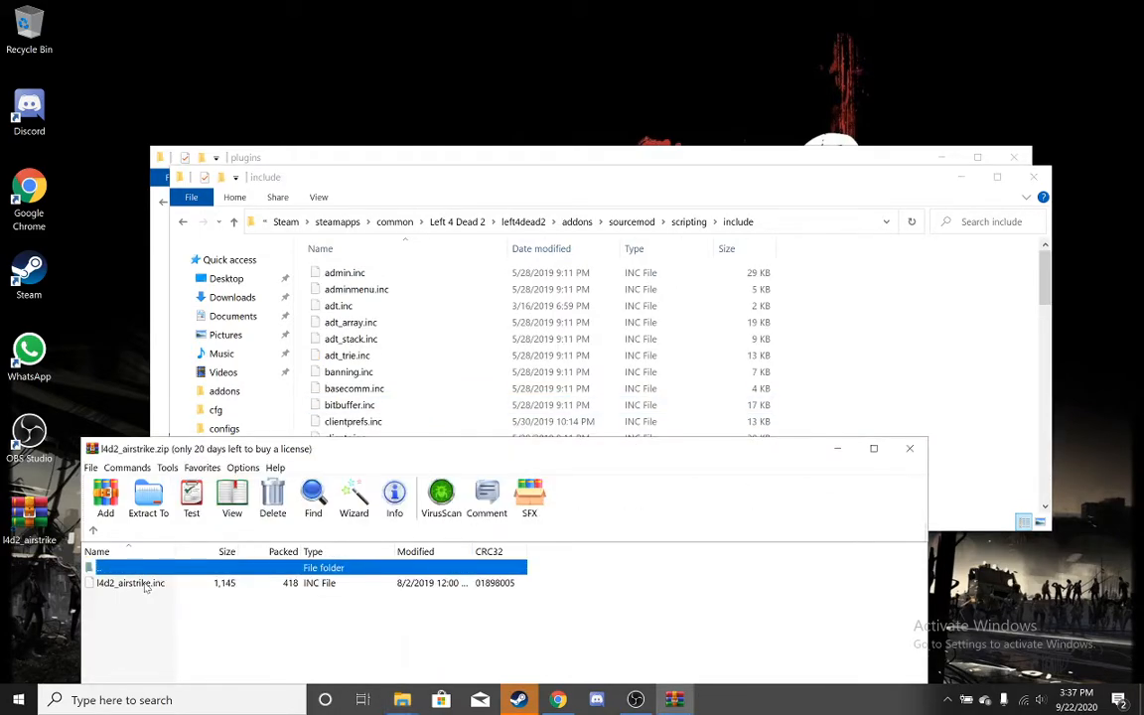
scroll("down", 3)
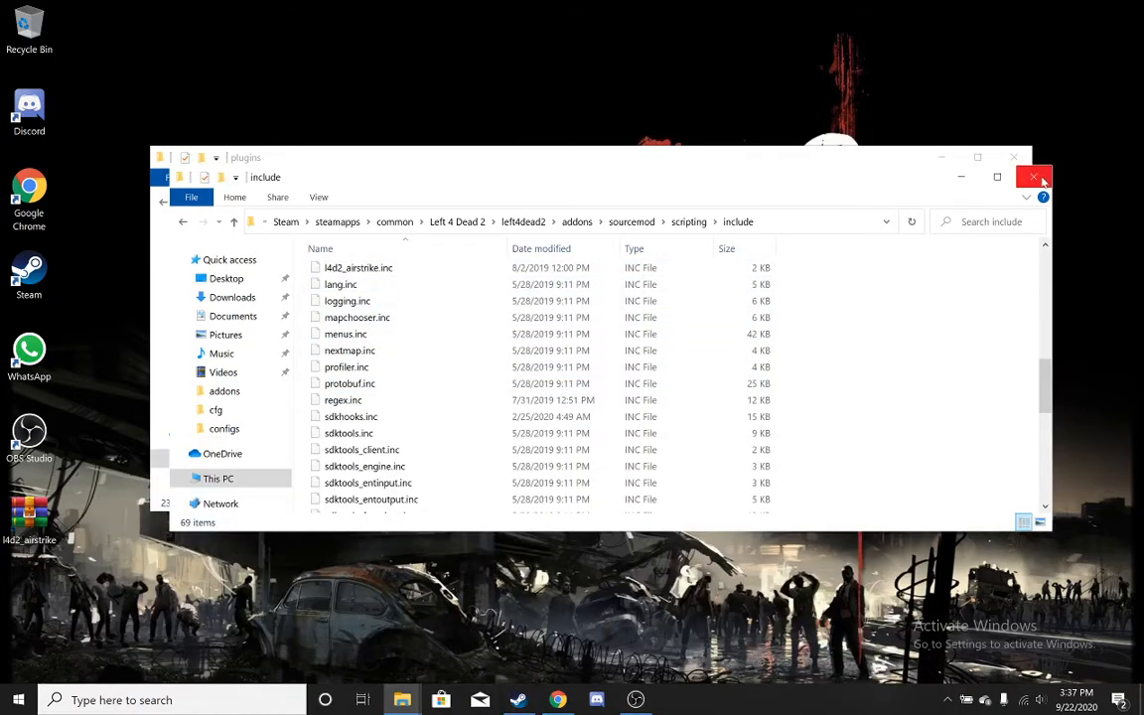
left_click(1040, 177)
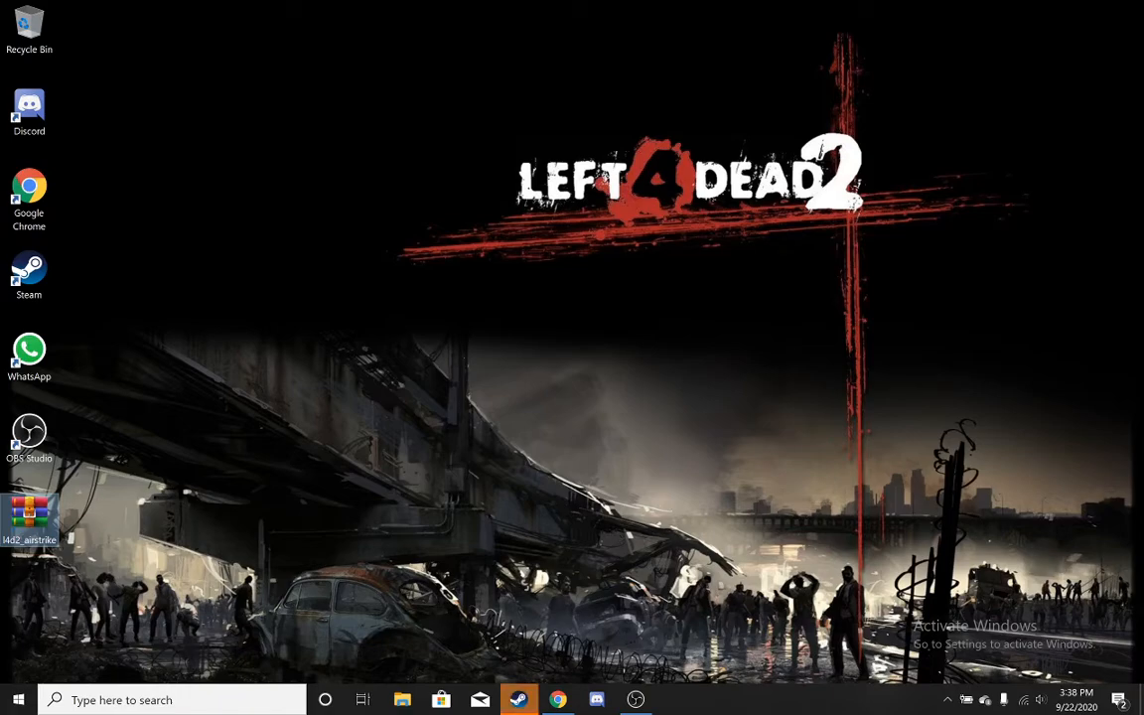
left_click(516, 699)
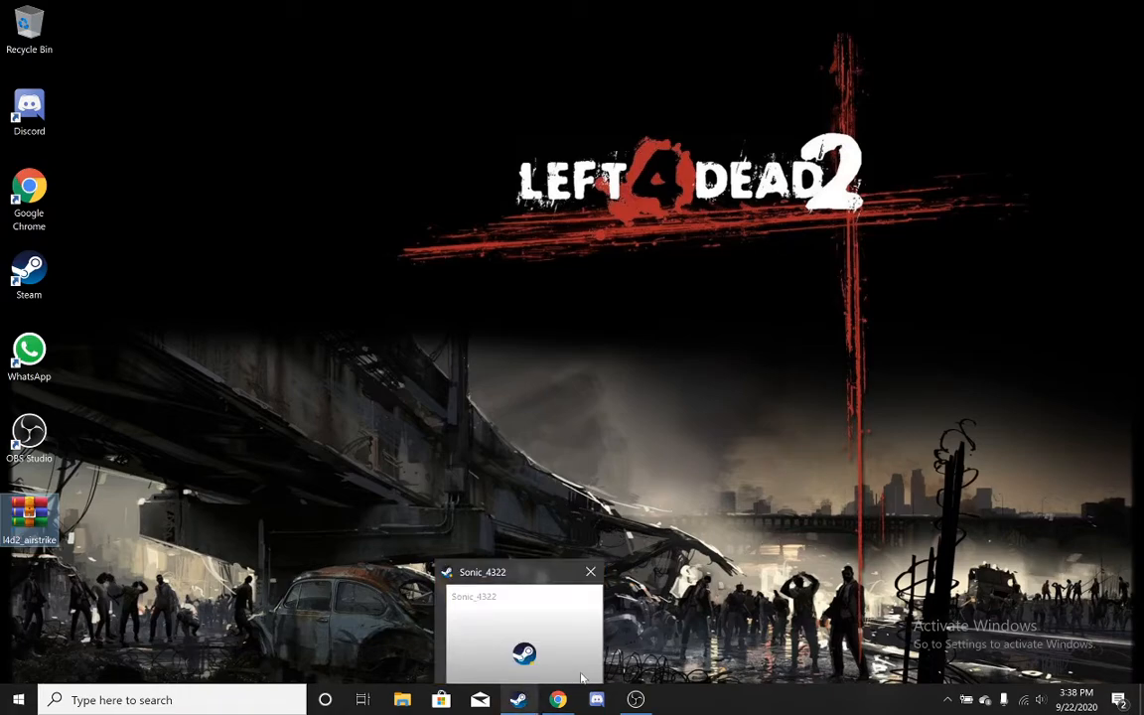